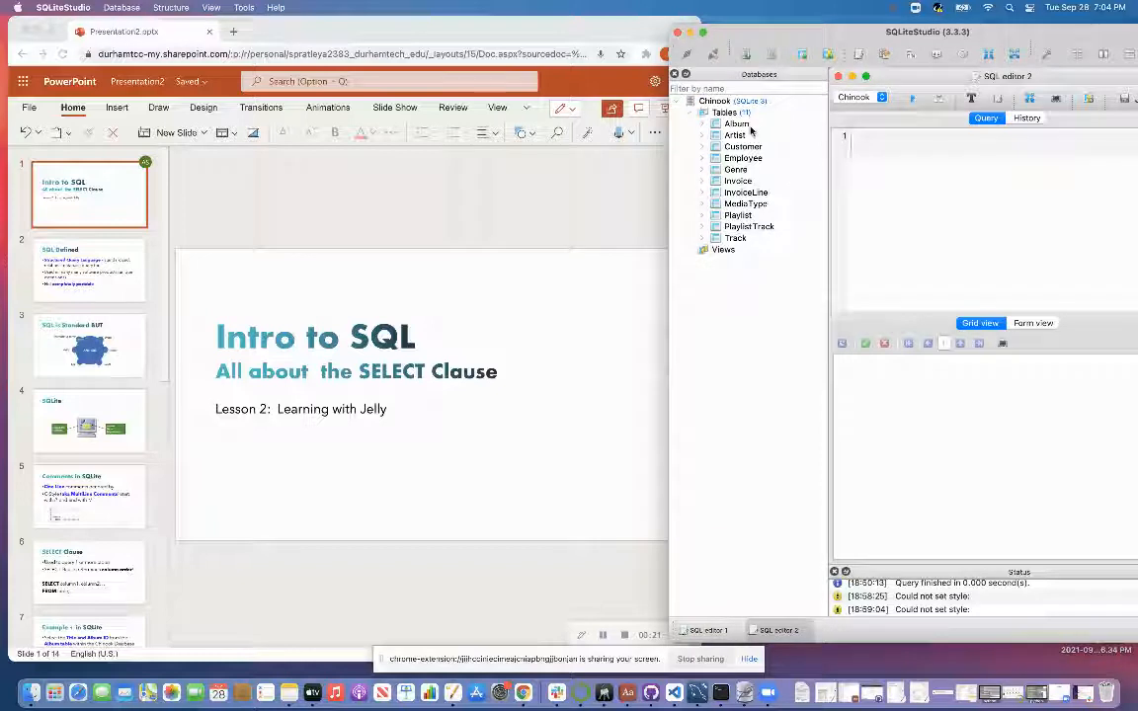
{"action": "mouse_move", "coordinate": [735, 134]}
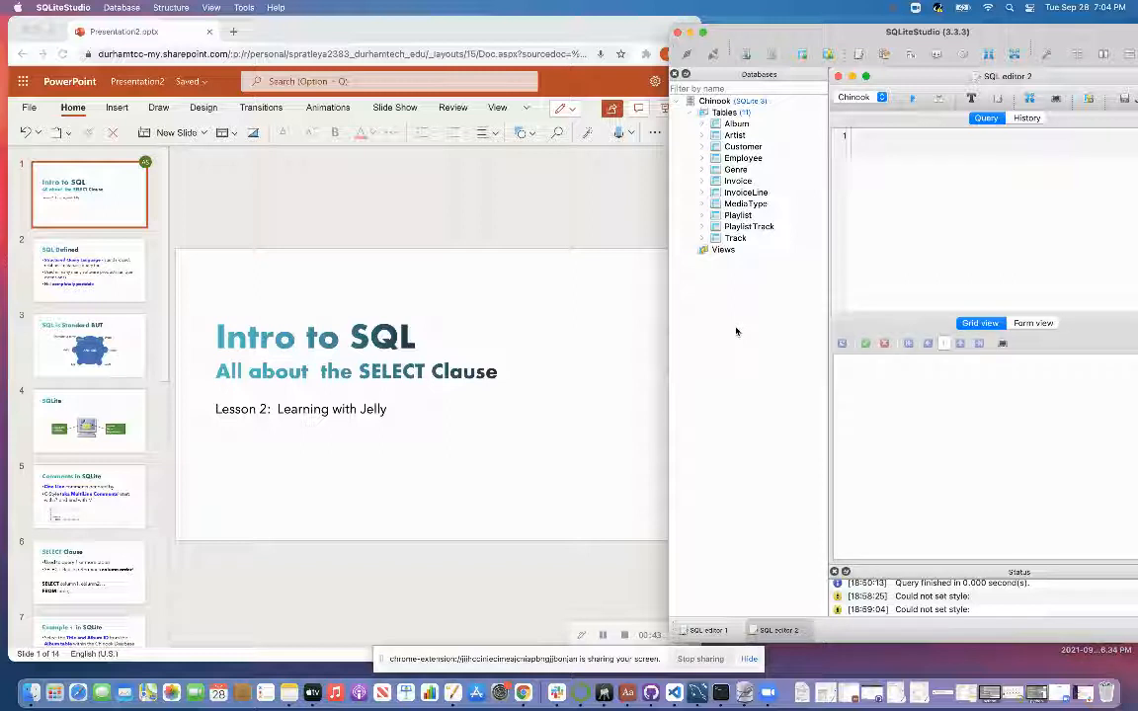
- Move from the title slide to slide 2, SQL Defined
{"action": "left_click", "coordinate": [89, 269]}
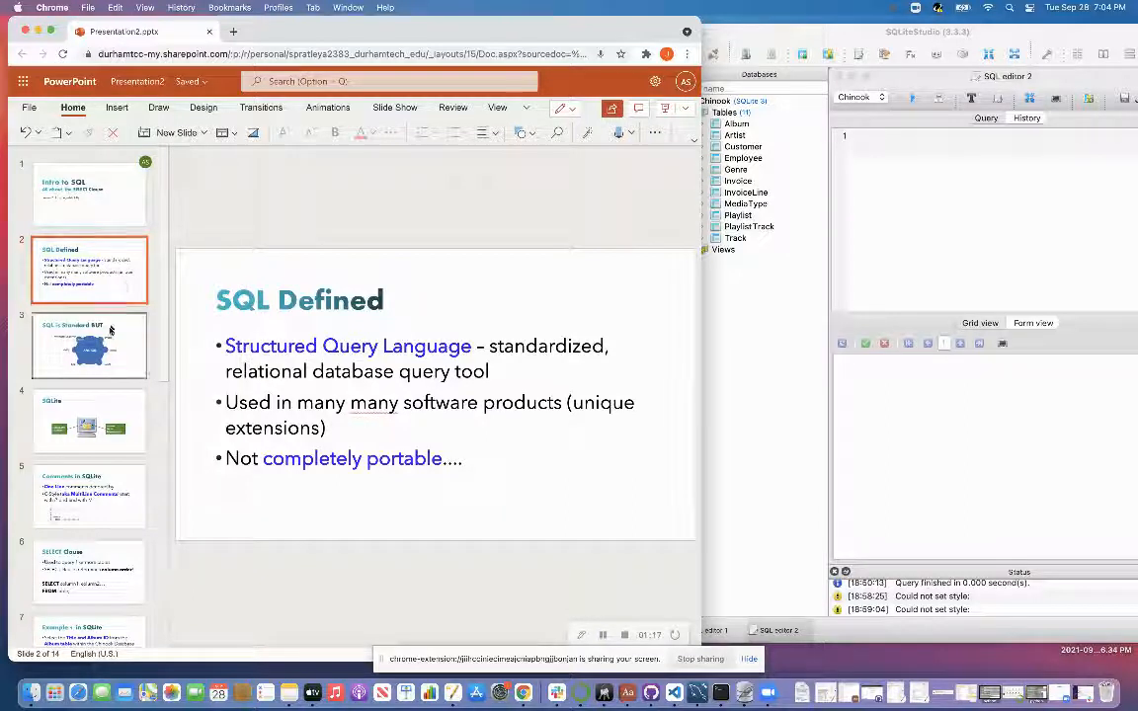
- Advance through slide 3, SQL is Standard BUT, to slide 4, SQLite
{"action": "left_click", "coordinate": [89, 344]}
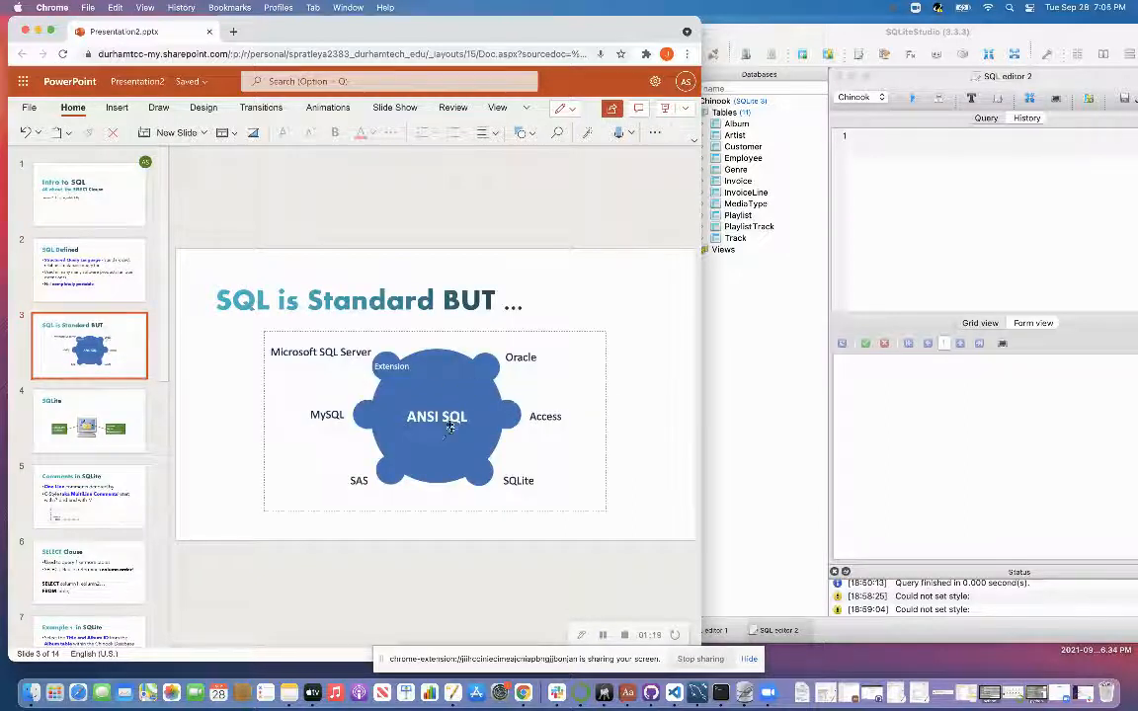
{"action": "mouse_move", "coordinate": [443, 456]}
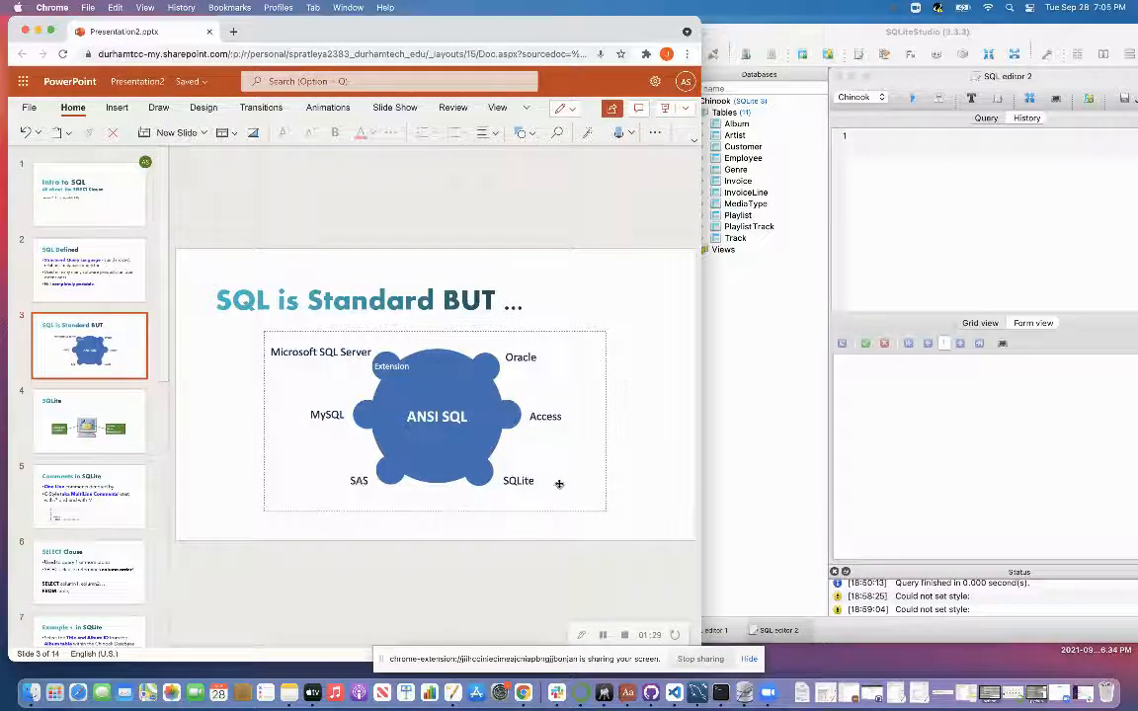
{"action": "mouse_move", "coordinate": [565, 355]}
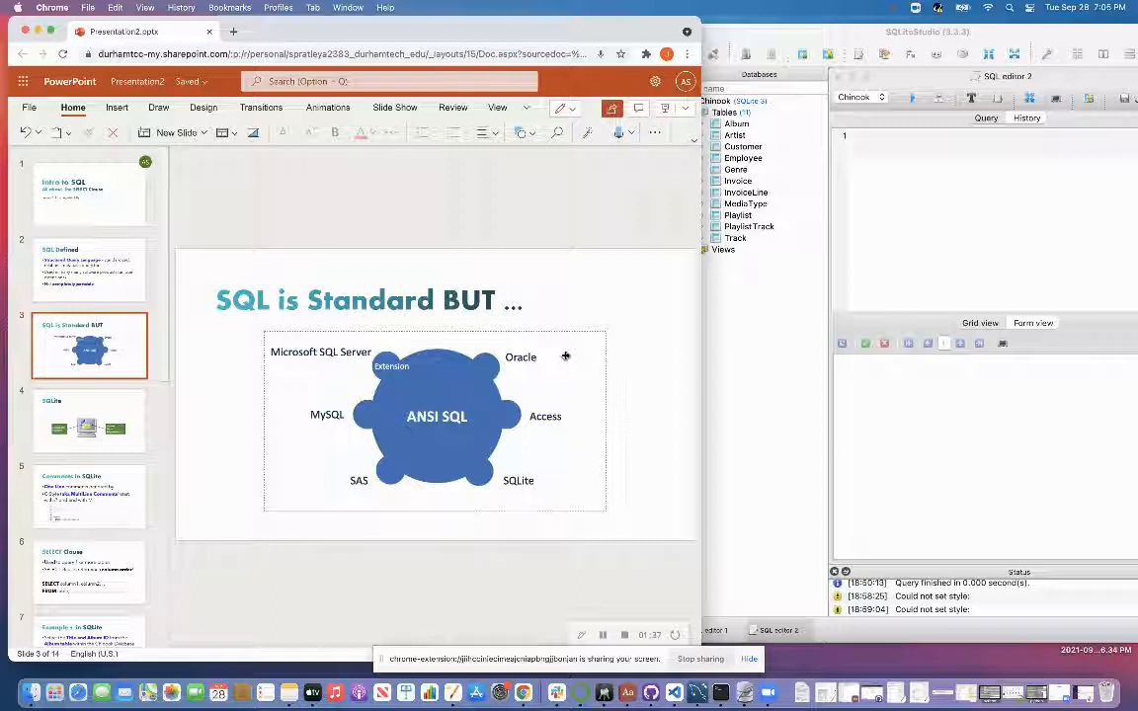
{"action": "mouse_move", "coordinate": [321, 434]}
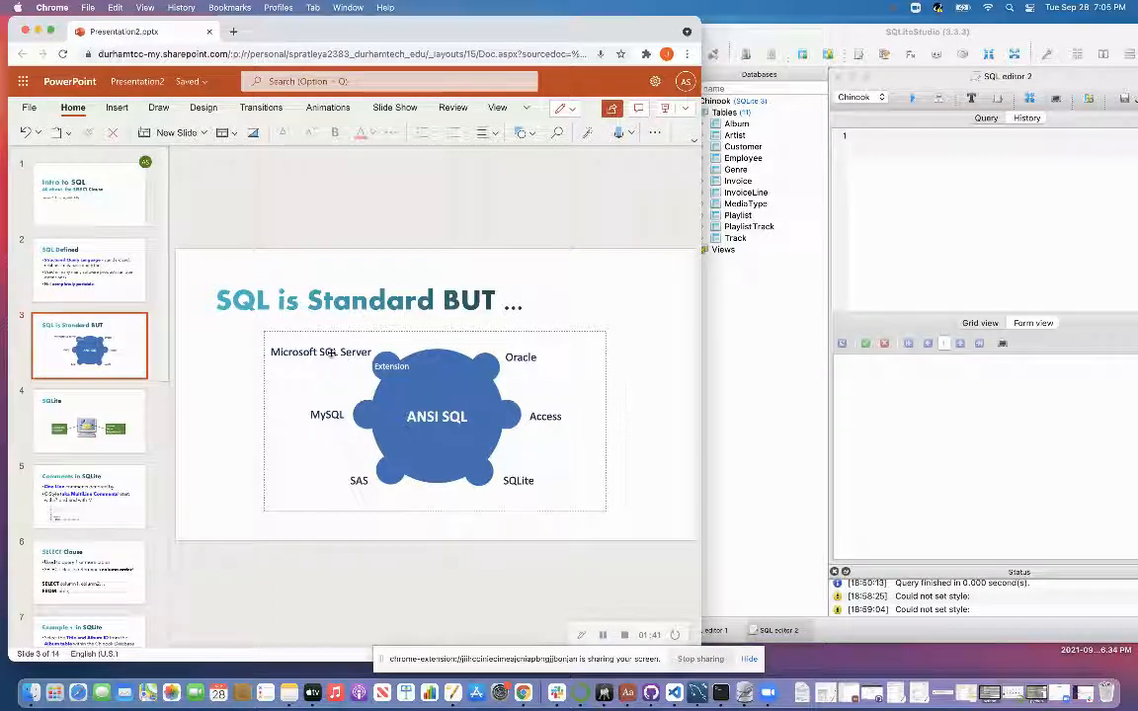
{"action": "mouse_move", "coordinate": [363, 480]}
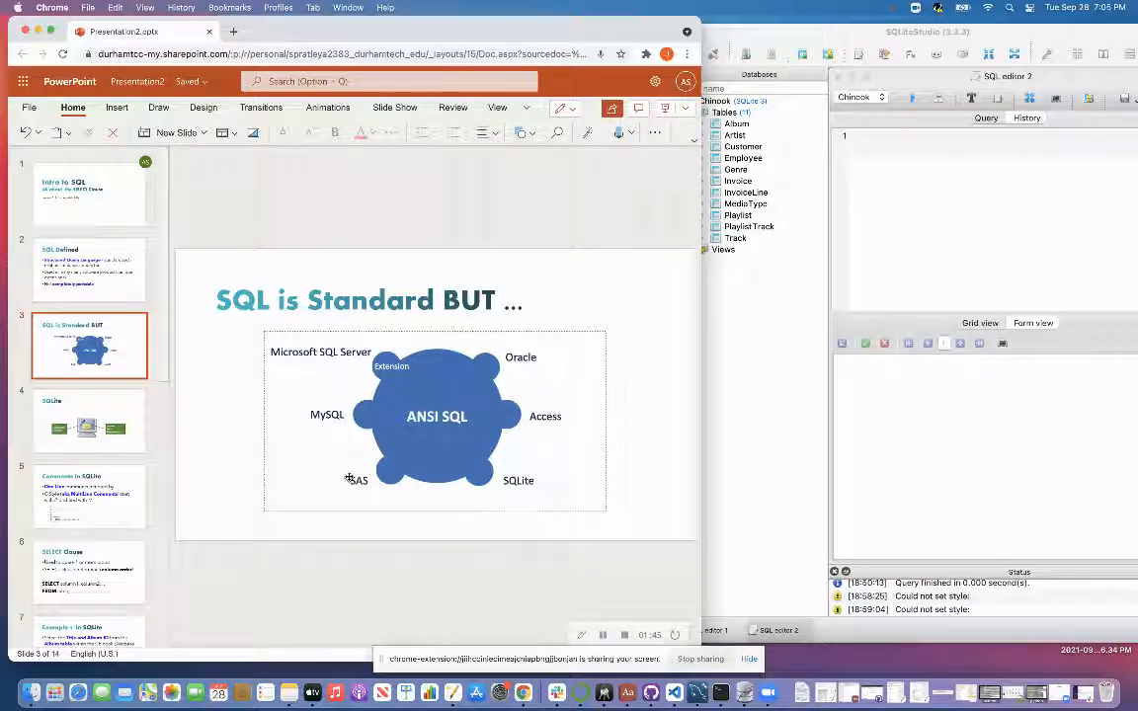
{"action": "mouse_move", "coordinate": [535, 482]}
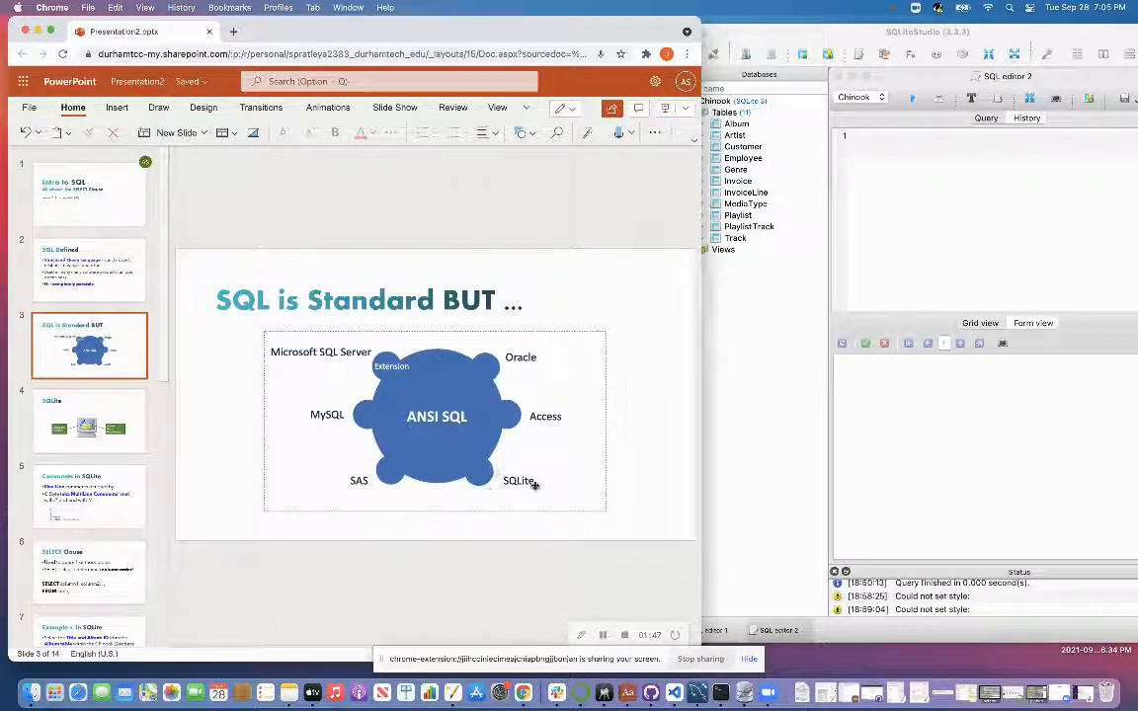
{"action": "mouse_move", "coordinate": [526, 471]}
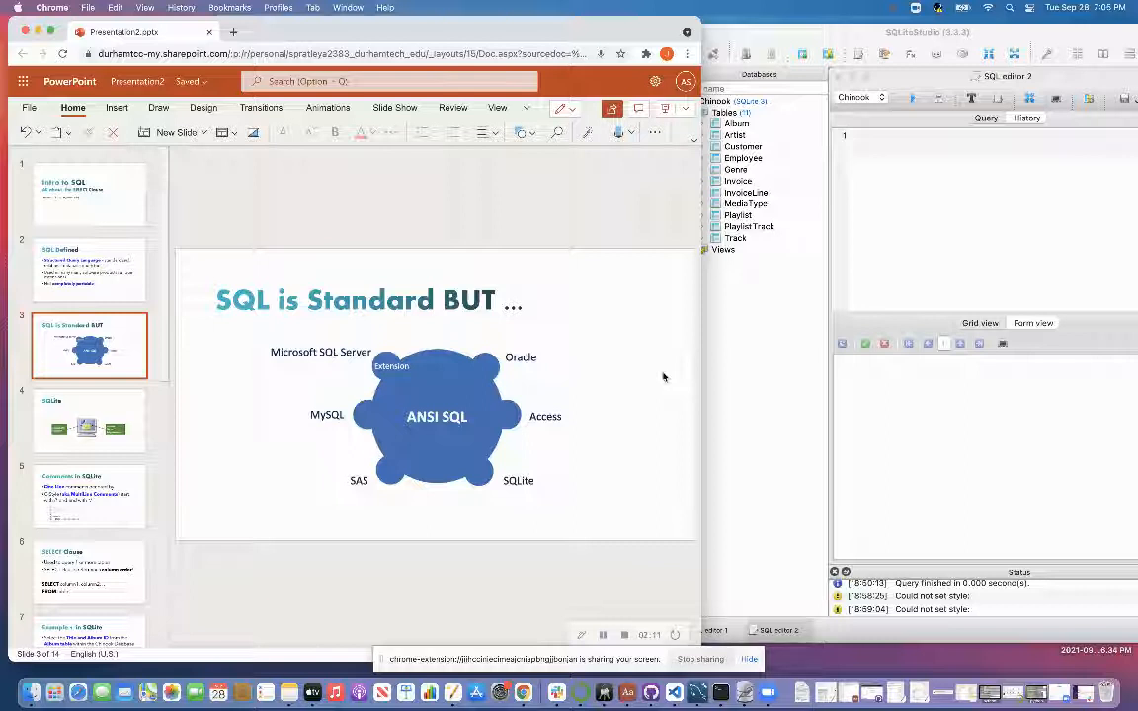
{"action": "mouse_move", "coordinate": [660, 378]}
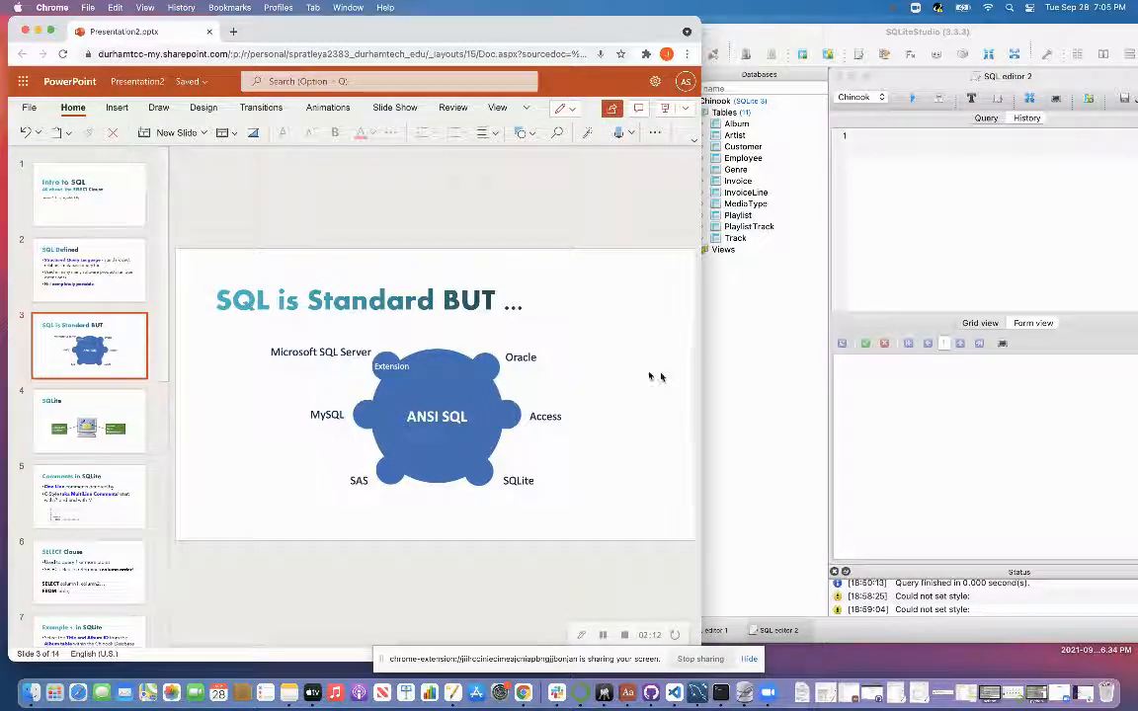
{"action": "left_click", "coordinate": [89, 423]}
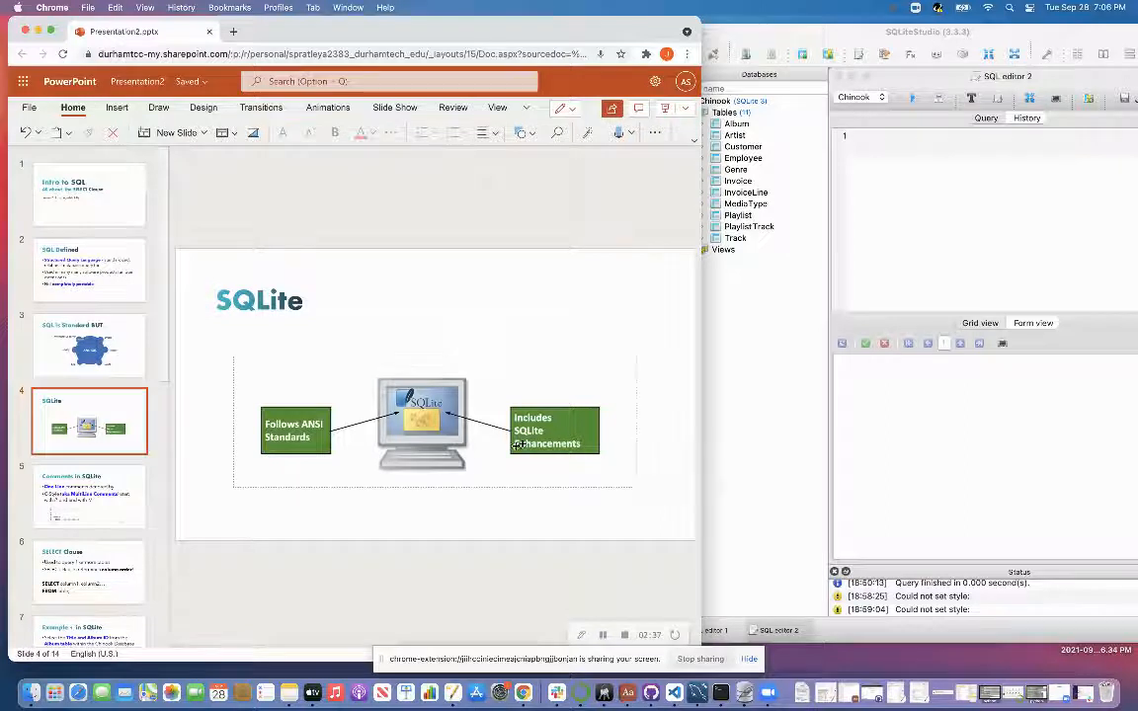
- Show slide 5, Comments in SQLite, with its code example
{"action": "left_click", "coordinate": [89, 496]}
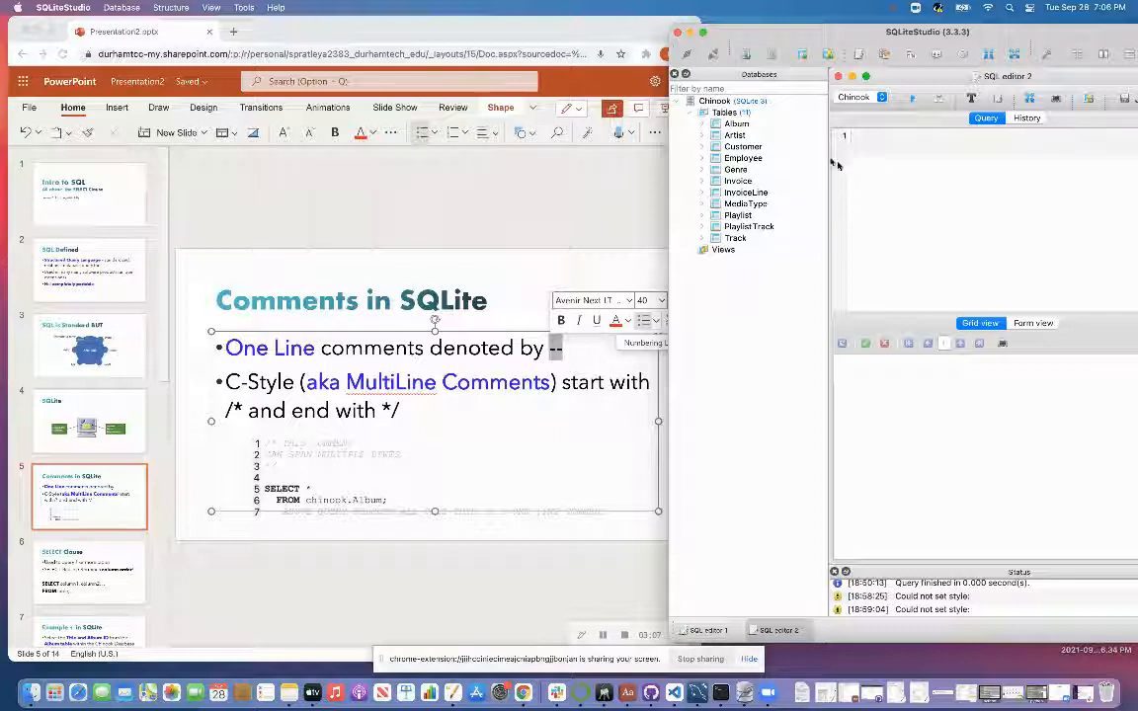
{"action": "left_click", "coordinate": [873, 151]}
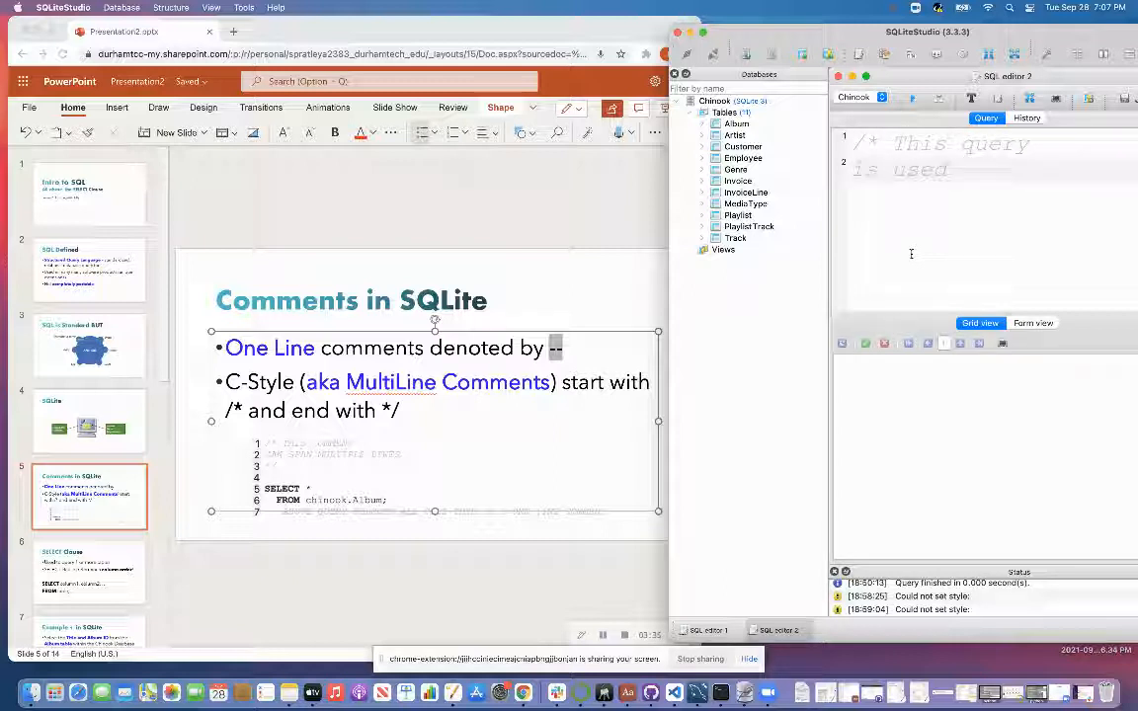
{"action": "type", "text": "for determini"}
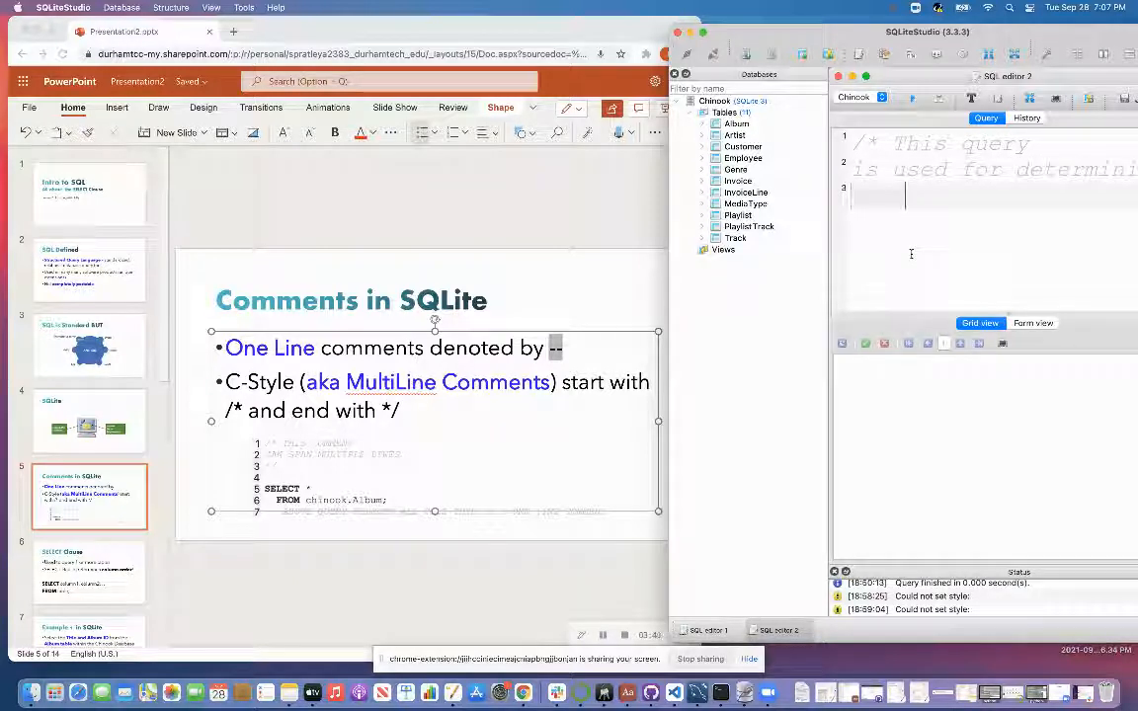
{"action": "type", "text": "customers to"}
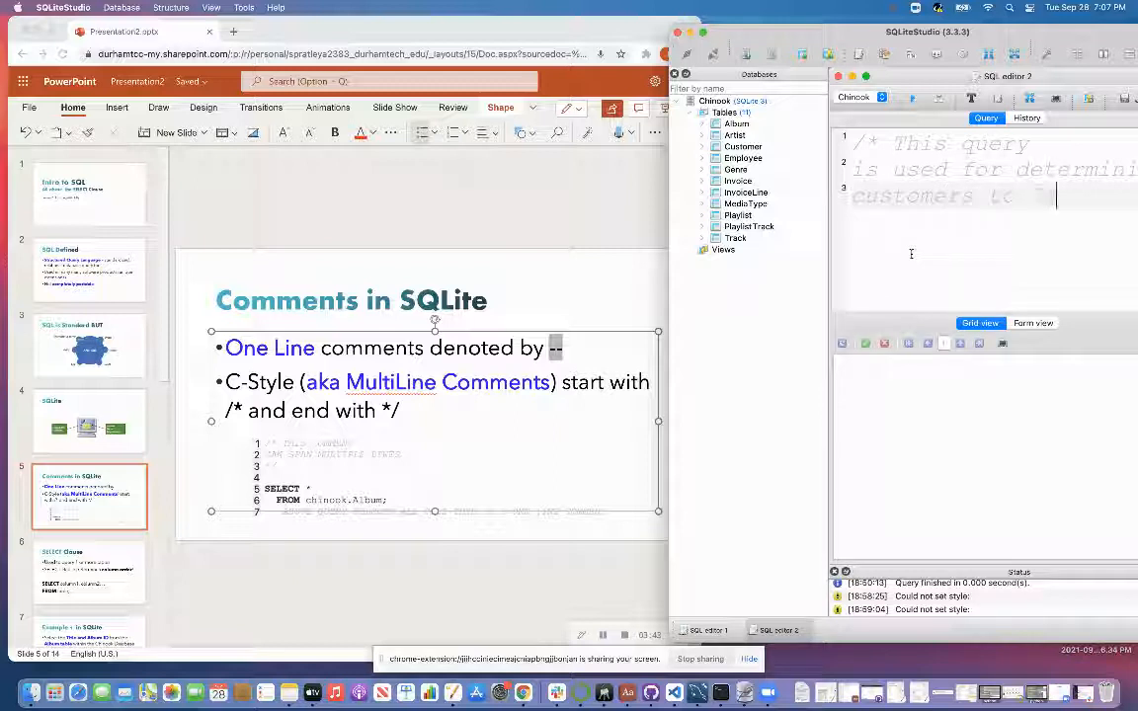
{"action": "type", "text": "Target"}
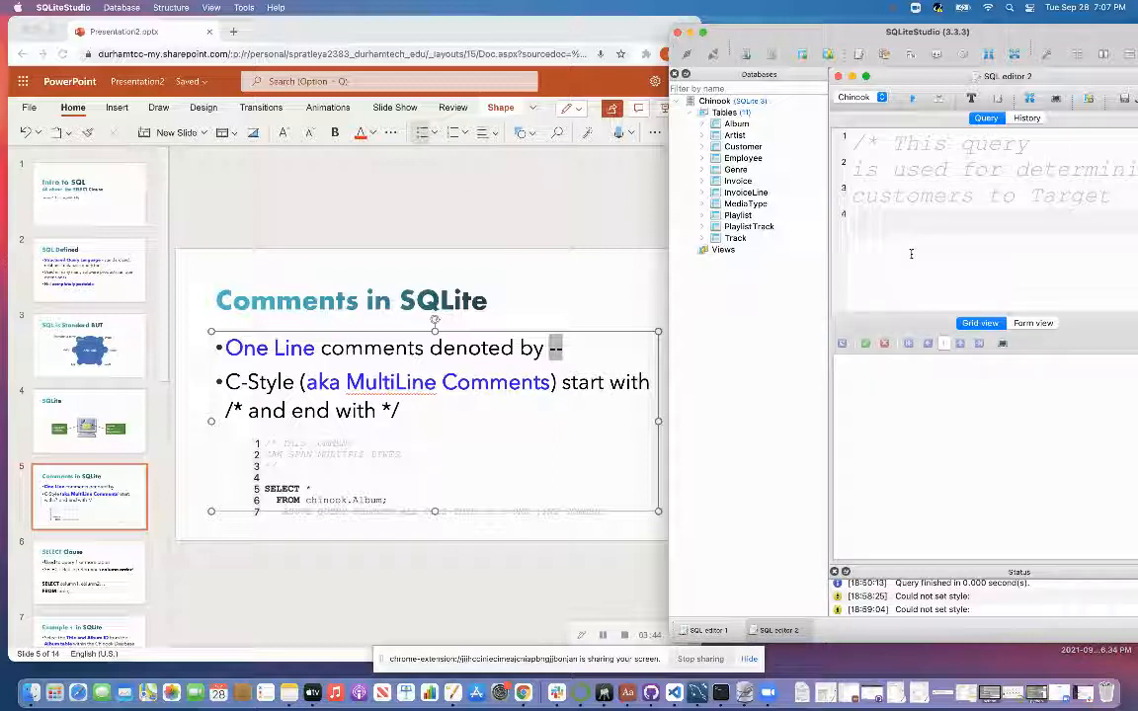
{"action": "type", "text": "in the Southe e"}
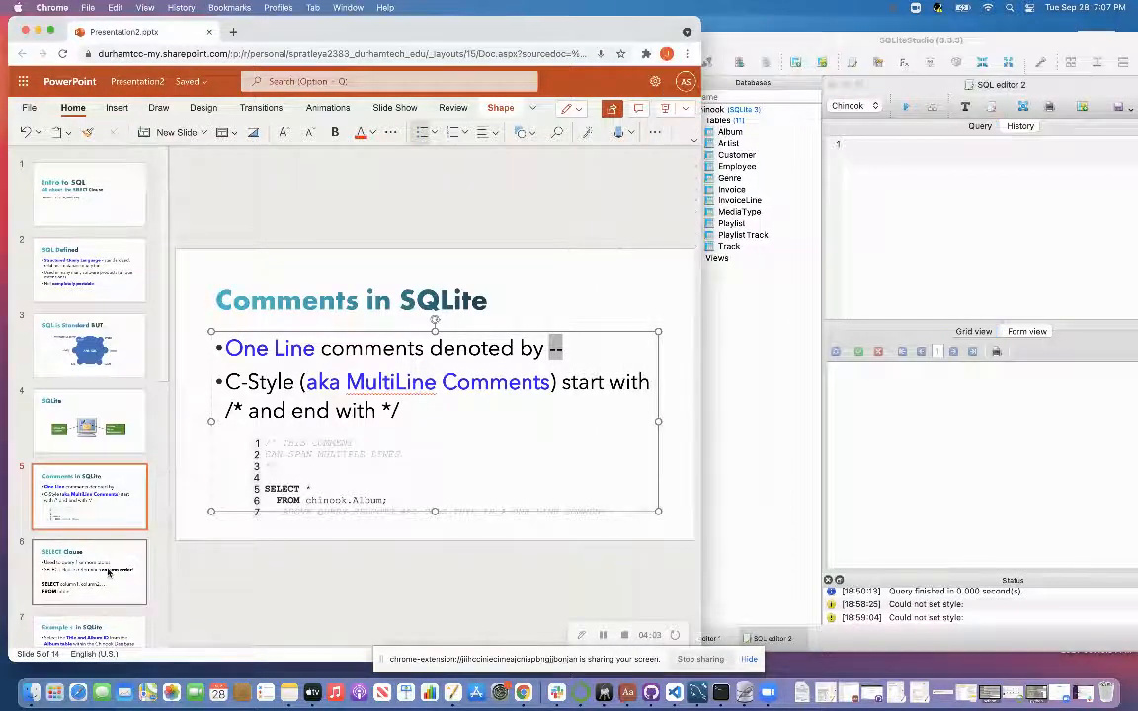
- Review the SELECT Clause syntax line, highlighting column1 and column2, before Example 1
{"action": "left_click", "coordinate": [89, 572]}
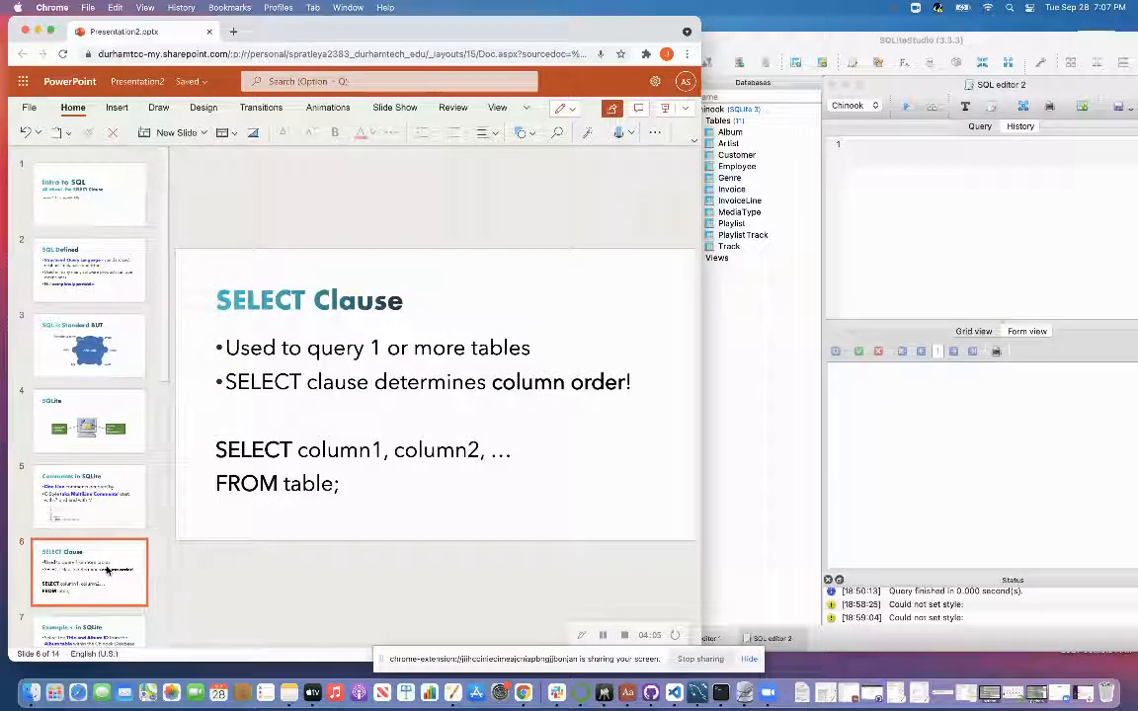
{"action": "mouse_move", "coordinate": [99, 585]}
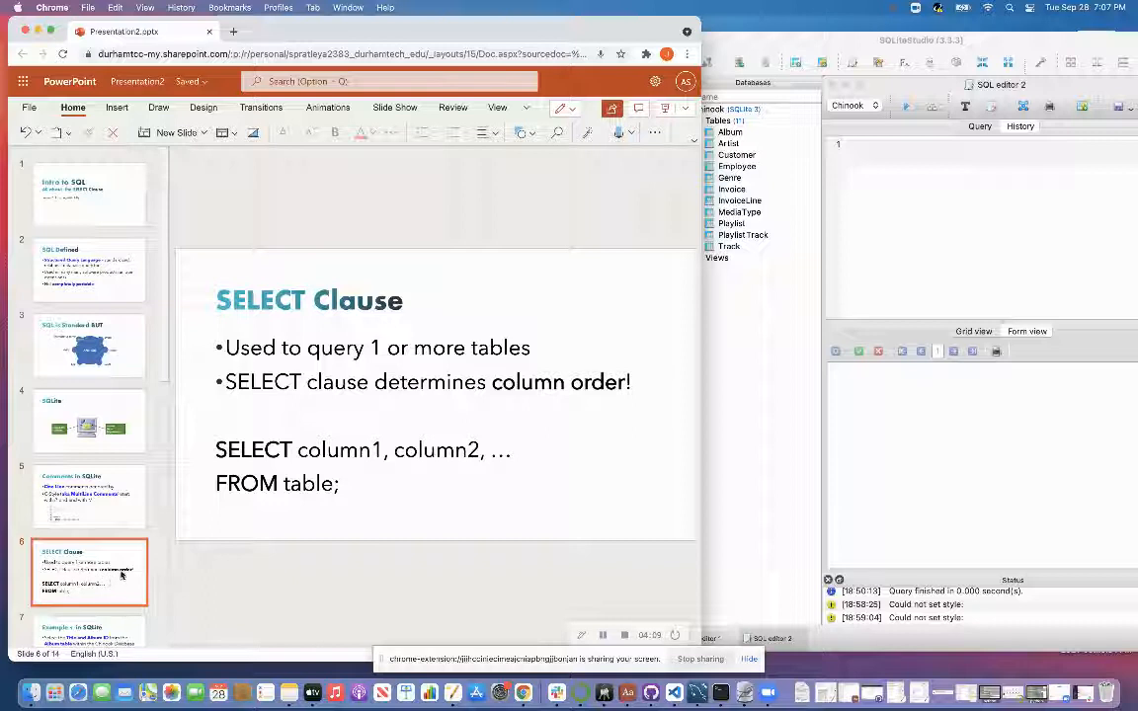
{"action": "mouse_move", "coordinate": [95, 575]}
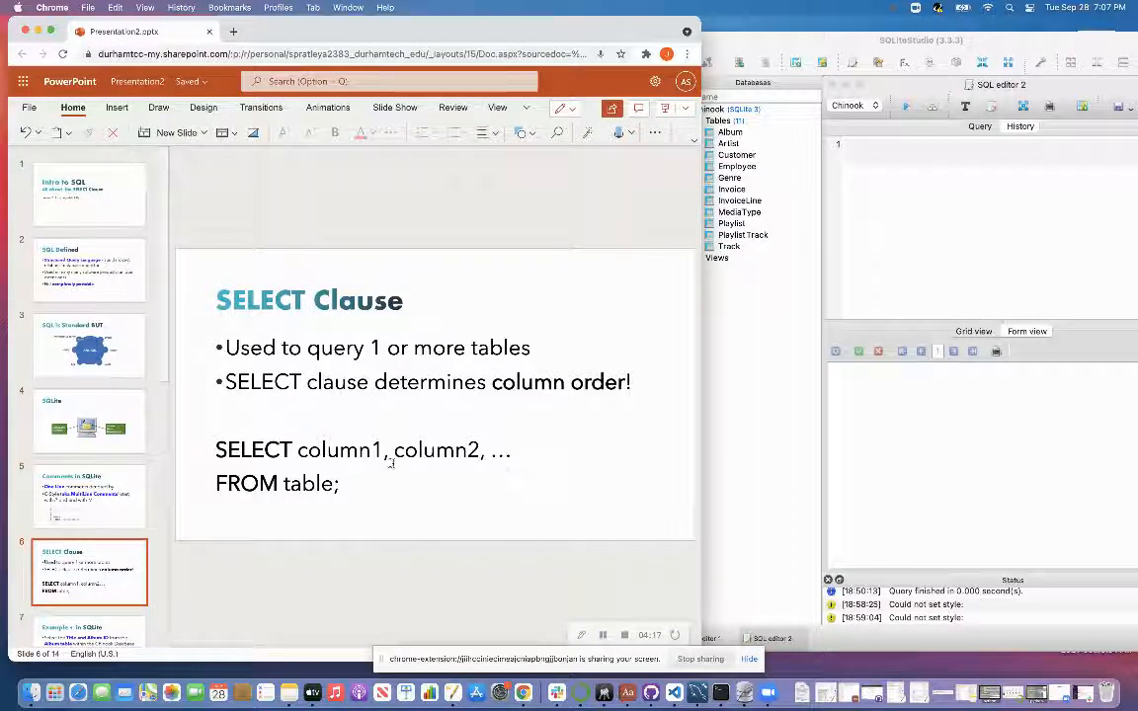
{"action": "double_click", "coordinate": [336, 450]}
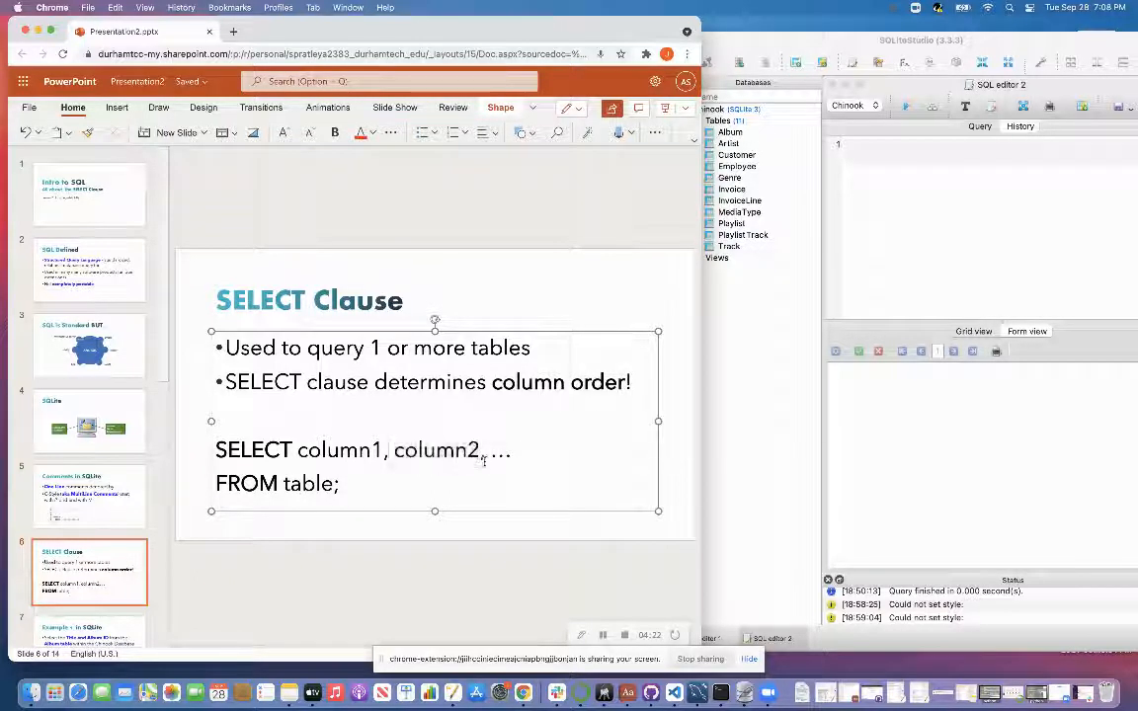
{"action": "double_click", "coordinate": [331, 450]}
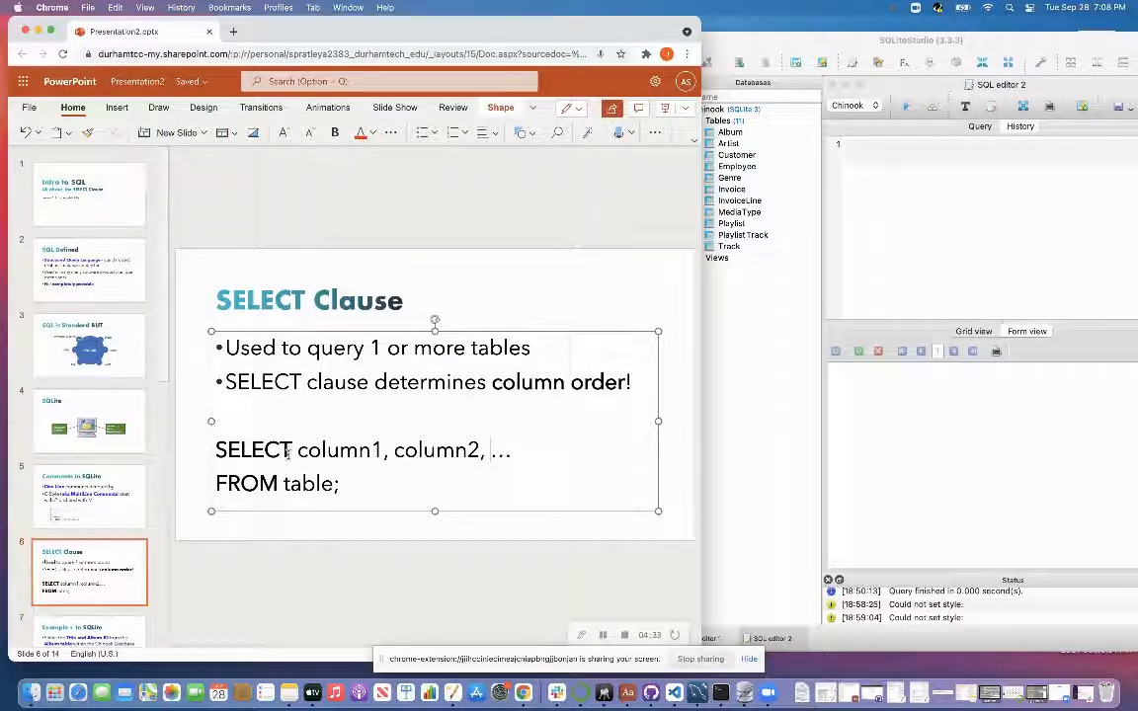
{"action": "mouse_move", "coordinate": [523, 452]}
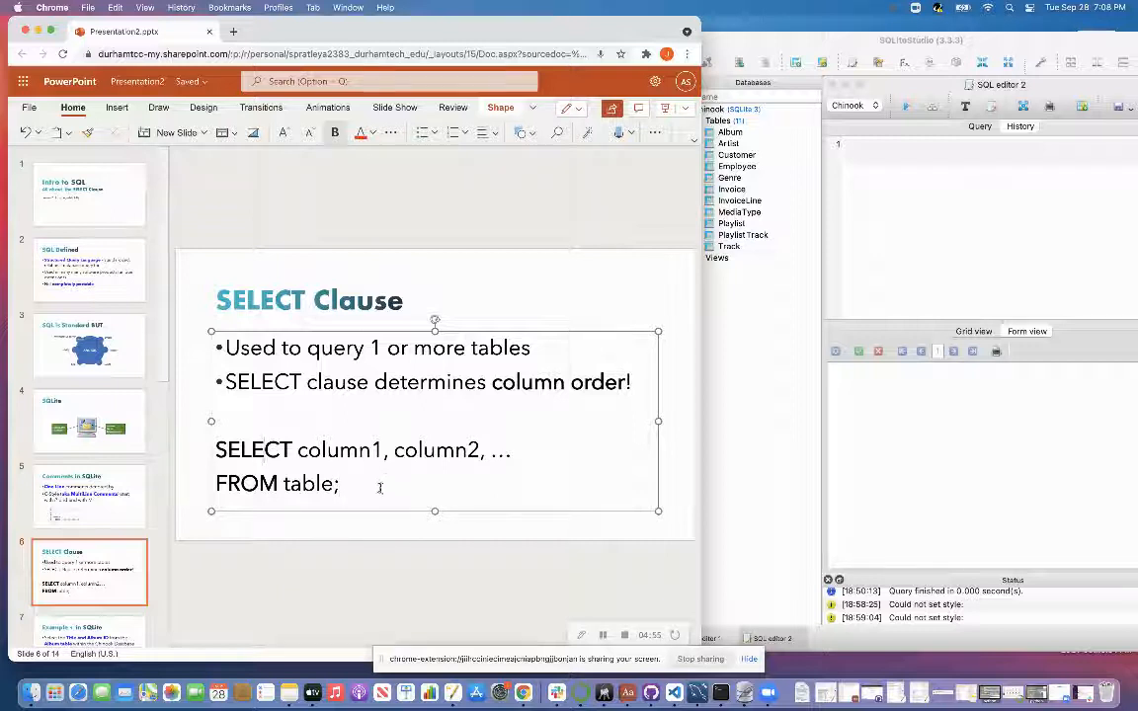
{"action": "left_click_drag", "start_coordinate": [215, 451], "coordinate": [340, 484]}
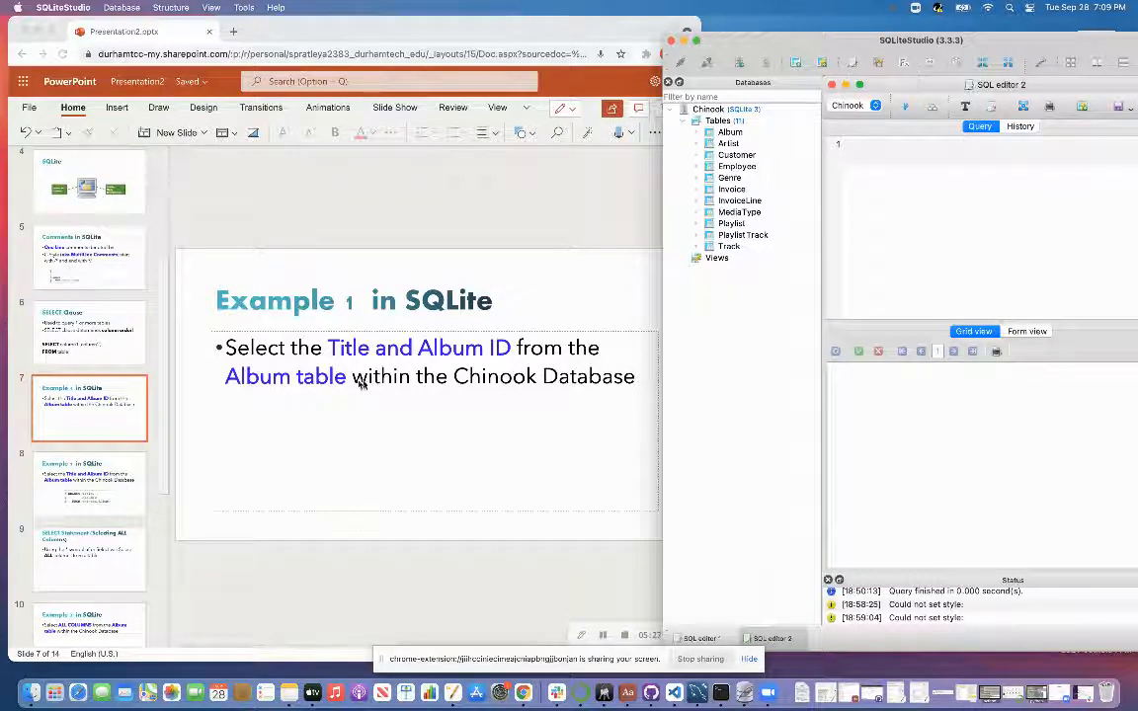
- Expand the Album table to list its AlbumId, Title and ArtistId columns
{"action": "left_click", "coordinate": [695, 130]}
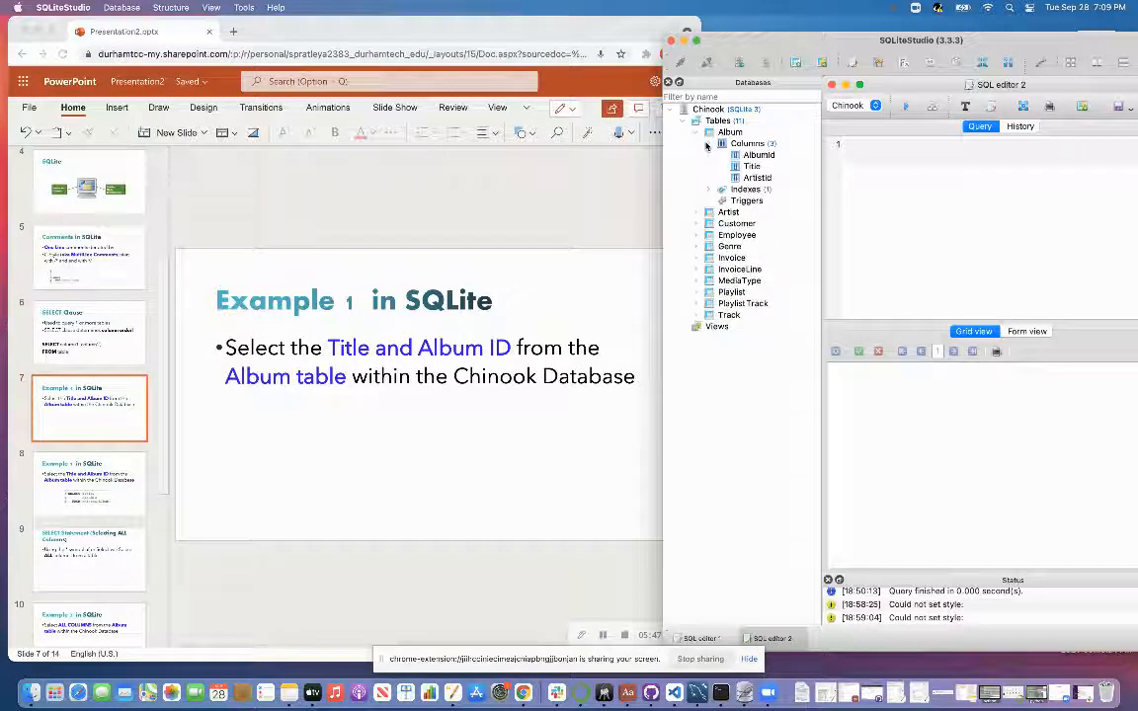
{"action": "left_click", "coordinate": [709, 142]}
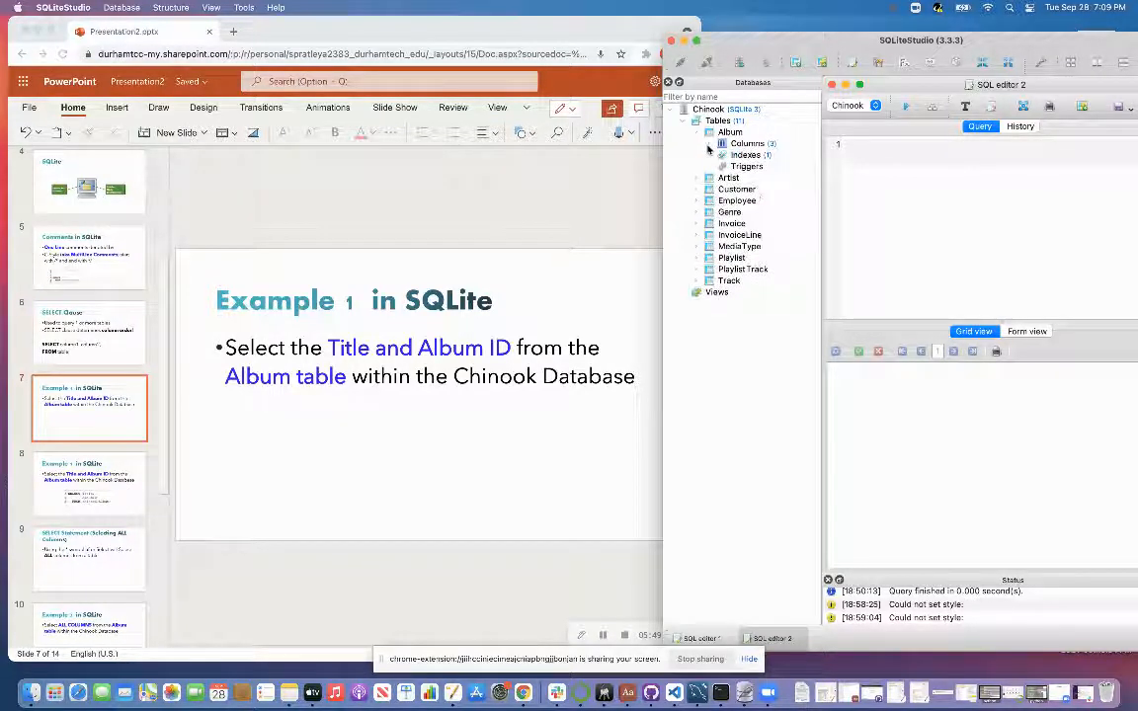
{"action": "left_click", "coordinate": [708, 142]}
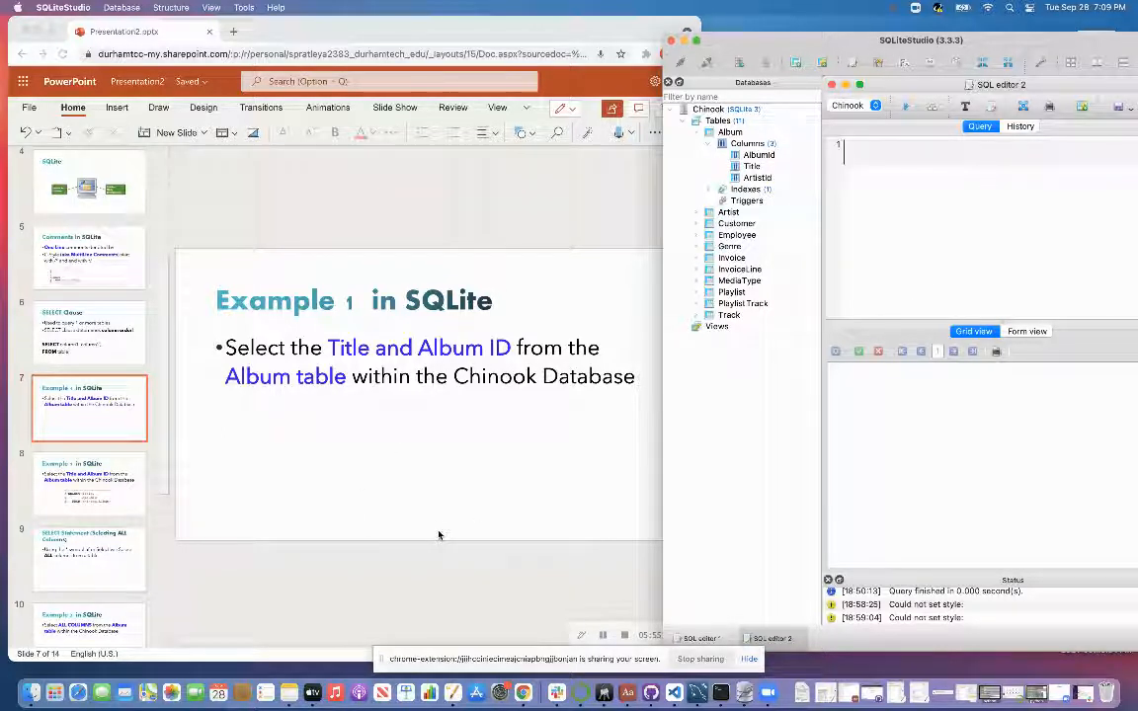
- Write the query select Title, AlbumId from chinook.Album; in the SQL editor
{"action": "type", "text": "select tit"}
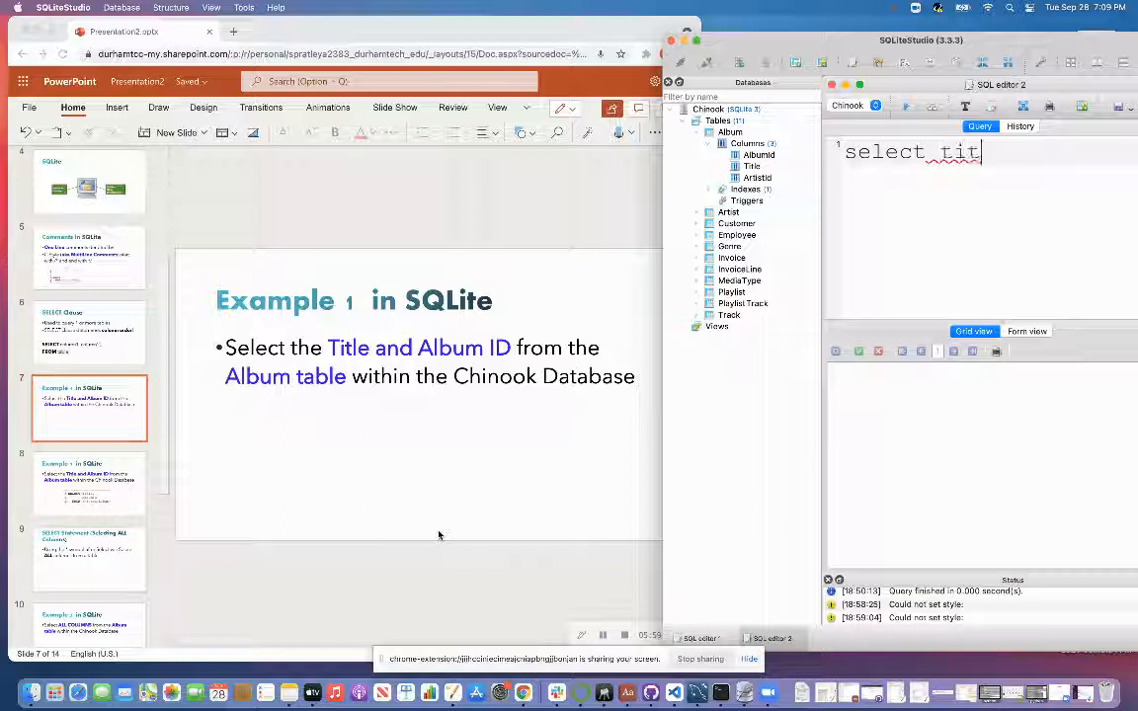
{"action": "type", "text": "le, A"}
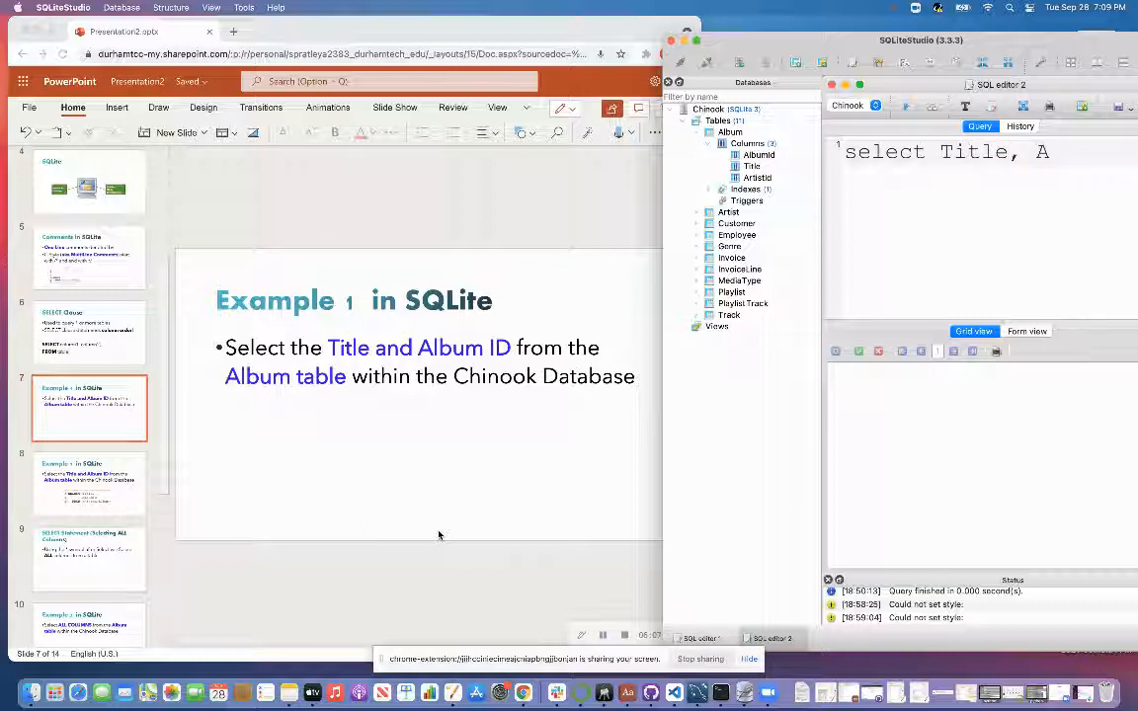
{"action": "type", "text": "lbumId"}
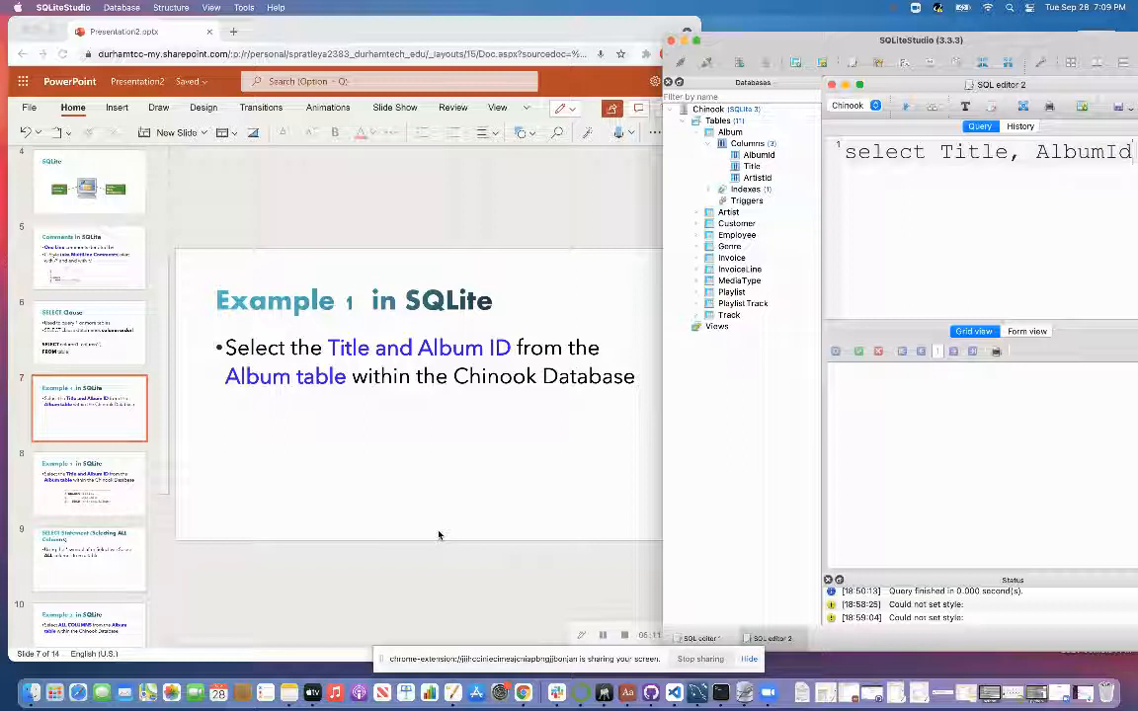
{"action": "type", "text": "from chinook"}
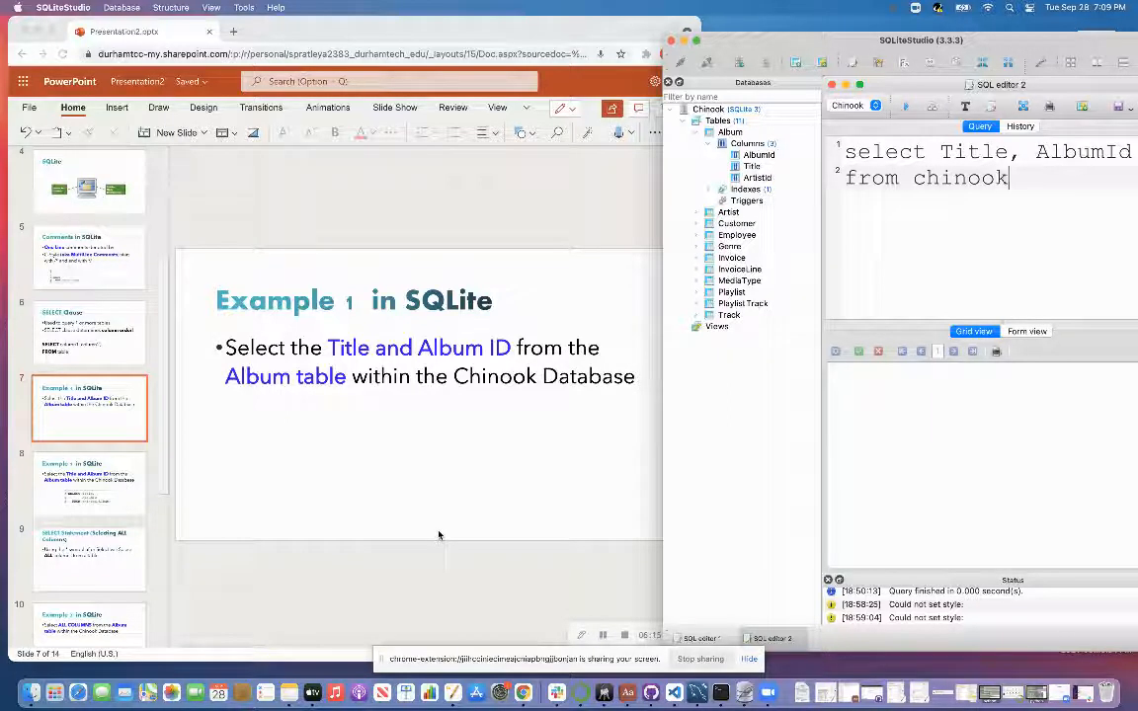
{"action": "type", "text": ".Album"}
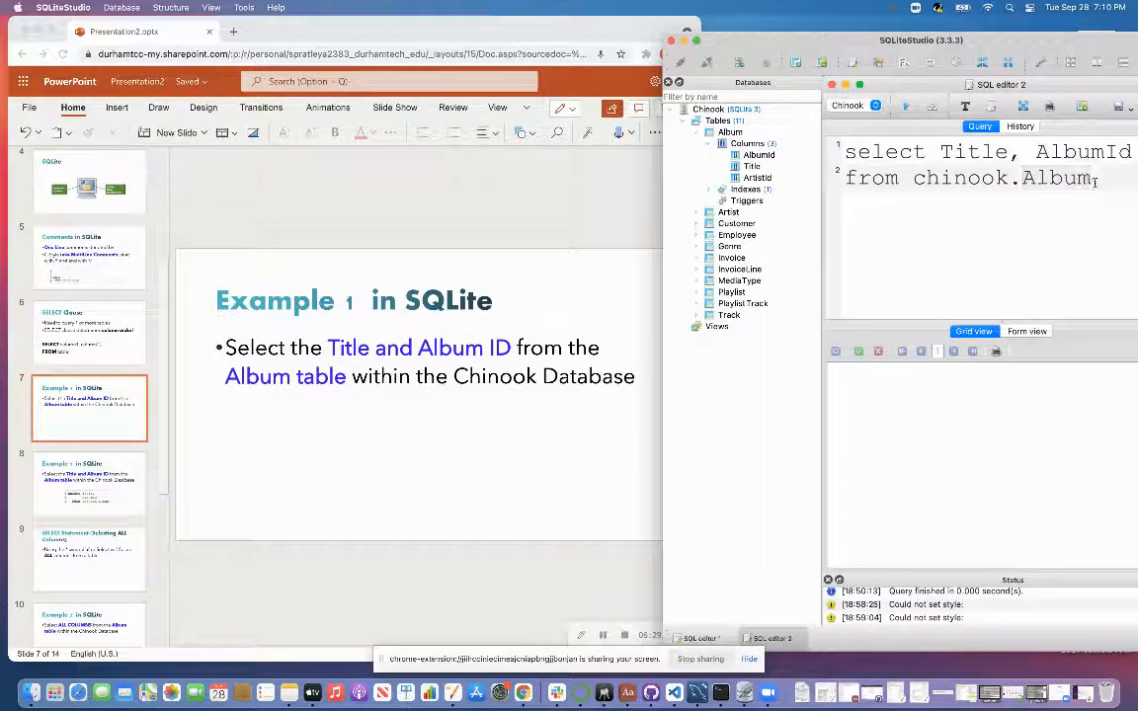
{"action": "type", "text": ";"}
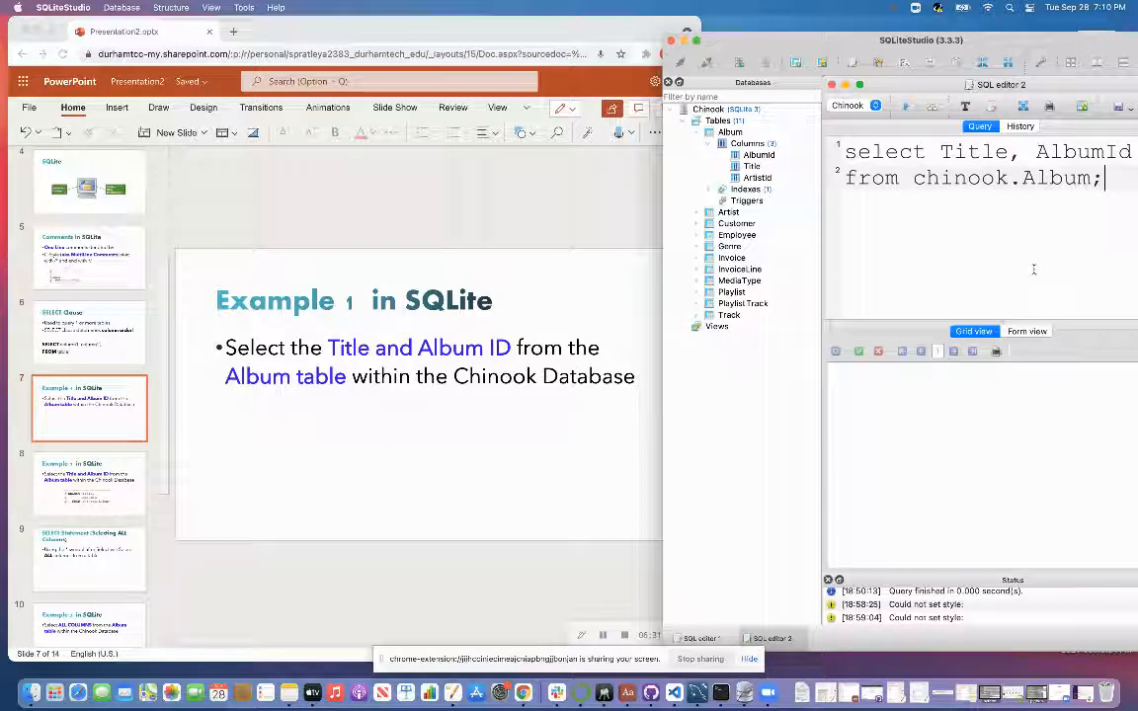
{"action": "mouse_move", "coordinate": [1037, 293]}
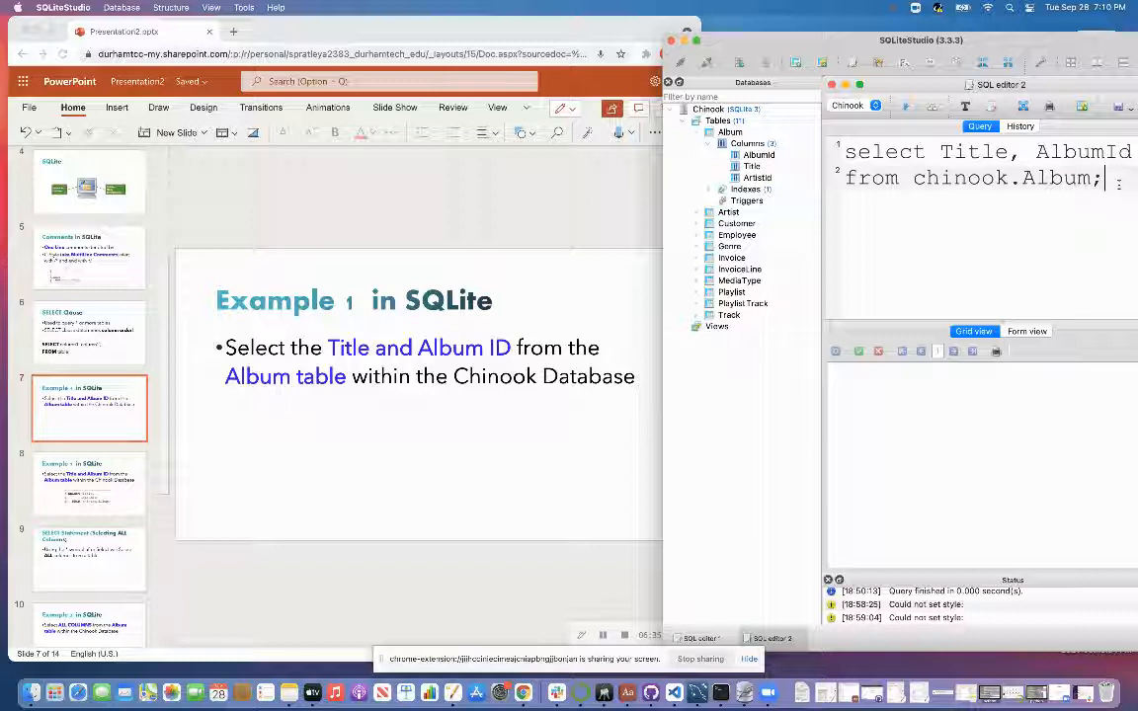
- Run the Title and AlbumId query, loading 347 album rows in the results grid
{"action": "left_click", "coordinate": [905, 107]}
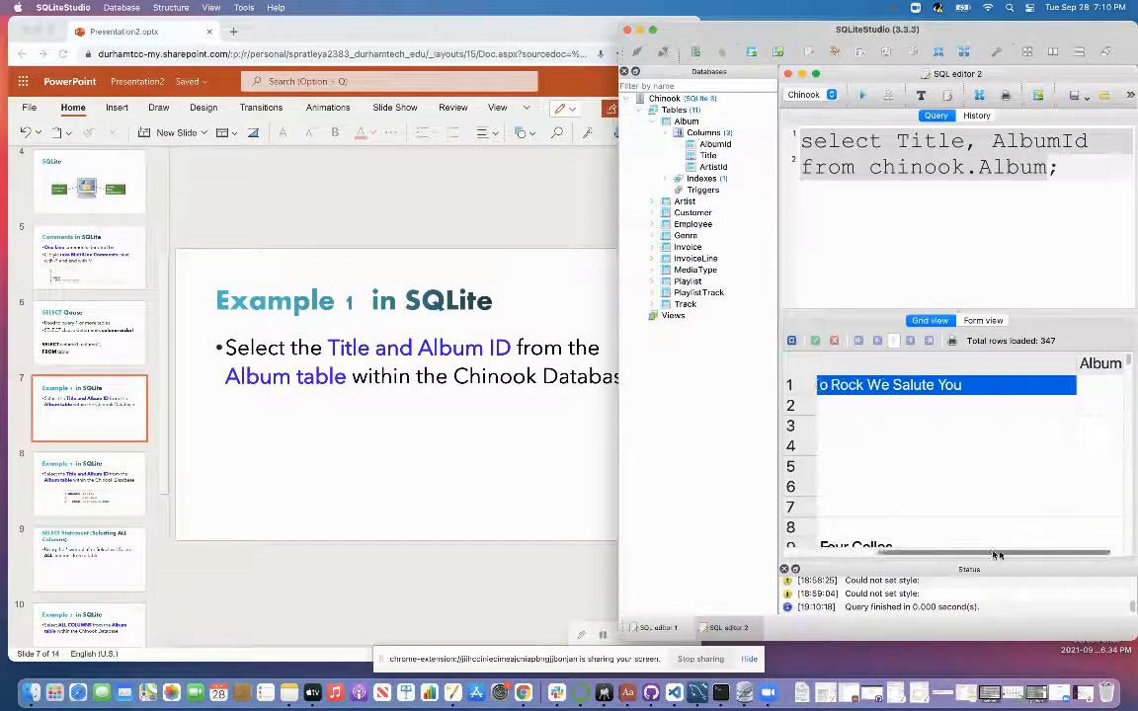
{"action": "scroll", "scroll_direction": "left", "scroll_amount": 3}
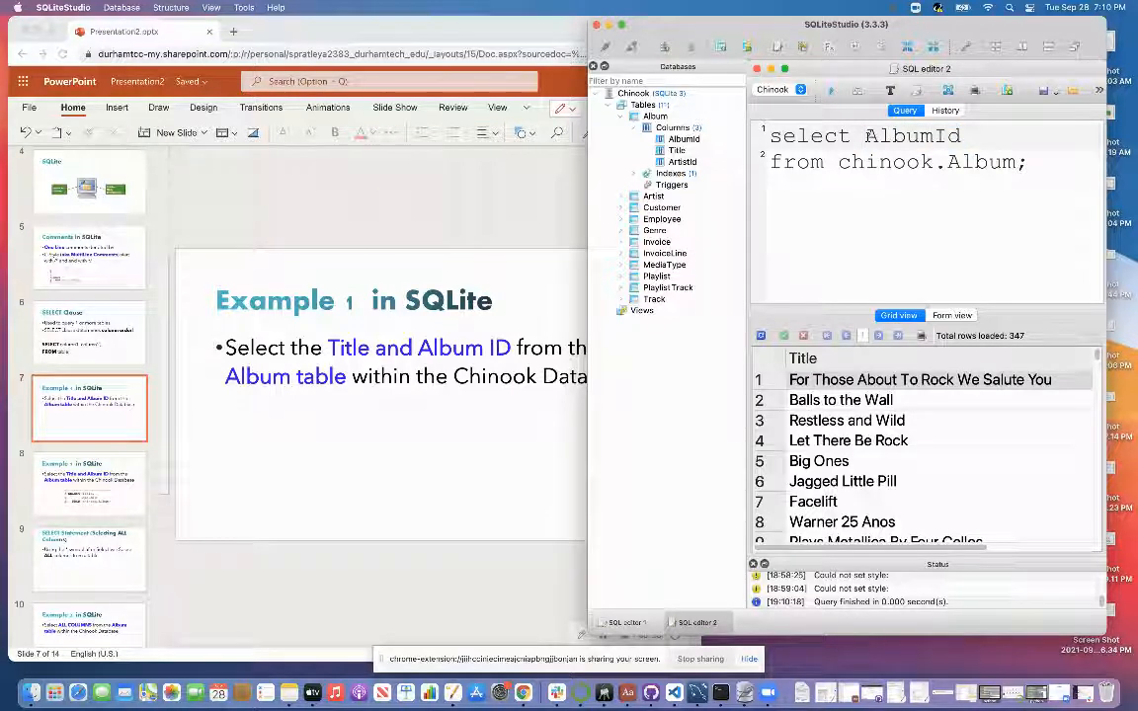
- Reorder the query to AlbumId, Title and sort results by AlbumId ascending
{"action": "type", "text": ", Title"}
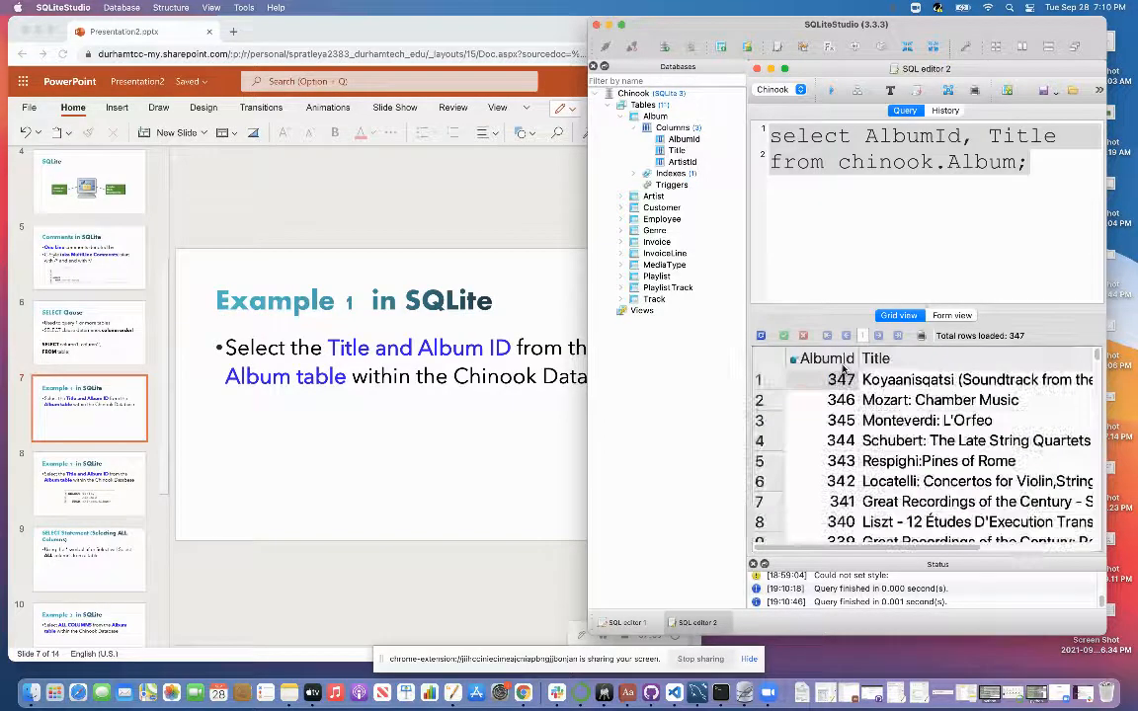
{"action": "left_click", "coordinate": [821, 359]}
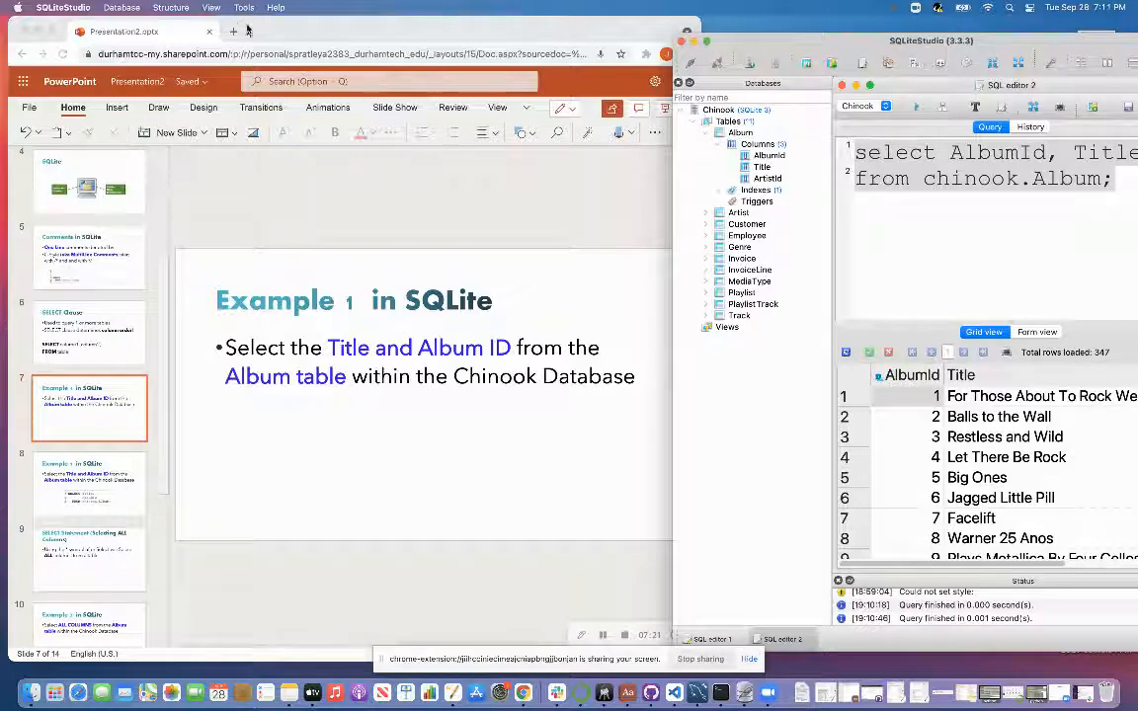
- Browse the Tools and View menus while the results stay displayed
{"action": "left_click", "coordinate": [241, 8]}
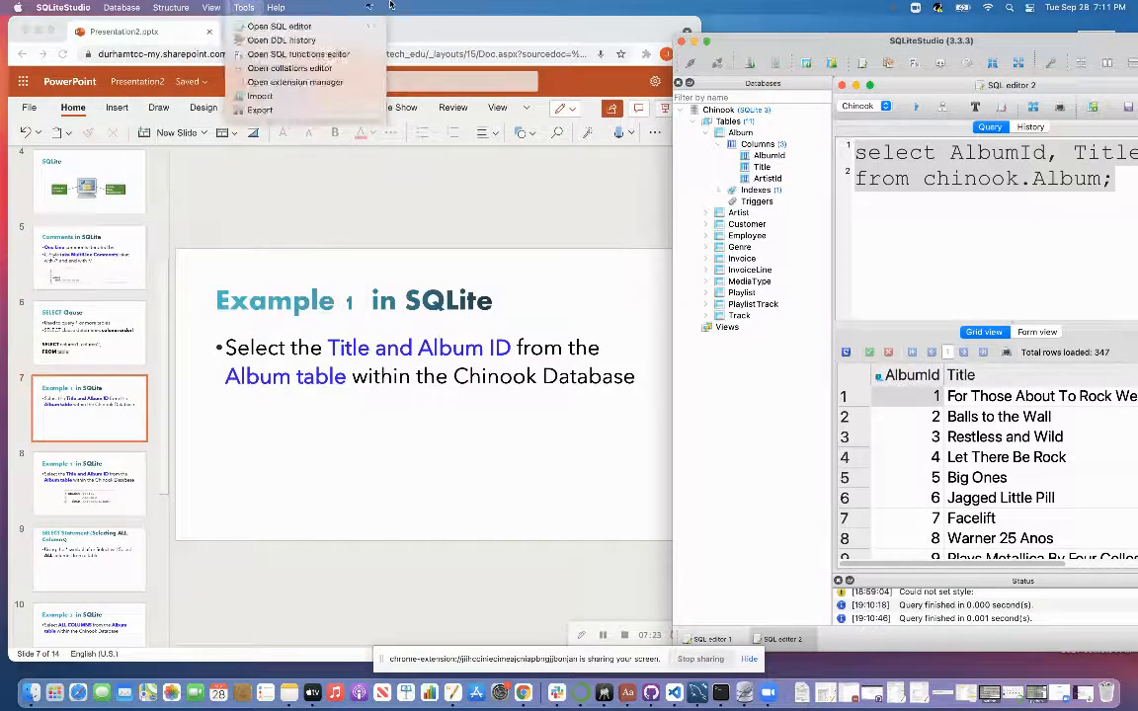
{"action": "left_click", "coordinate": [210, 6]}
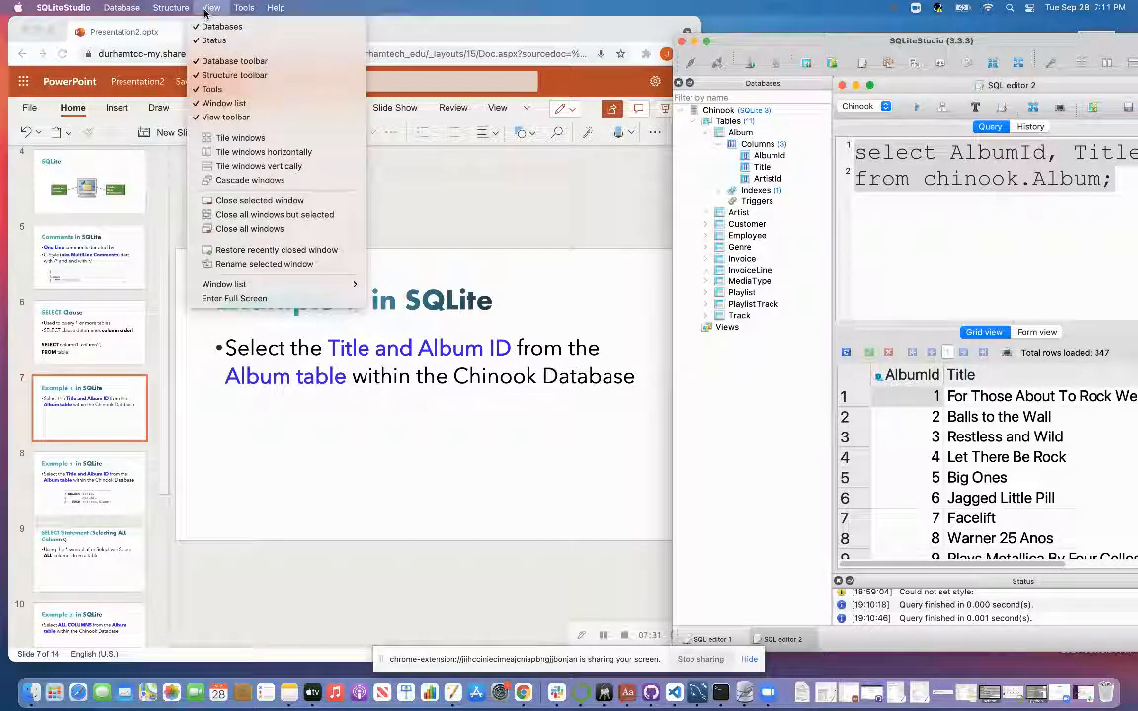
{"action": "mouse_move", "coordinate": [221, 25]}
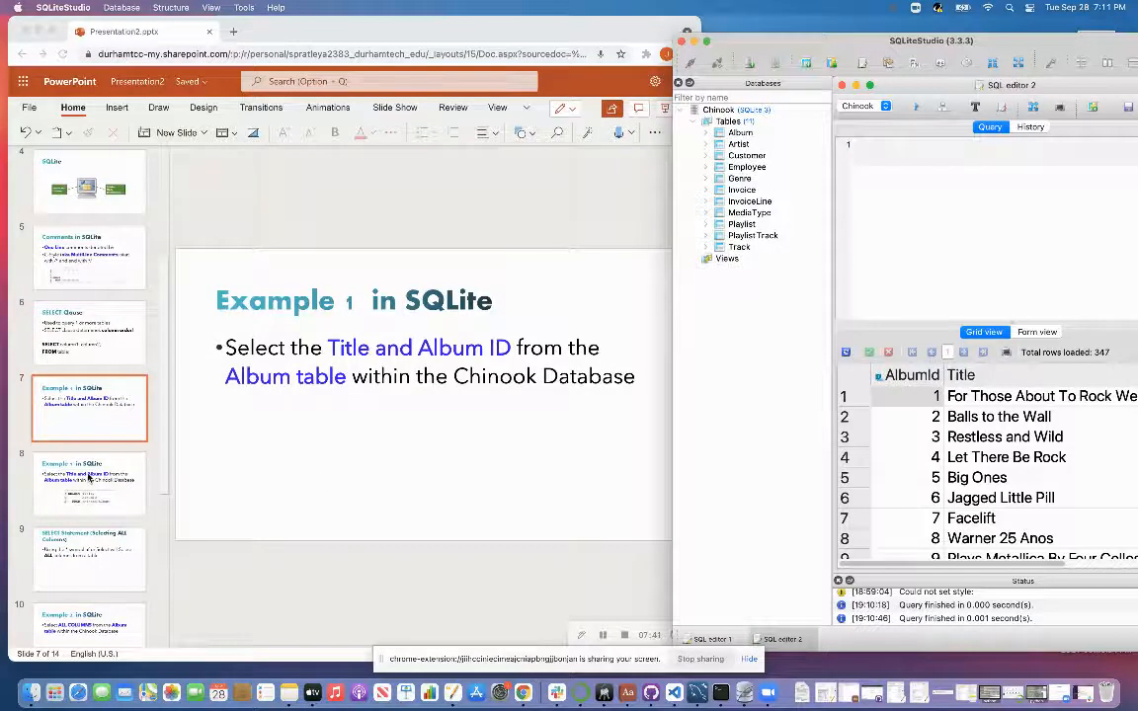
- Pass the Example 1 solution slide to slide 8 on selecting all columns with *
{"action": "left_click", "coordinate": [89, 484]}
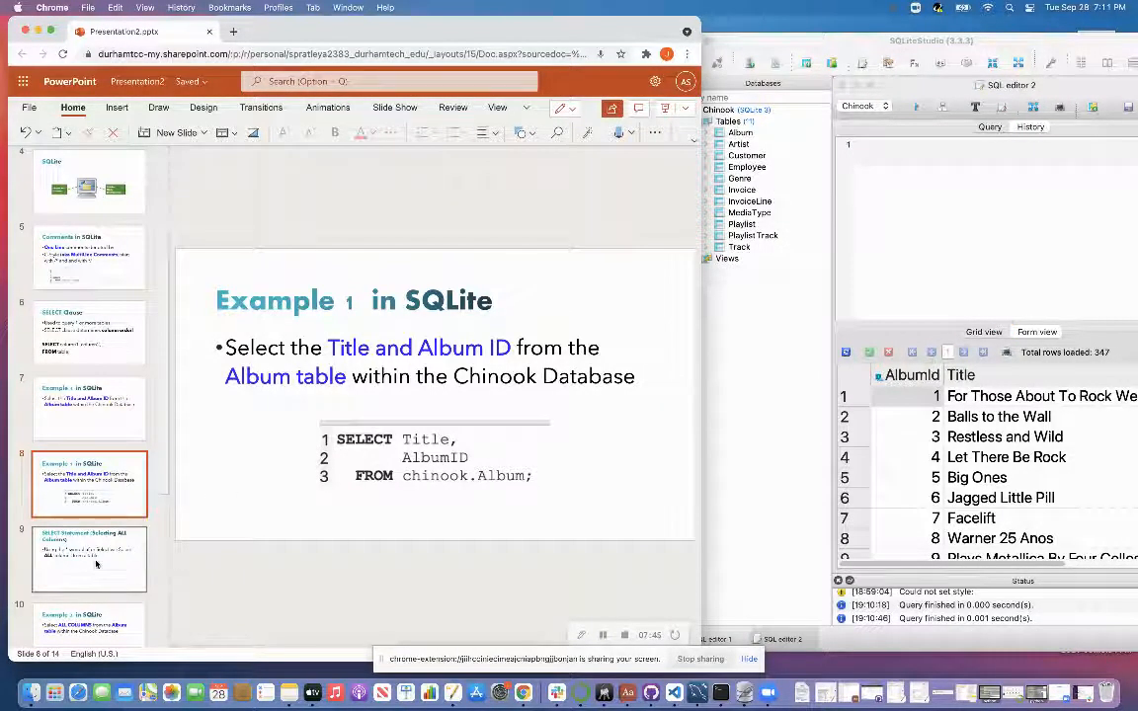
{"action": "left_click", "coordinate": [89, 561]}
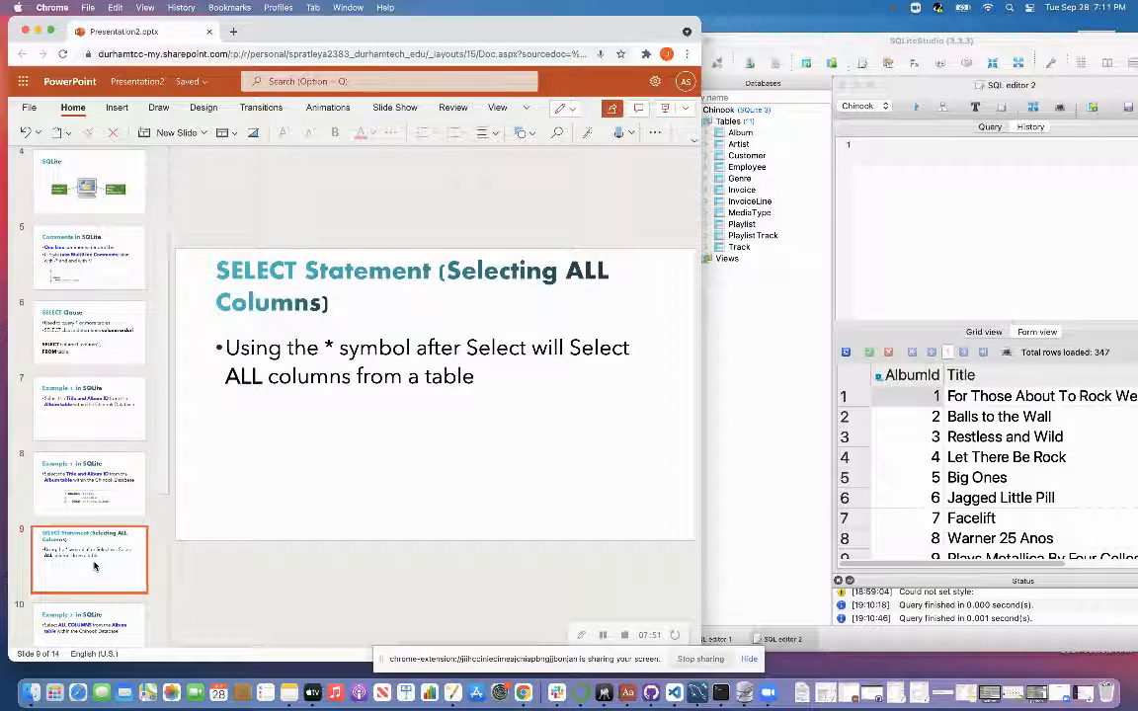
{"action": "mouse_move", "coordinate": [268, 518]}
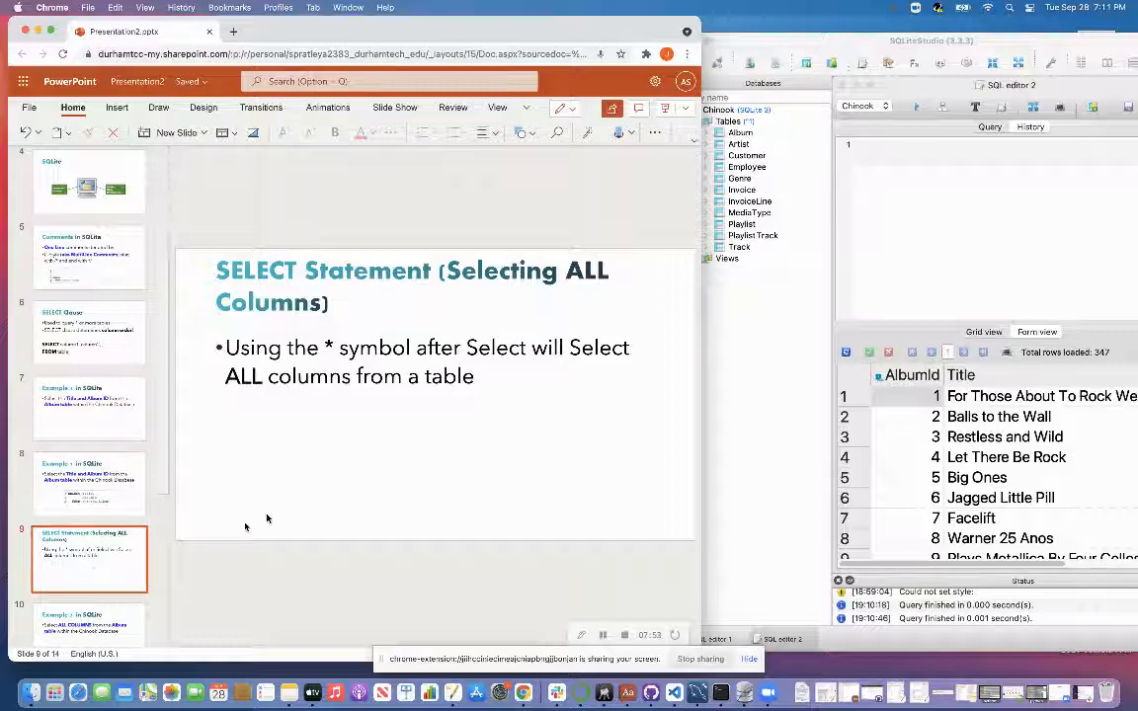
- Mark the * symbol in the bullet text of the Selecting ALL Columns slide
{"action": "left_click", "coordinate": [424, 361]}
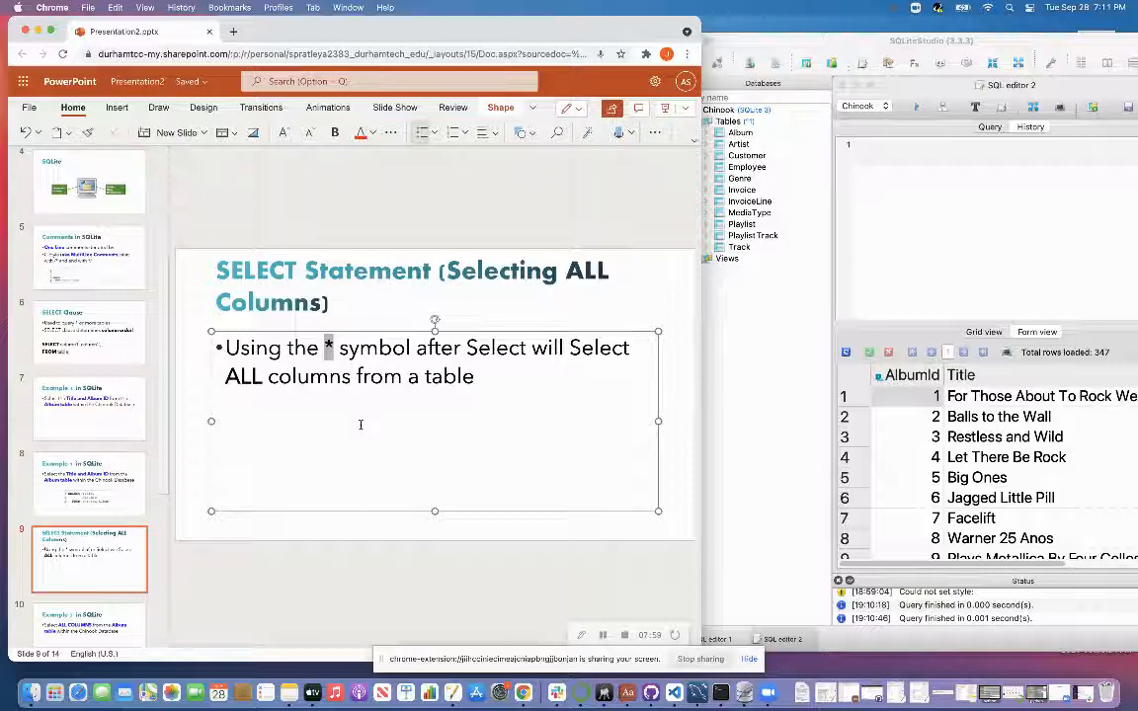
{"action": "mouse_move", "coordinate": [360, 431]}
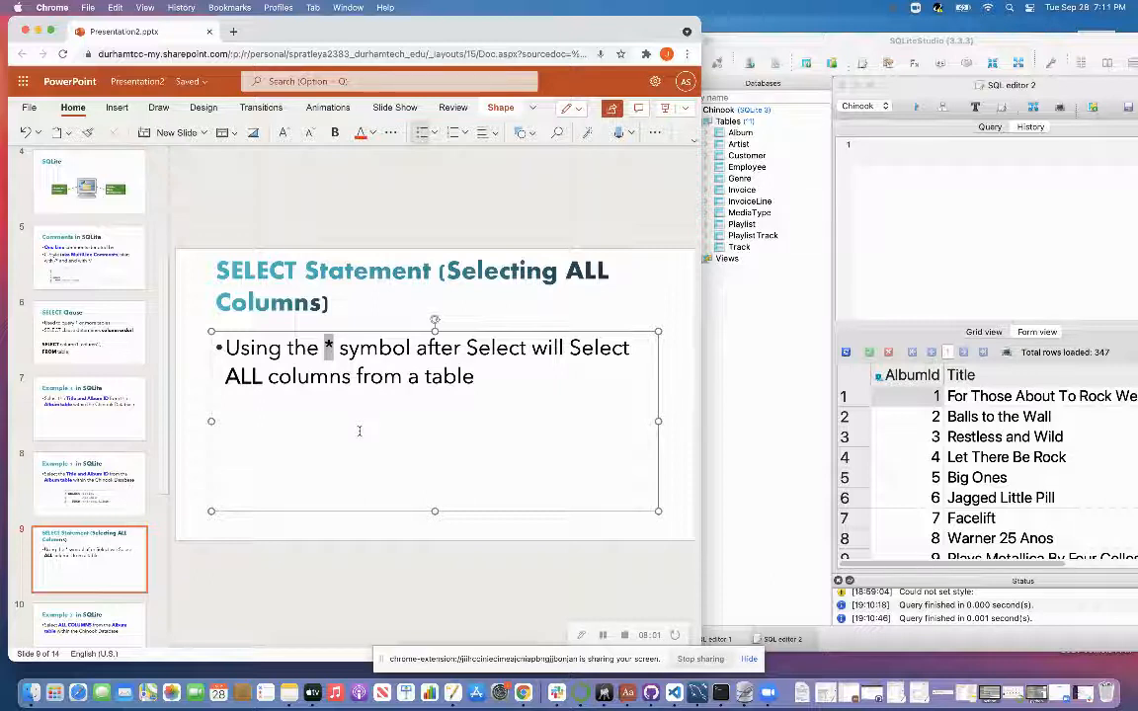
{"action": "mouse_move", "coordinate": [355, 438]}
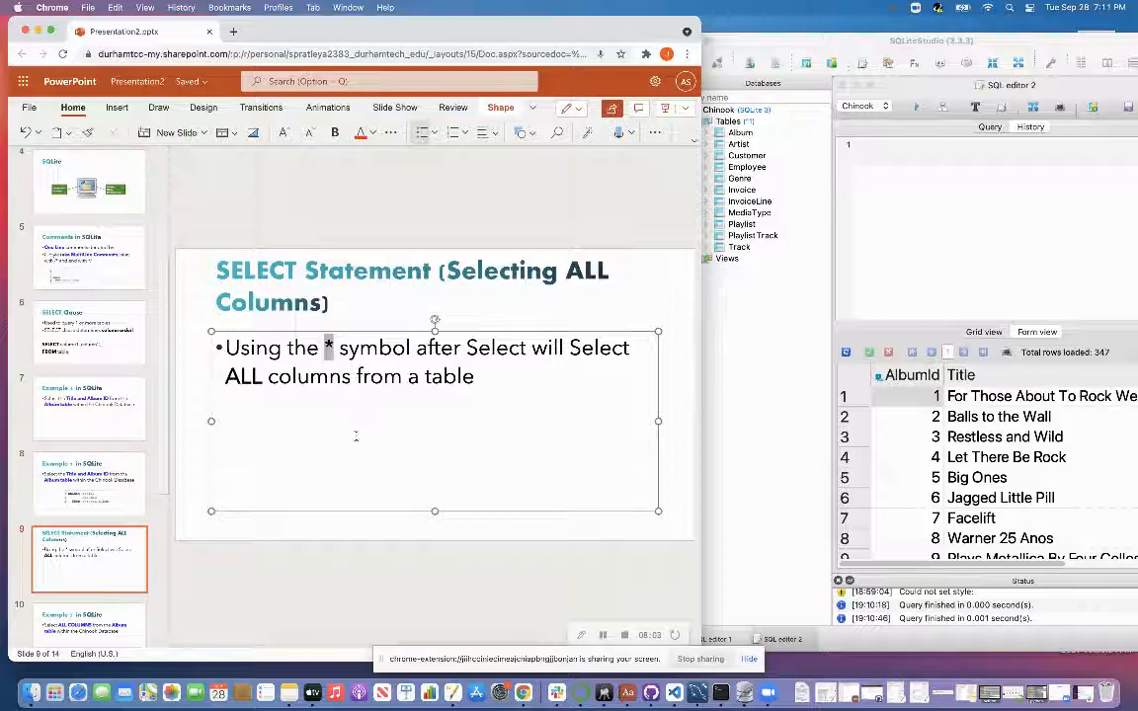
{"action": "mouse_move", "coordinate": [348, 439]}
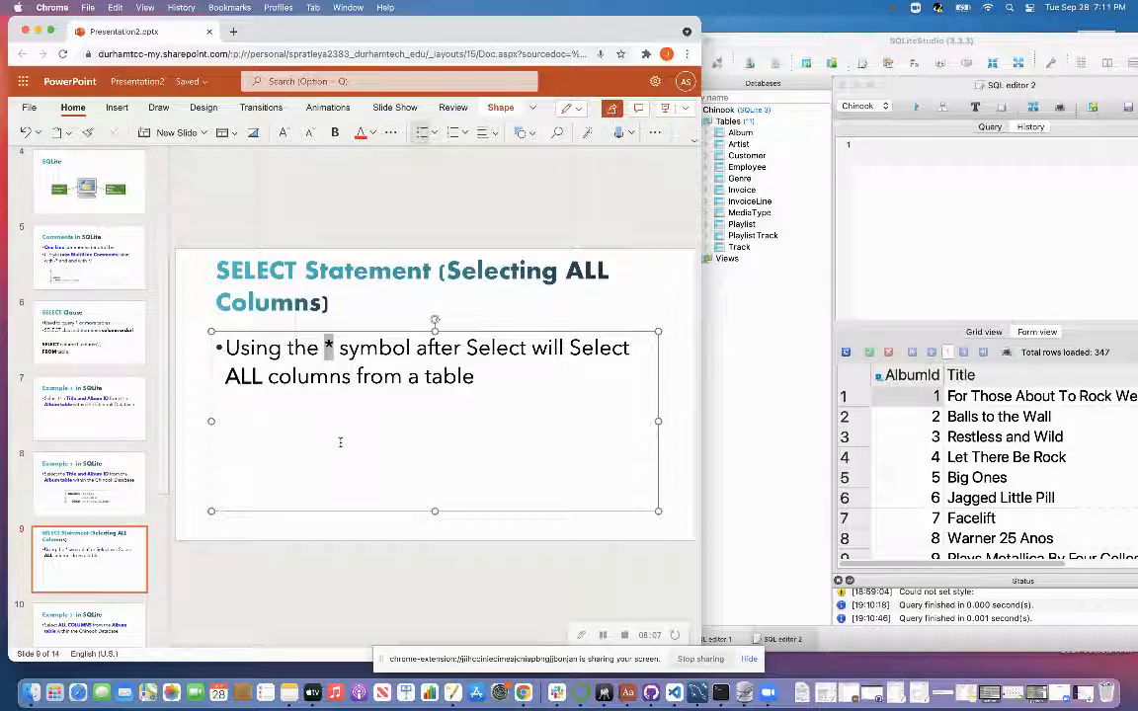
{"action": "mouse_move", "coordinate": [344, 438]}
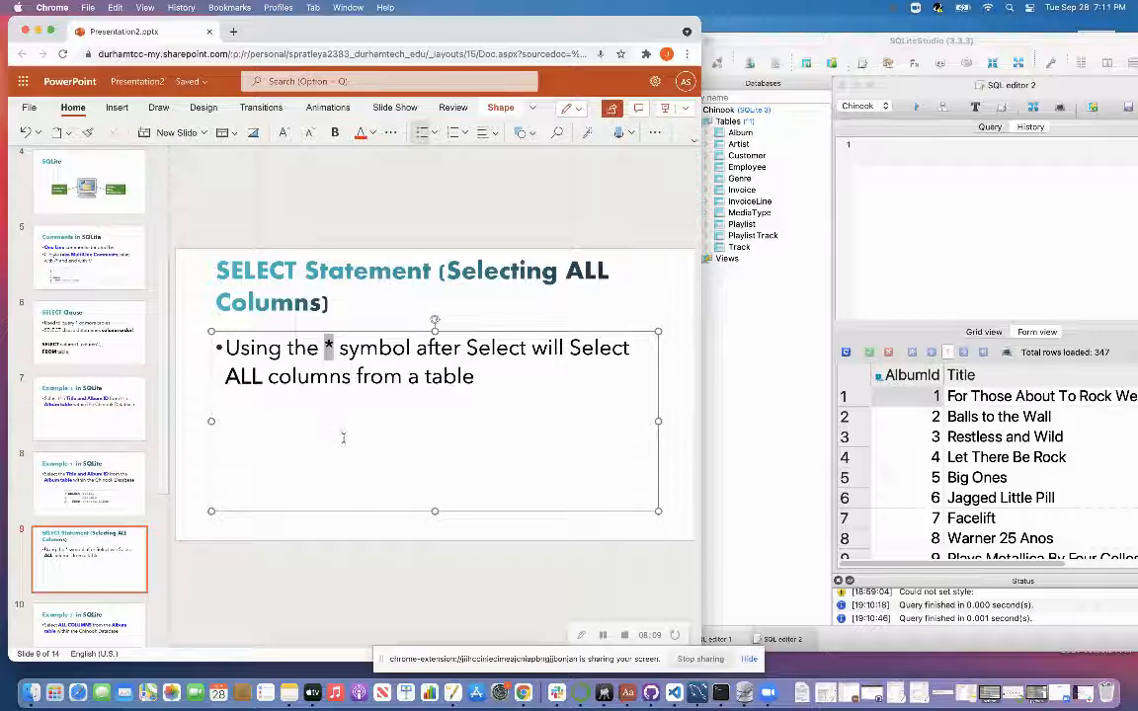
{"action": "mouse_move", "coordinate": [352, 439]}
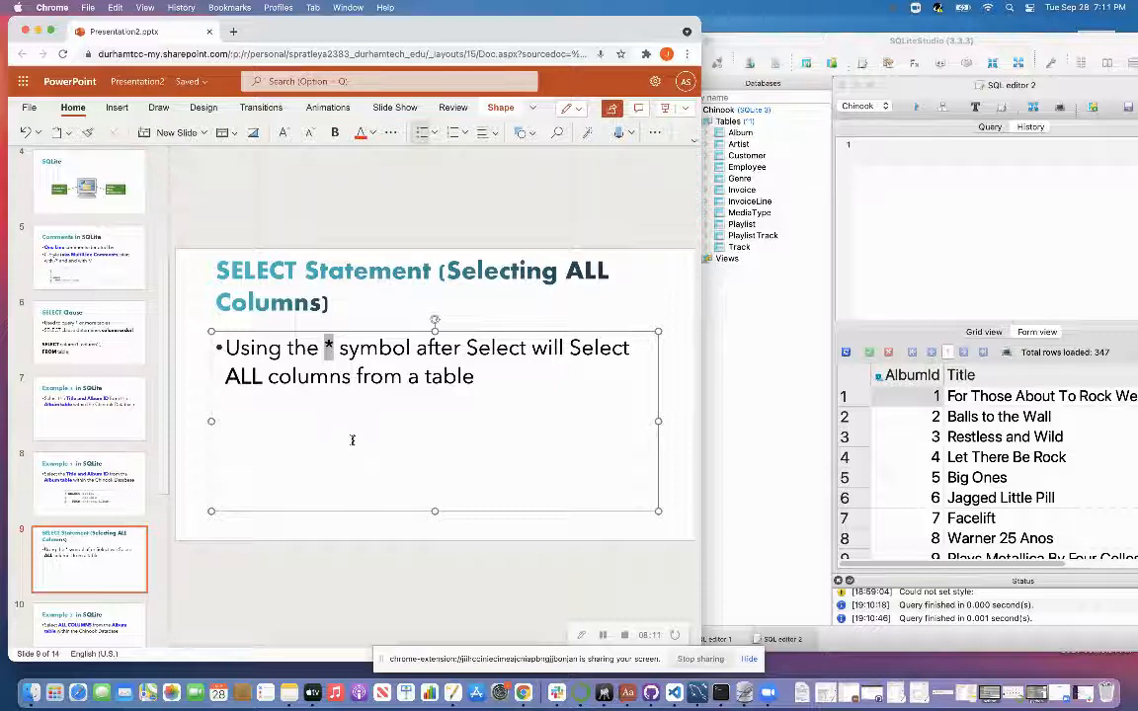
{"action": "mouse_move", "coordinate": [367, 439]}
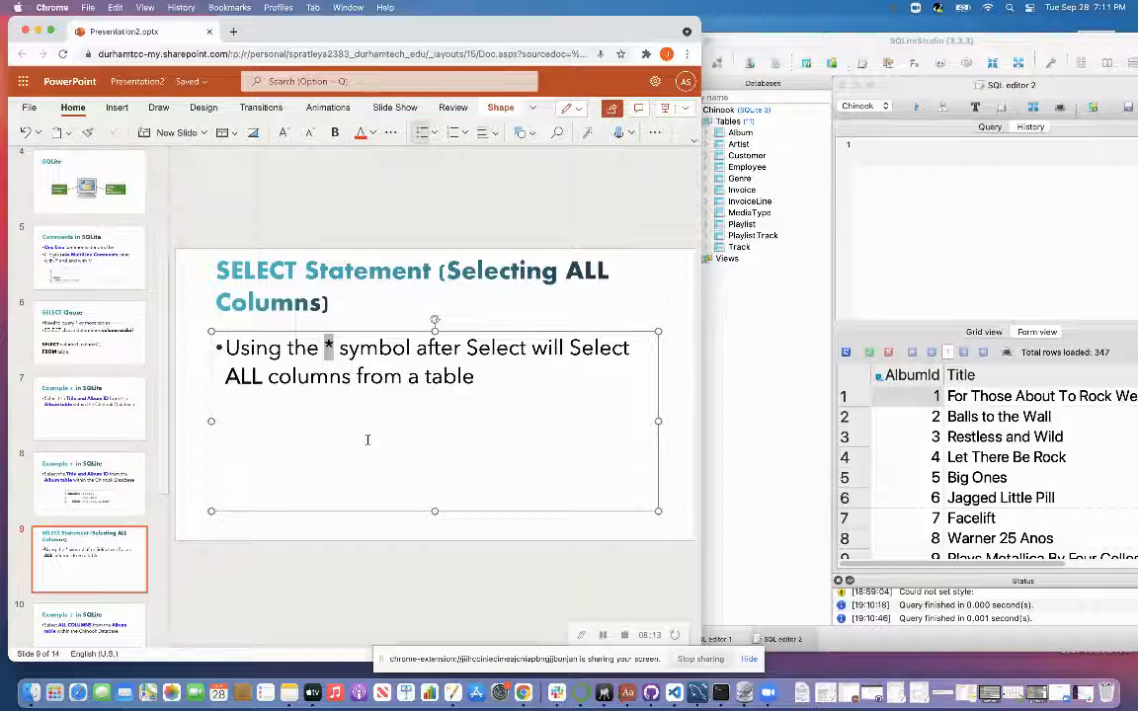
{"action": "mouse_move", "coordinate": [366, 442]}
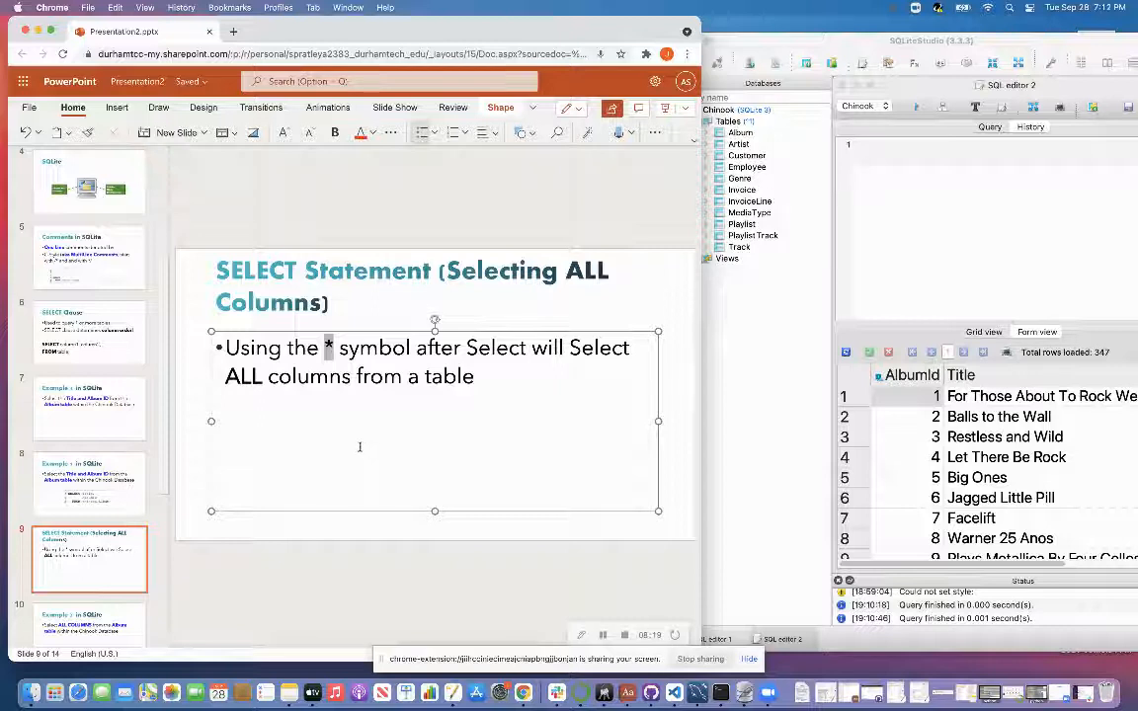
{"action": "mouse_move", "coordinate": [348, 474]}
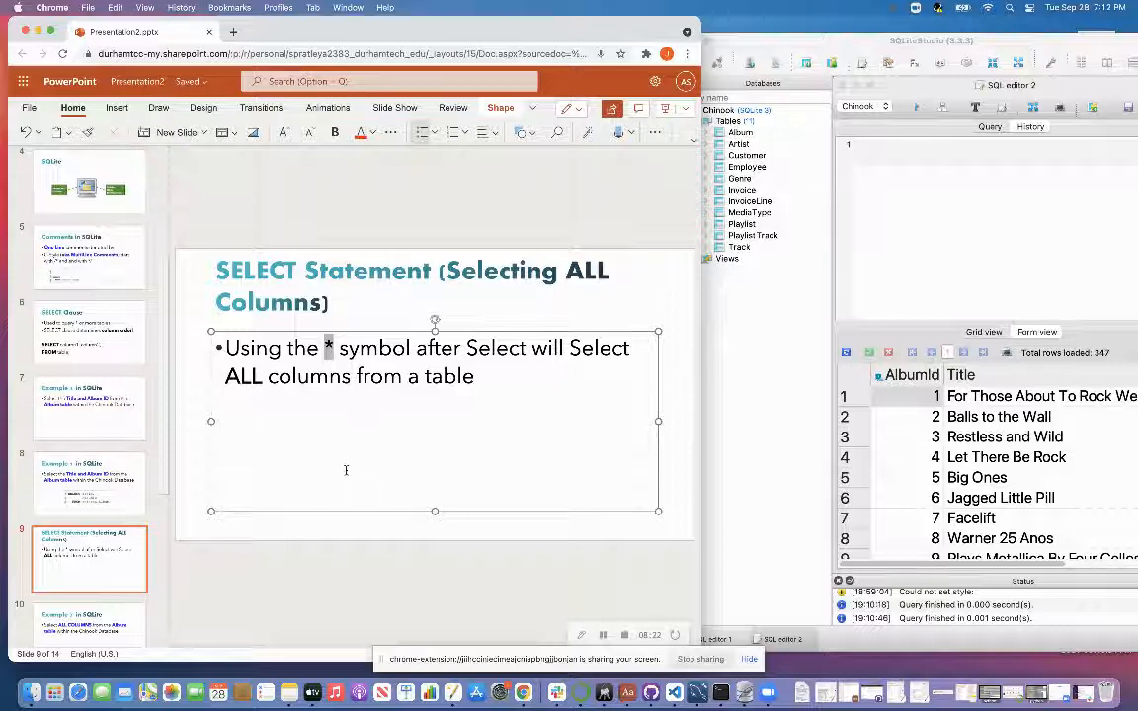
{"action": "mouse_move", "coordinate": [170, 562]}
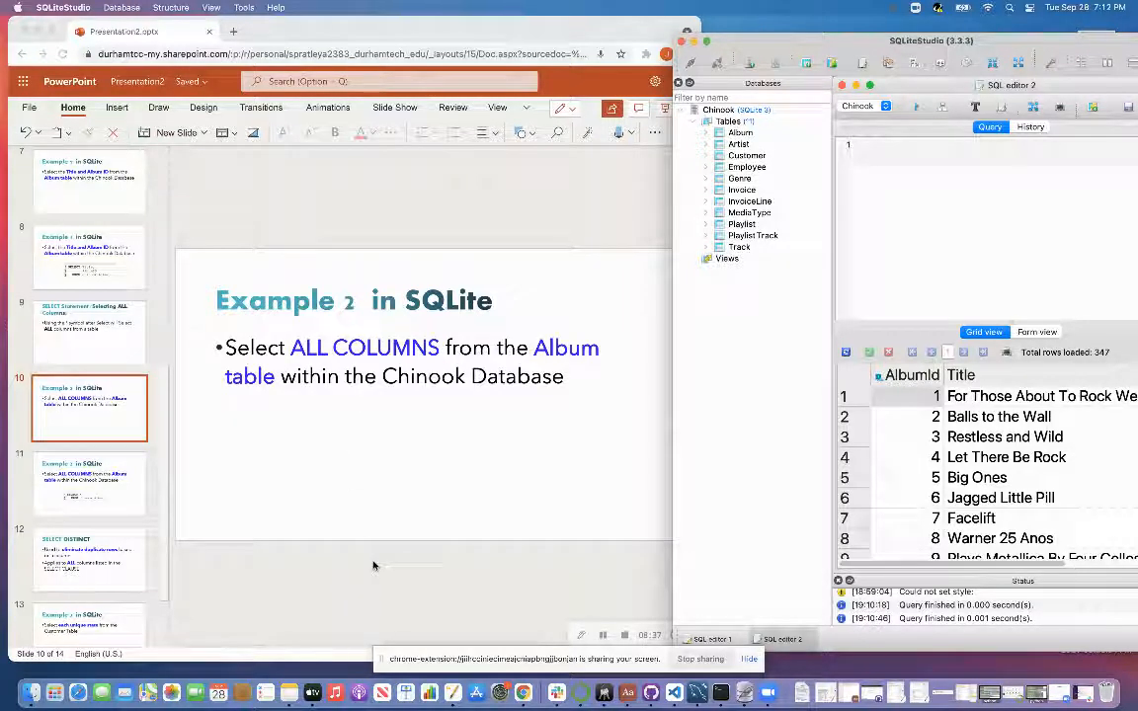
- Write the query select * from chinook.album in the SQL editor
{"action": "type", "text": "select"}
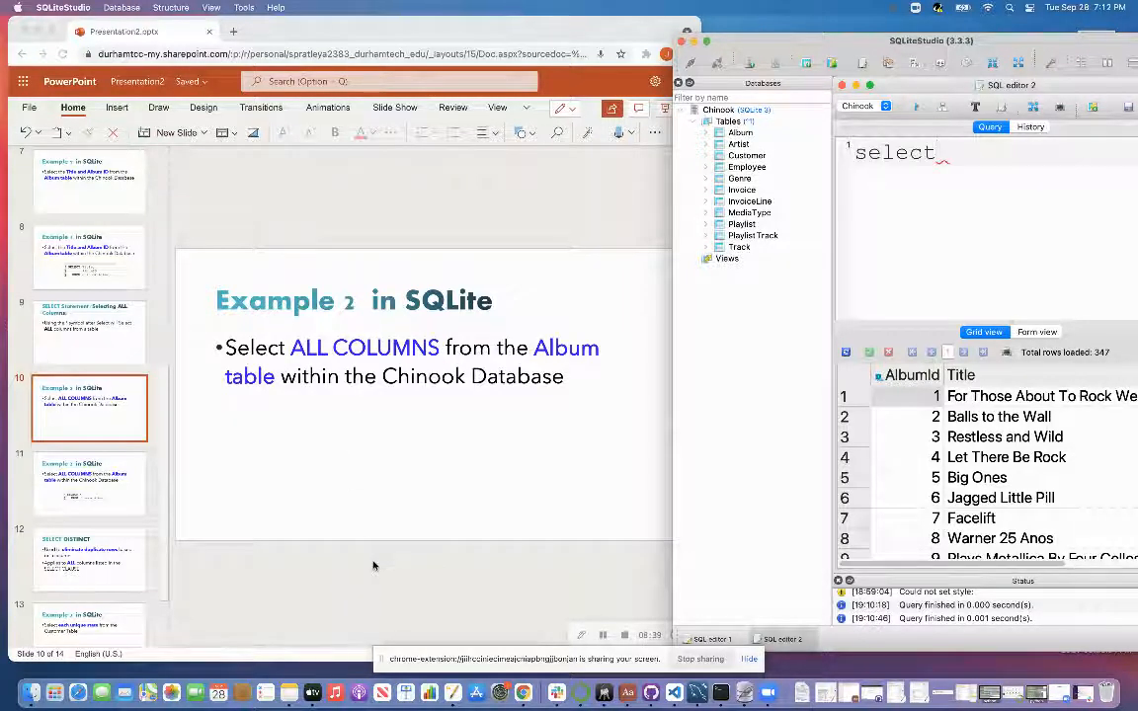
{"action": "type", "text": "*"}
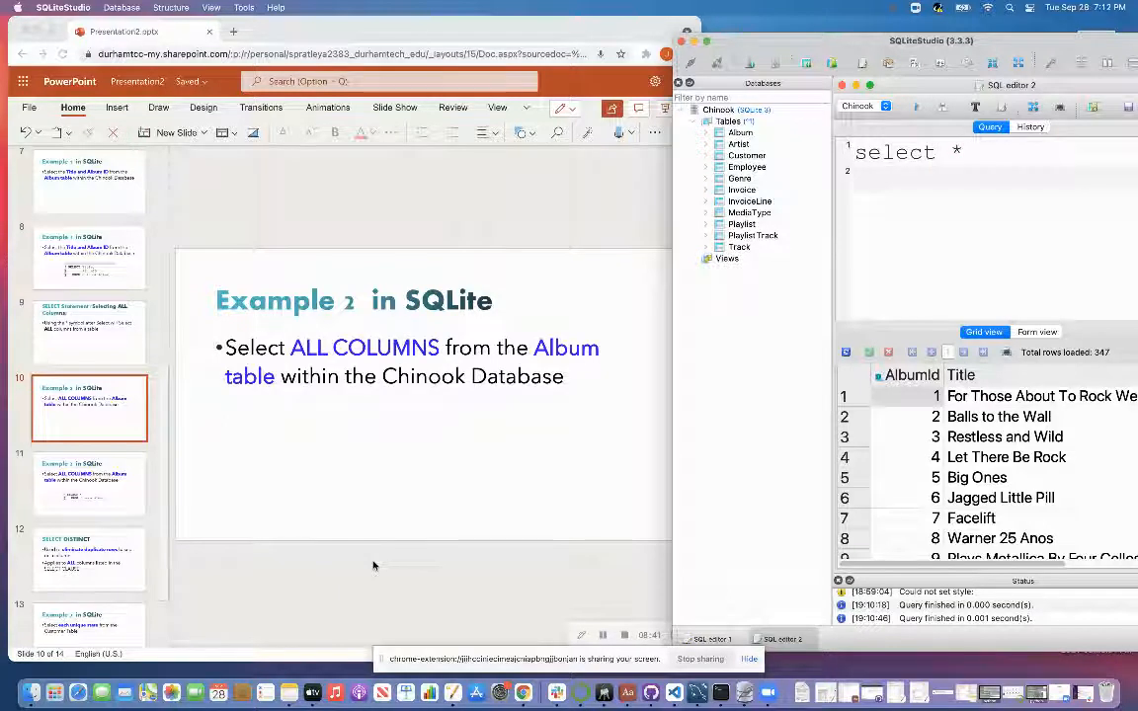
{"action": "type", "text": "from"}
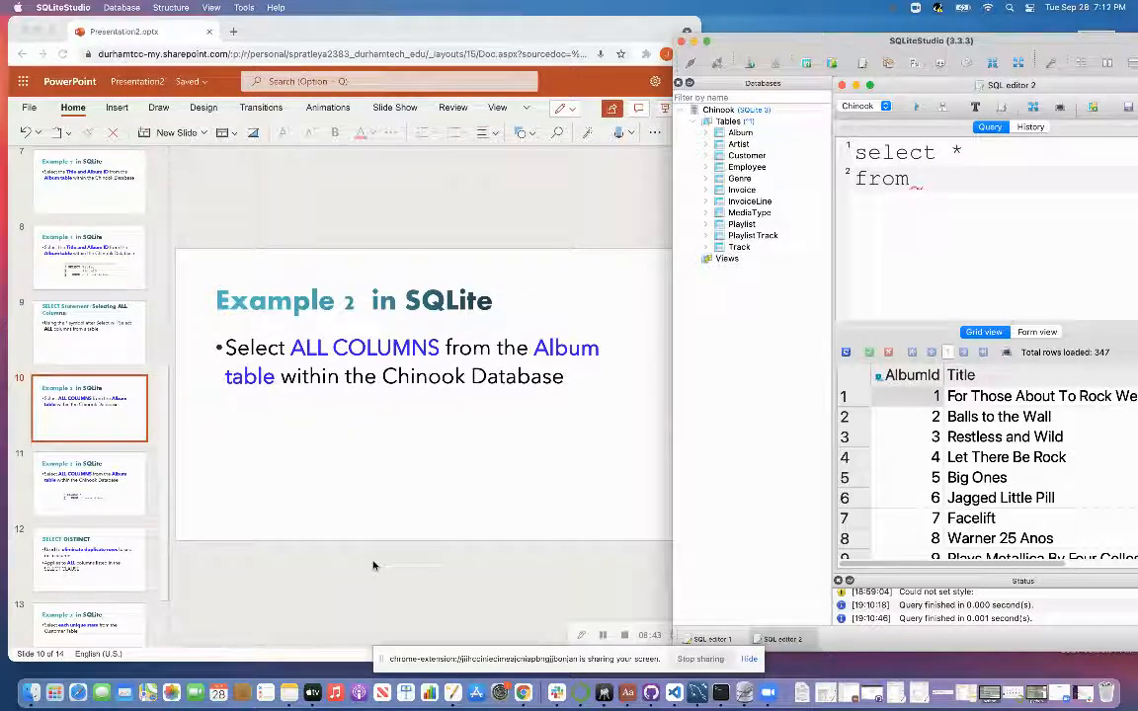
{"action": "type", "text": "chinook.album;"}
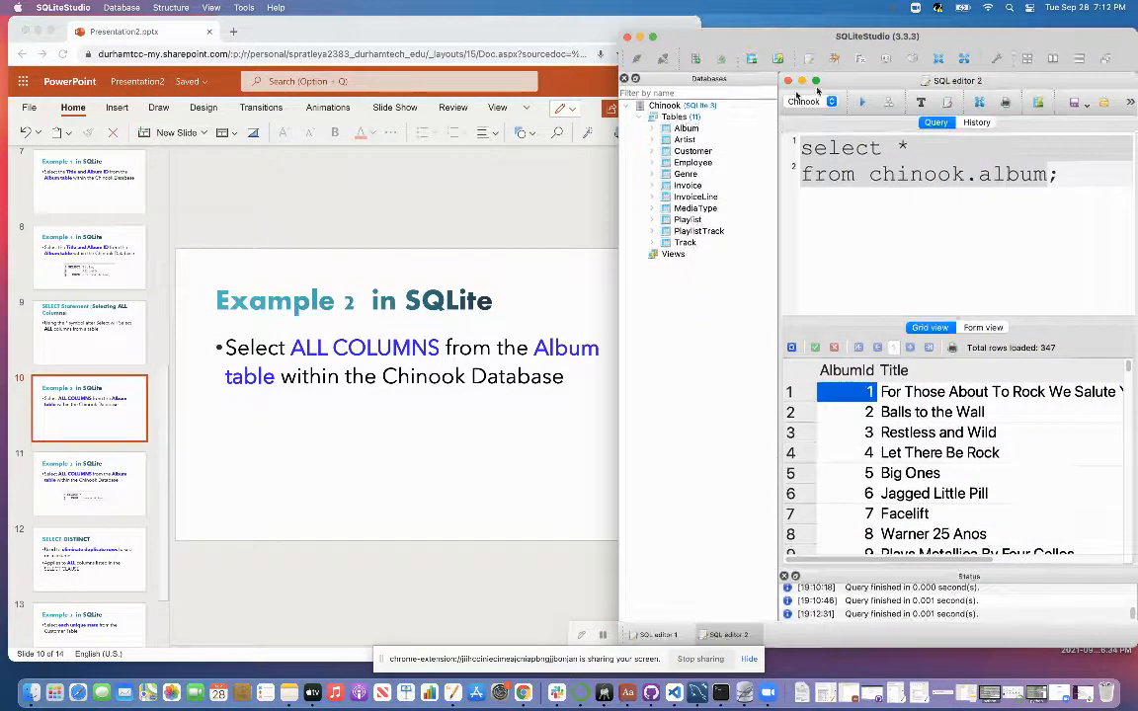
- Expand the Album table node to list its AlbumId, Title and ArtistId columns
{"action": "left_click", "coordinate": [656, 128]}
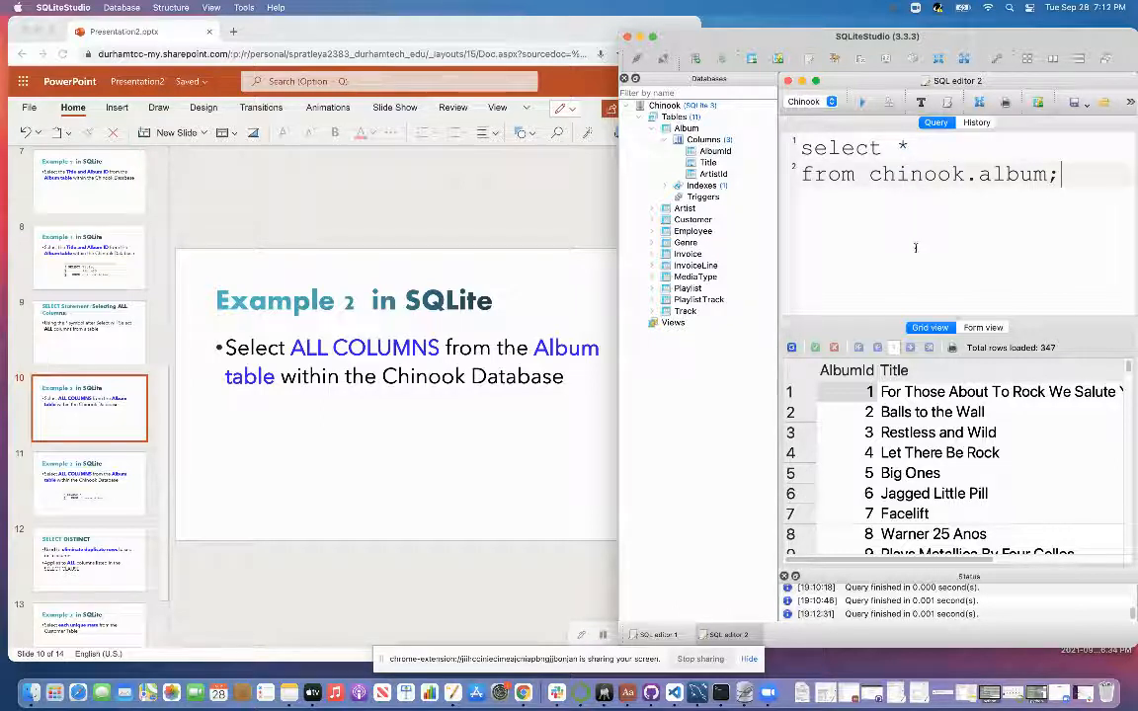
{"action": "mouse_move", "coordinate": [114, 498]}
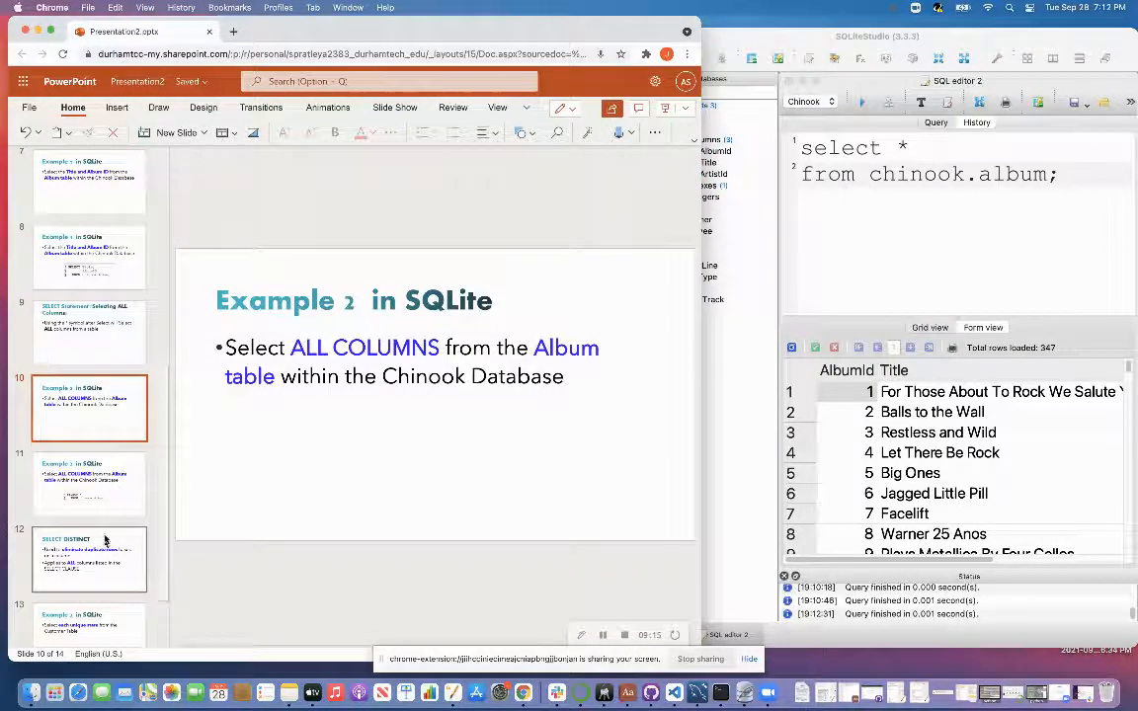
- Show the Example 2 solution slide, then the SELECT DISTINCT slide that follows
{"action": "left_click", "coordinate": [91, 484]}
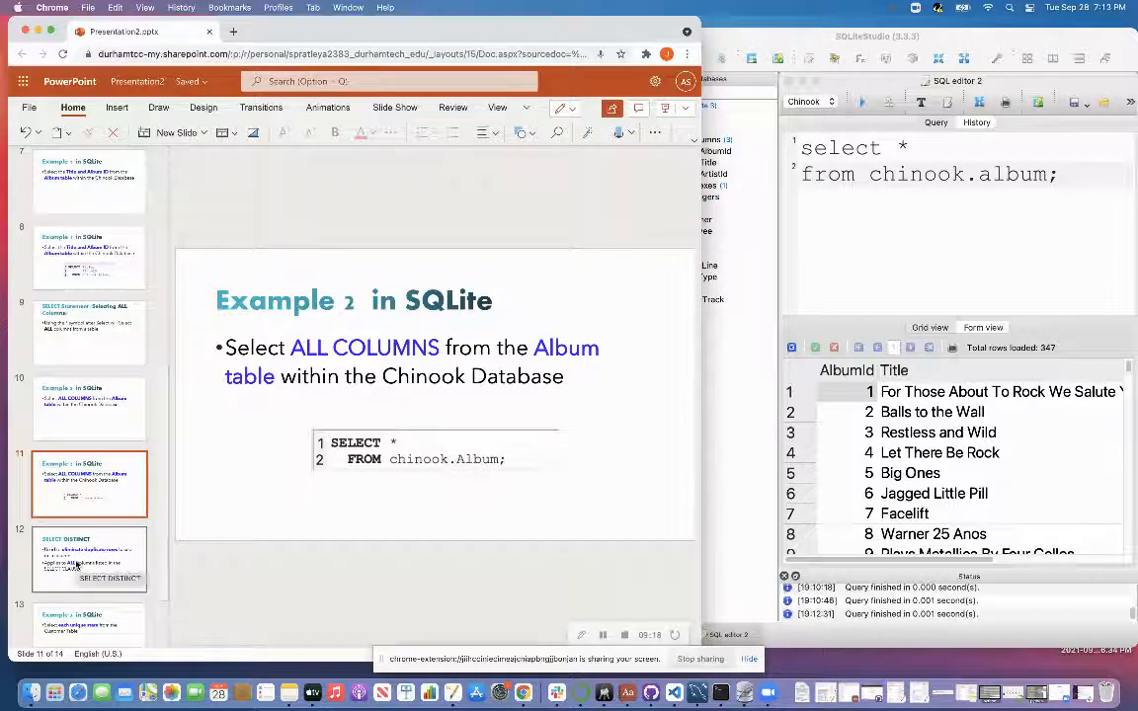
{"action": "left_click", "coordinate": [91, 557]}
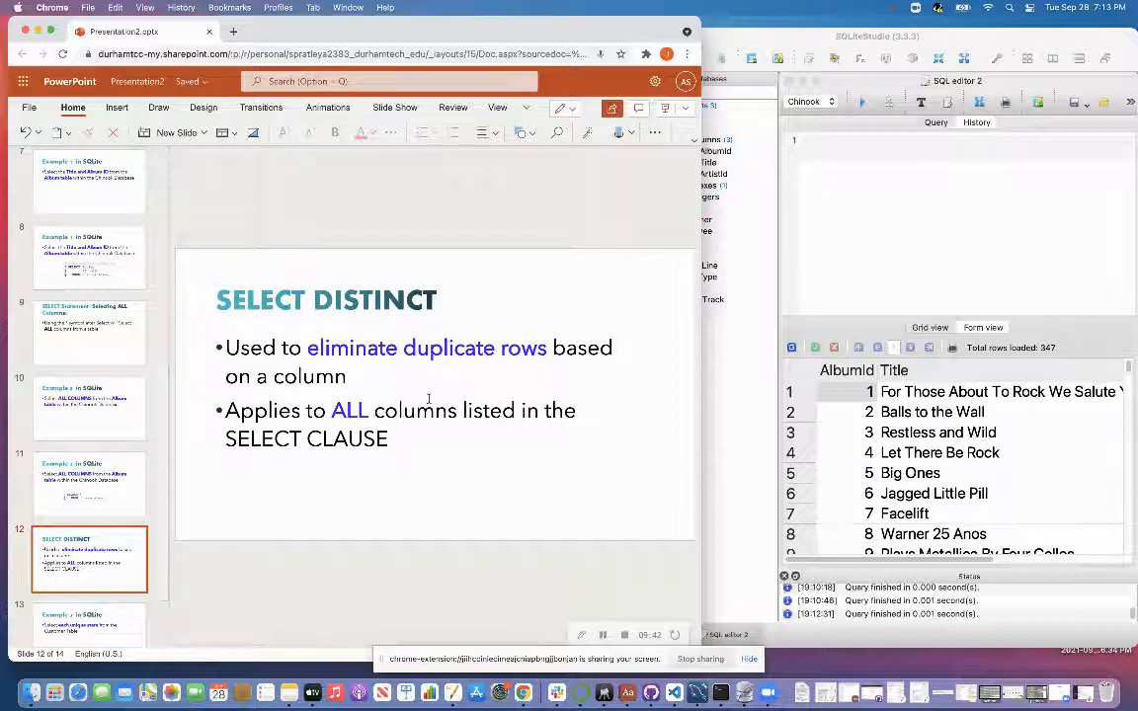
{"action": "mouse_move", "coordinate": [258, 577]}
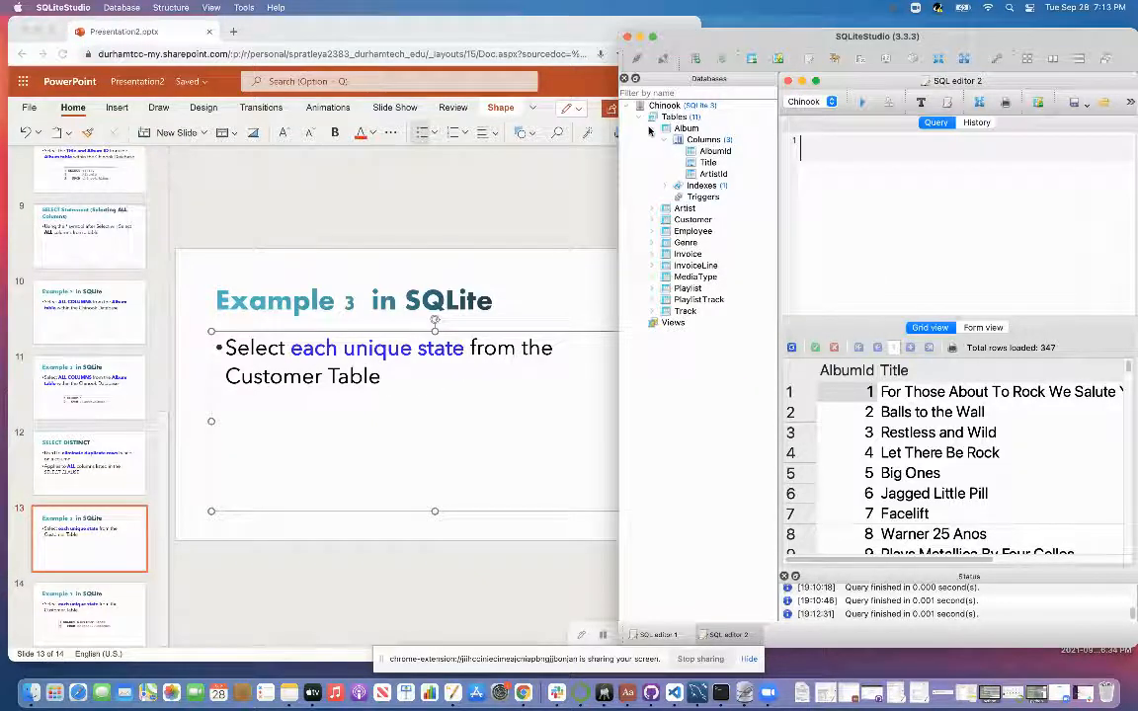
- Collapse the Album table and expand Customer to show its columns in the tree
{"action": "left_click", "coordinate": [670, 129]}
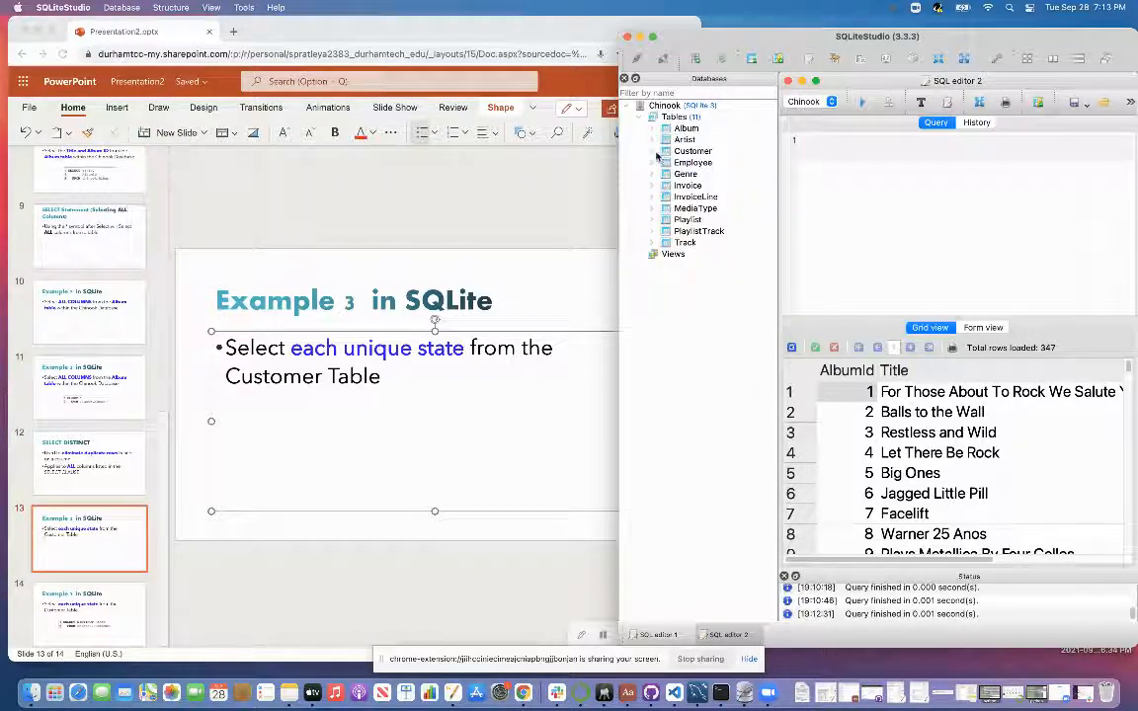
{"action": "left_click", "coordinate": [652, 150]}
{"action": "type", "text": "S"}
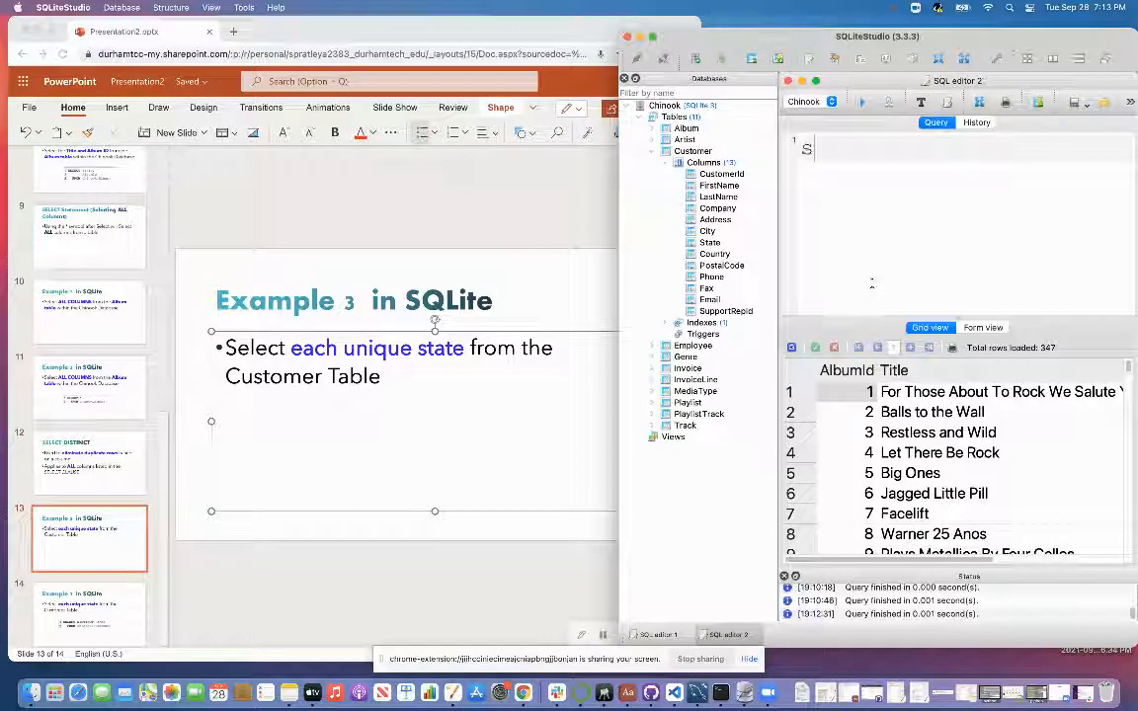
- Run select * from chinook.Customer and browse the 59 rows across to the State column
{"action": "type", "text": "elect"}
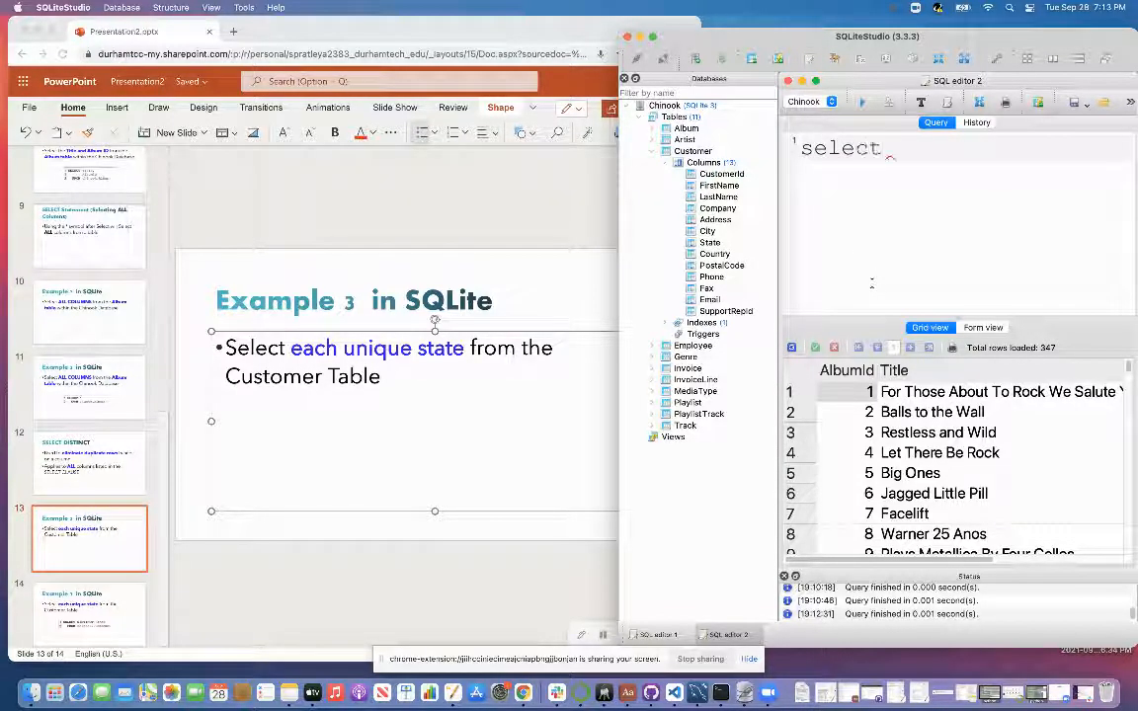
{"action": "type", "text": "*"}
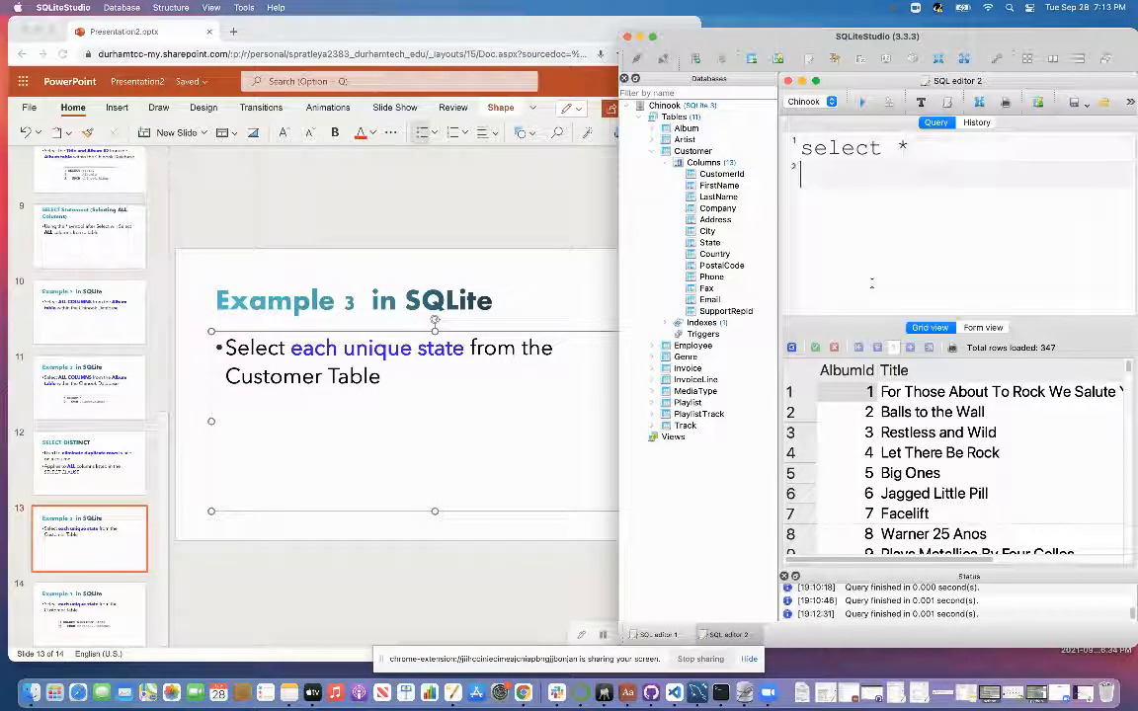
{"action": "type", "text": "from"}
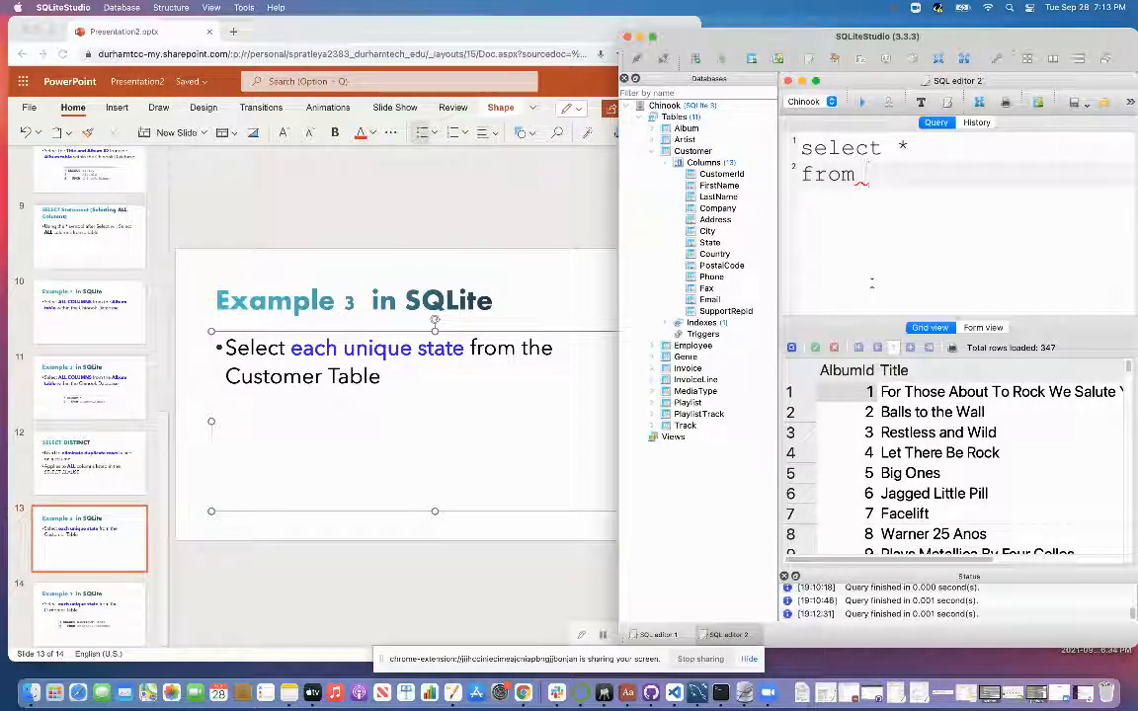
{"action": "type", "text": "chinook"}
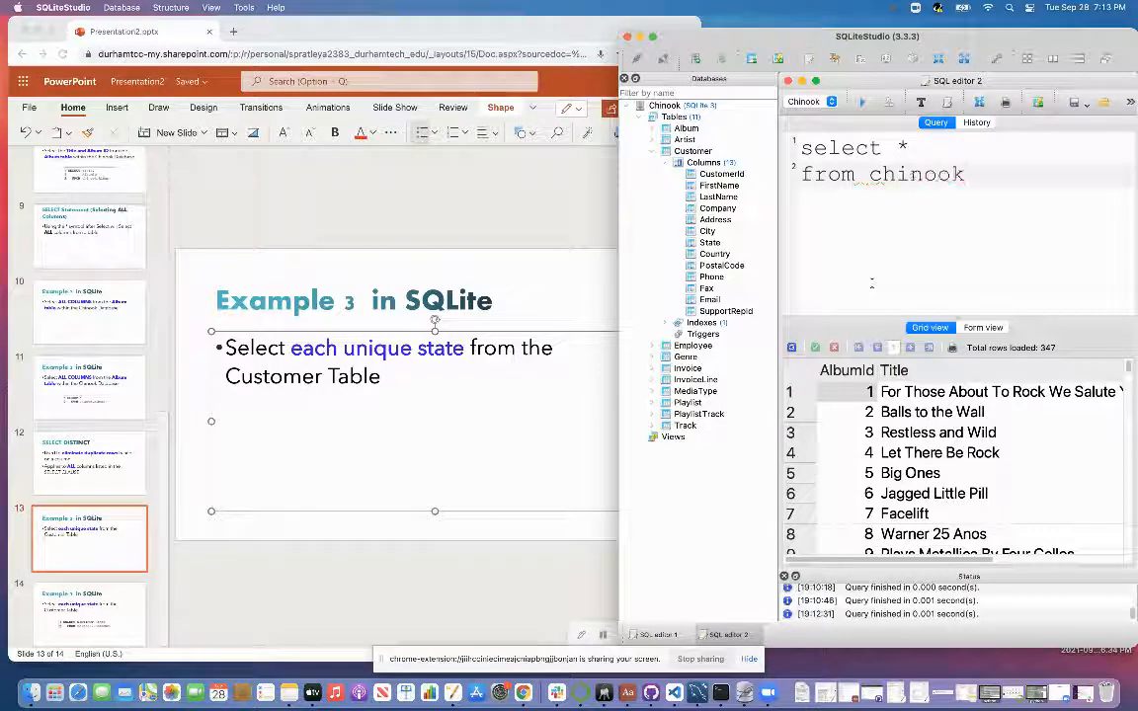
{"action": "type", "text": ".Customer;"}
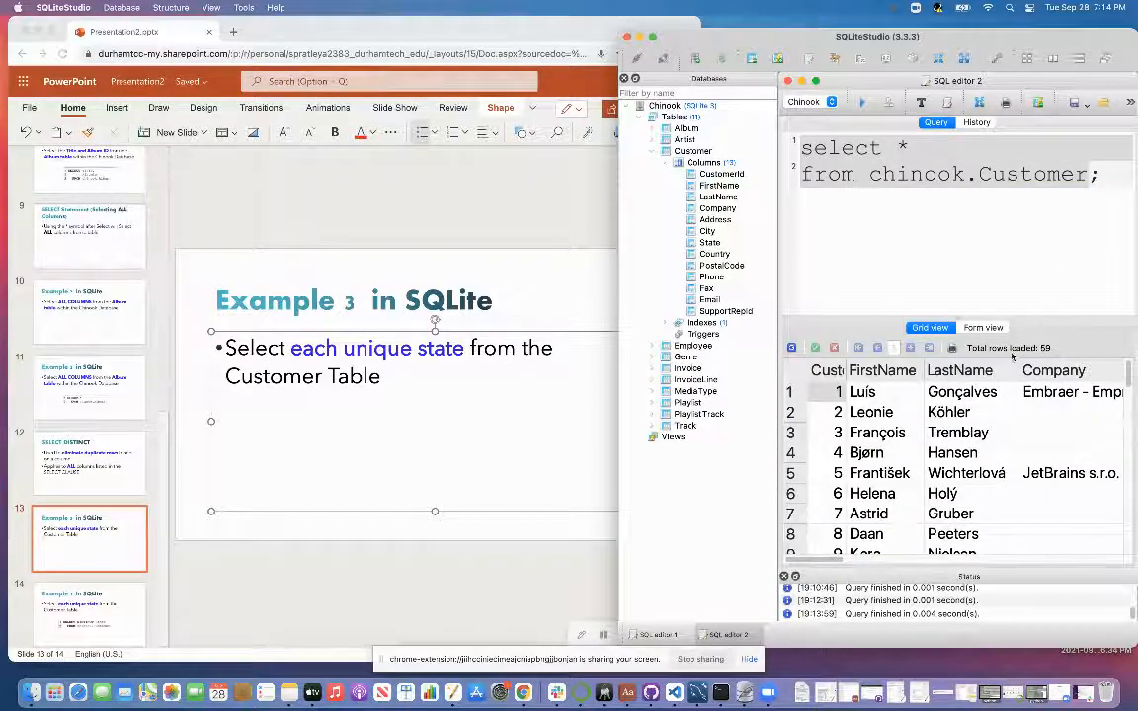
{"action": "scroll", "scroll_direction": "right", "scroll_amount": 3}
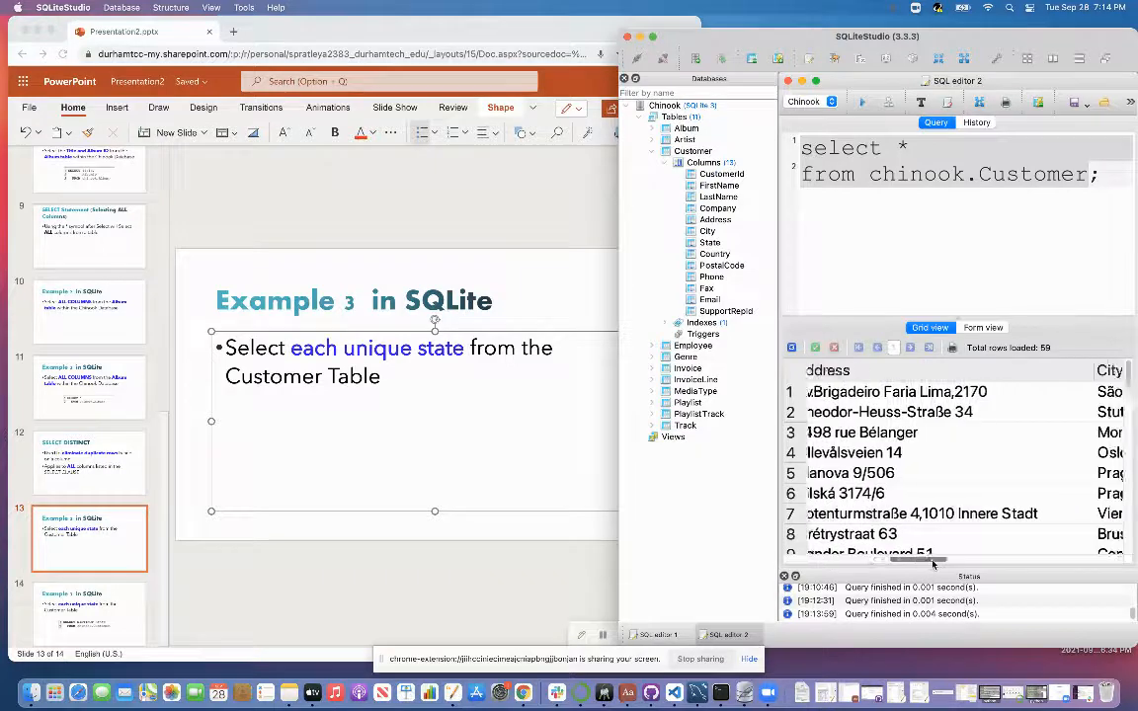
{"action": "scroll", "scroll_direction": "right", "scroll_amount": 3}
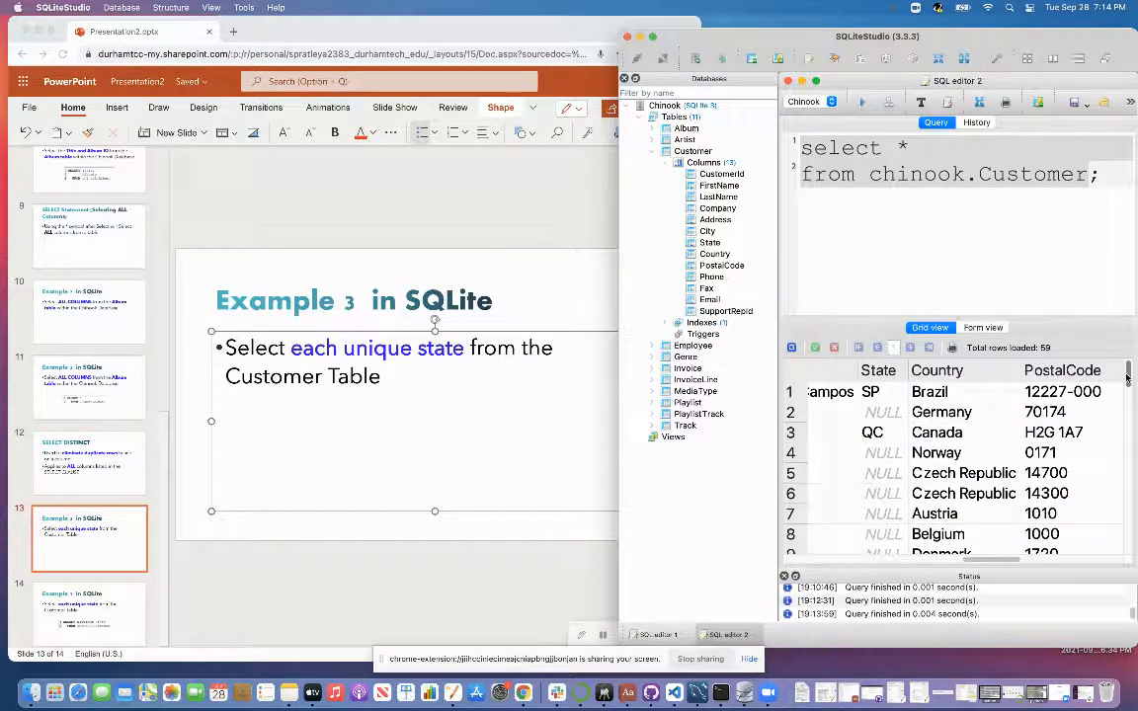
{"action": "scroll", "scroll_direction": "down", "scroll_amount": 3}
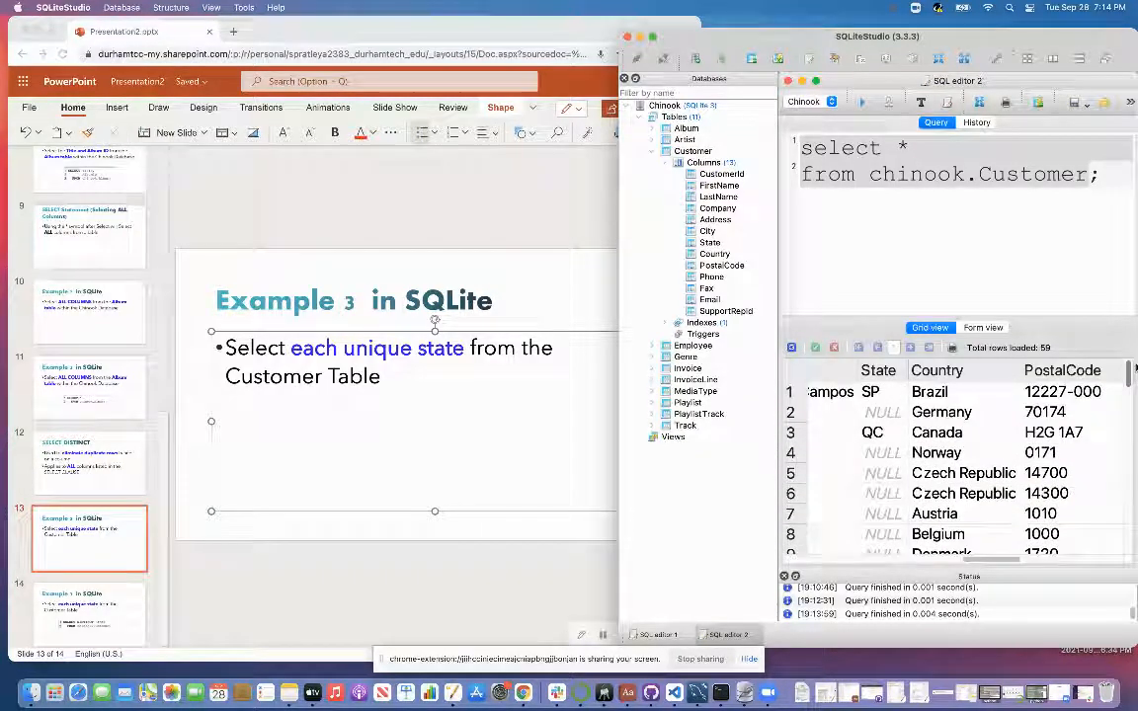
{"action": "scroll", "scroll_direction": "down", "scroll_amount": 3}
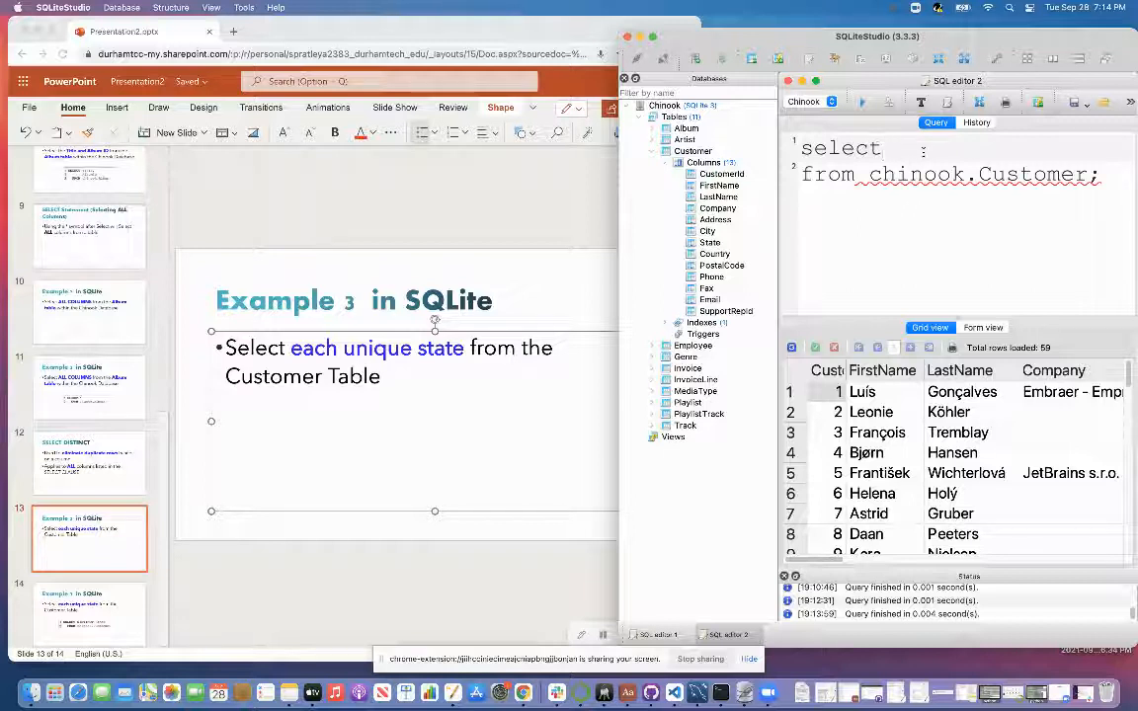
- Change the query to select distinct State from chinook.Customer and run it for the unique states
{"action": "type", "text": "distinct"}
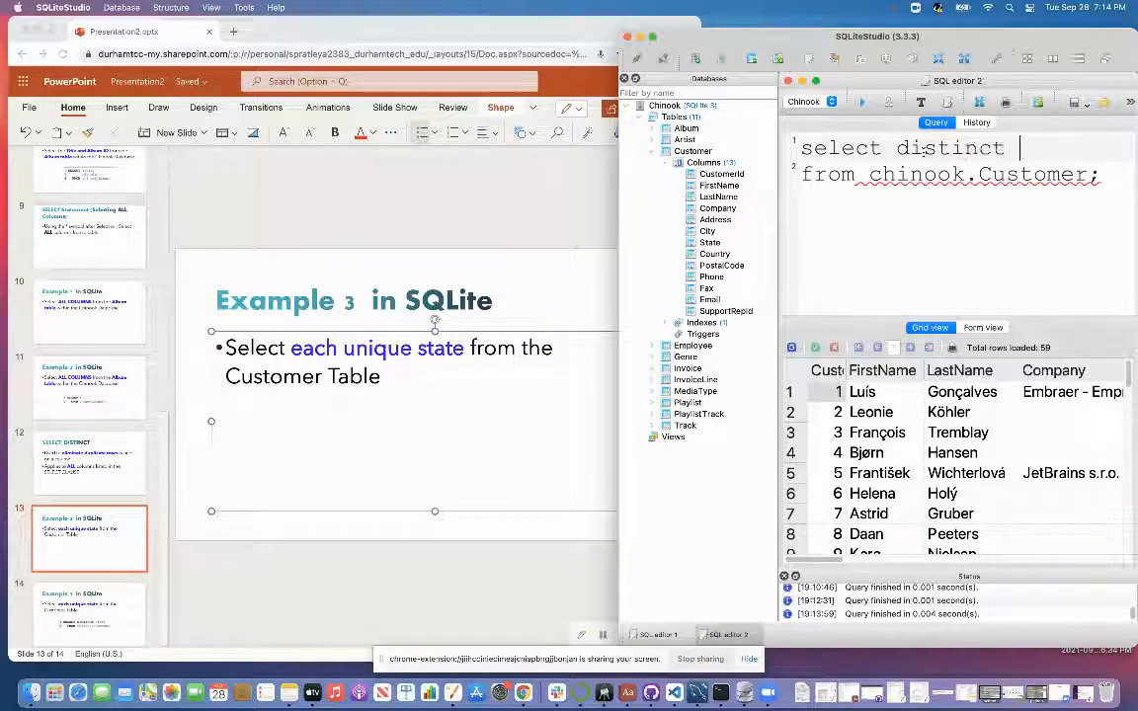
{"action": "type", "text": "Sta"}
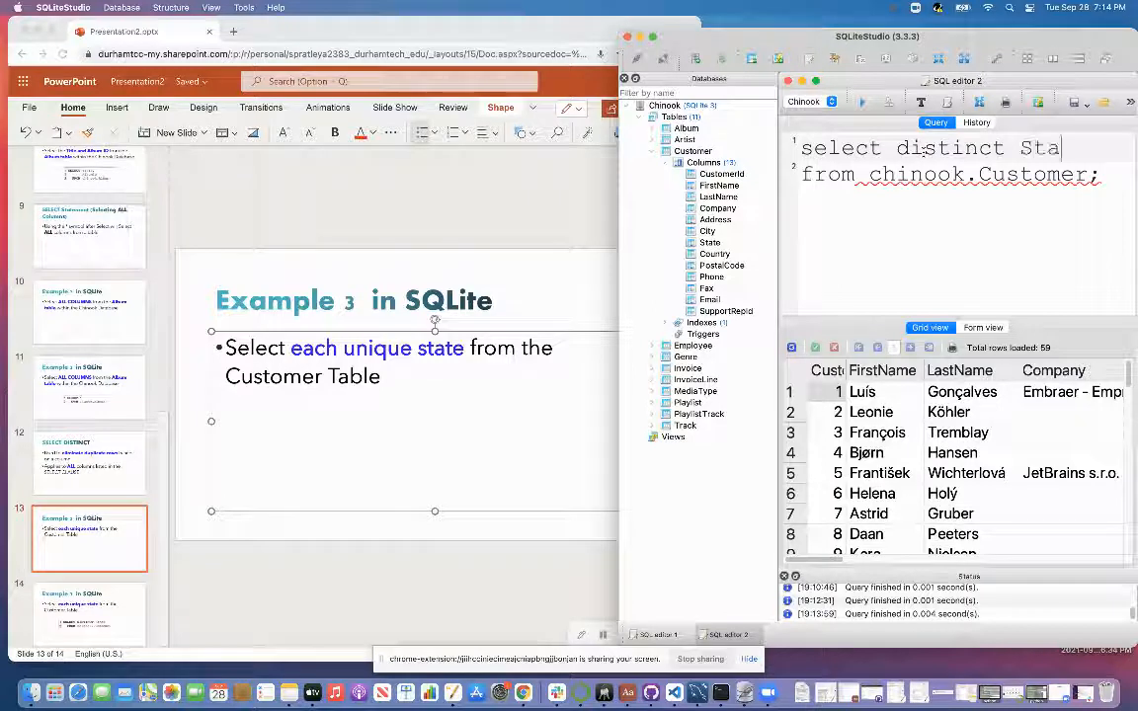
{"action": "type", "text": "te"}
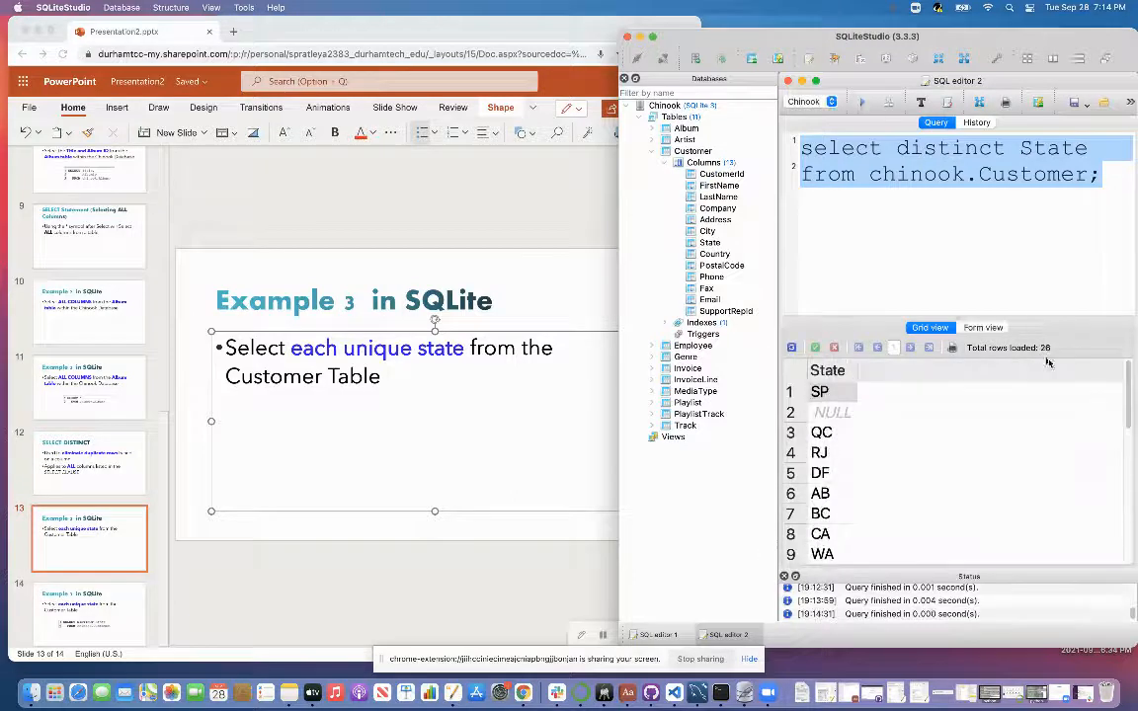
{"action": "scroll", "scroll_direction": "down", "scroll_amount": 3}
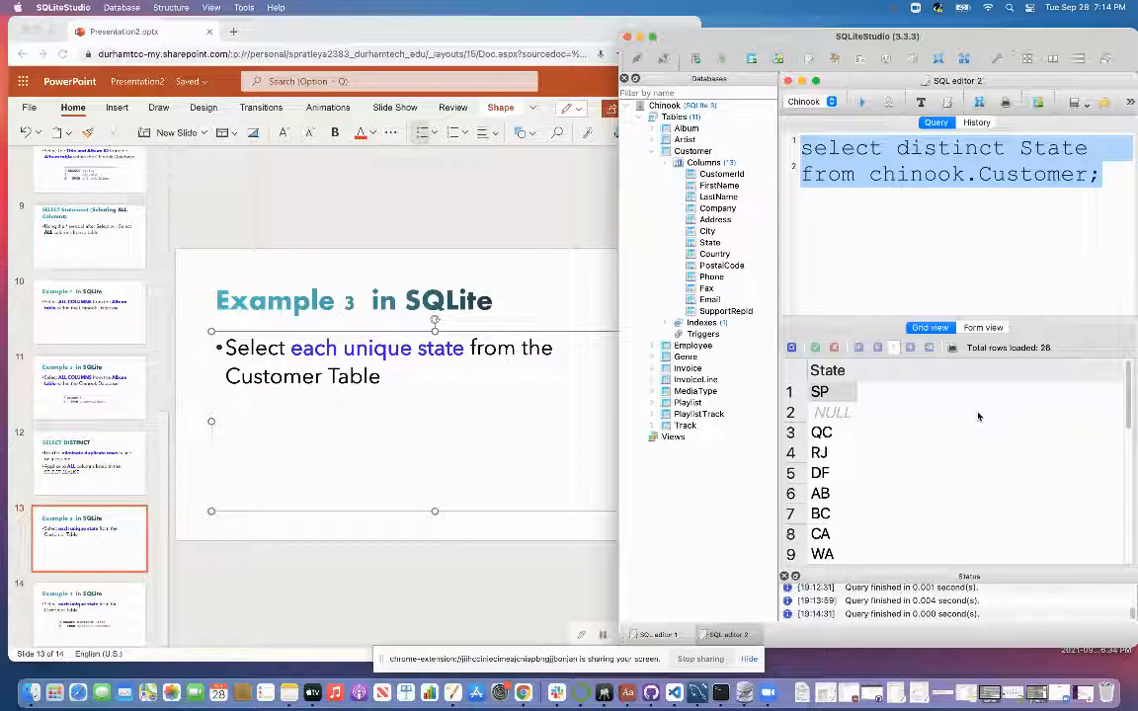
{"action": "mouse_move", "coordinate": [992, 436]}
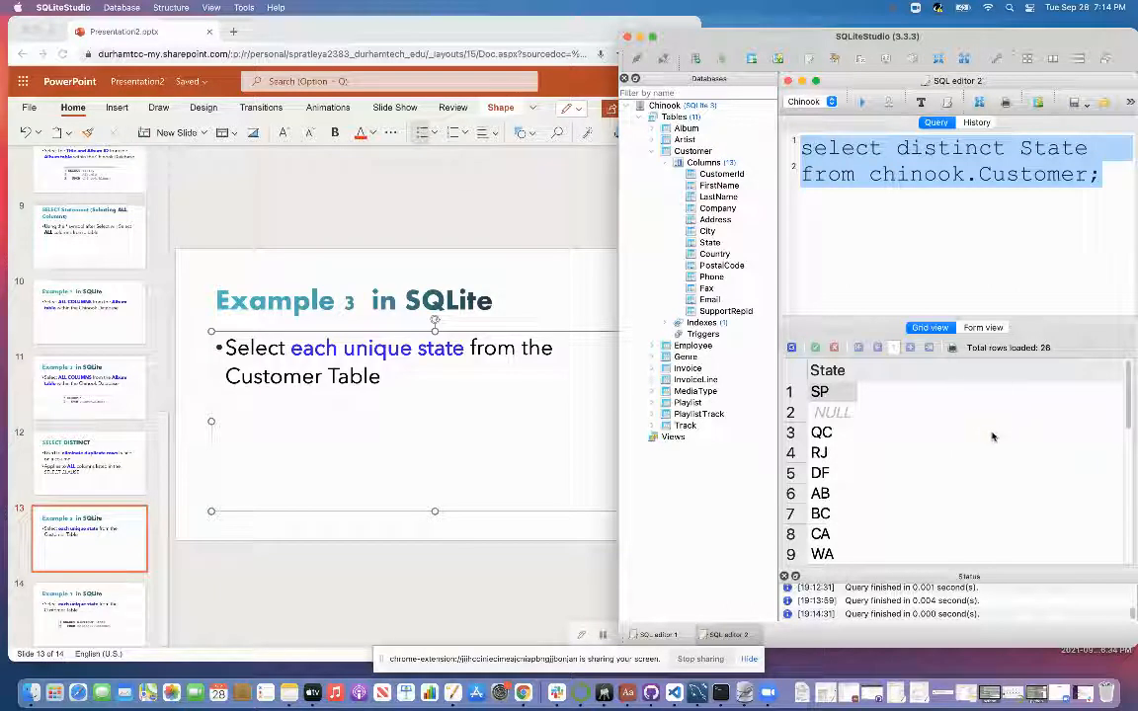
{"action": "mouse_move", "coordinate": [1011, 438]}
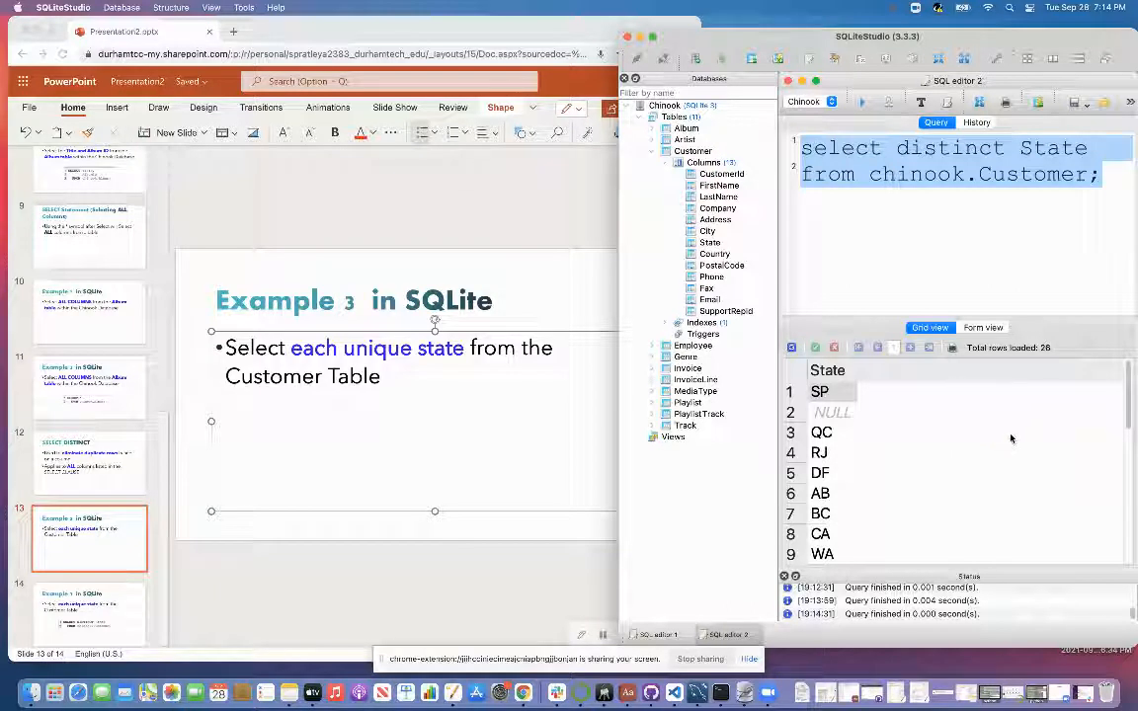
{"action": "mouse_move", "coordinate": [1004, 443]}
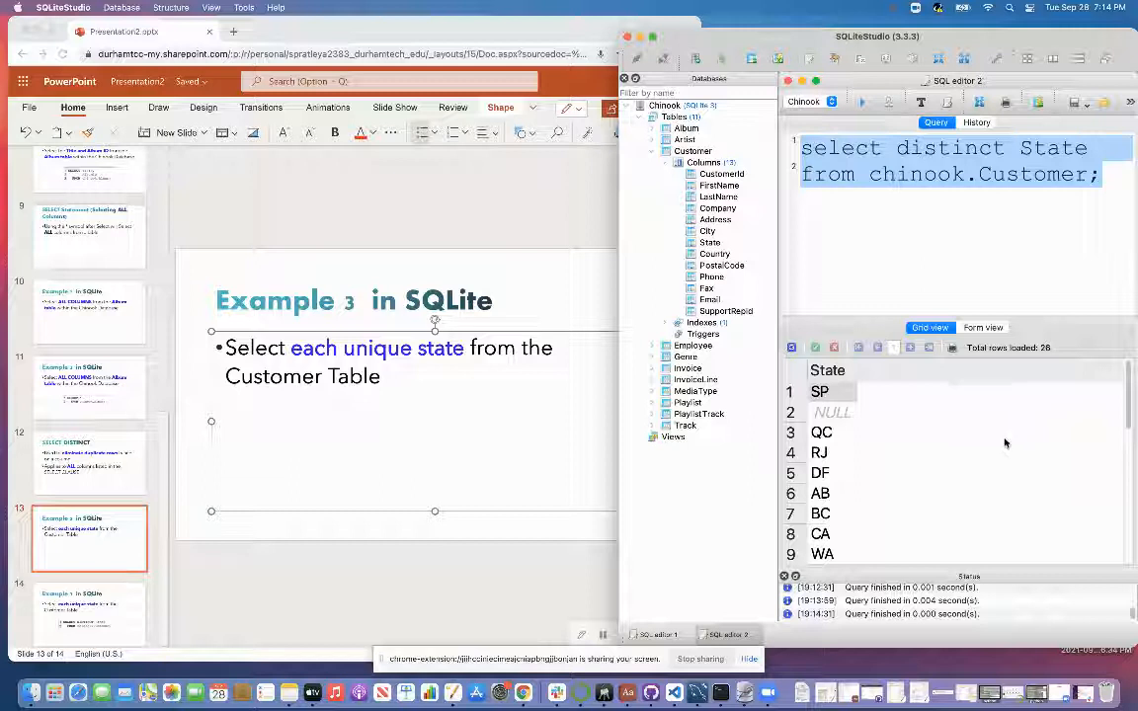
{"action": "mouse_move", "coordinate": [998, 442]}
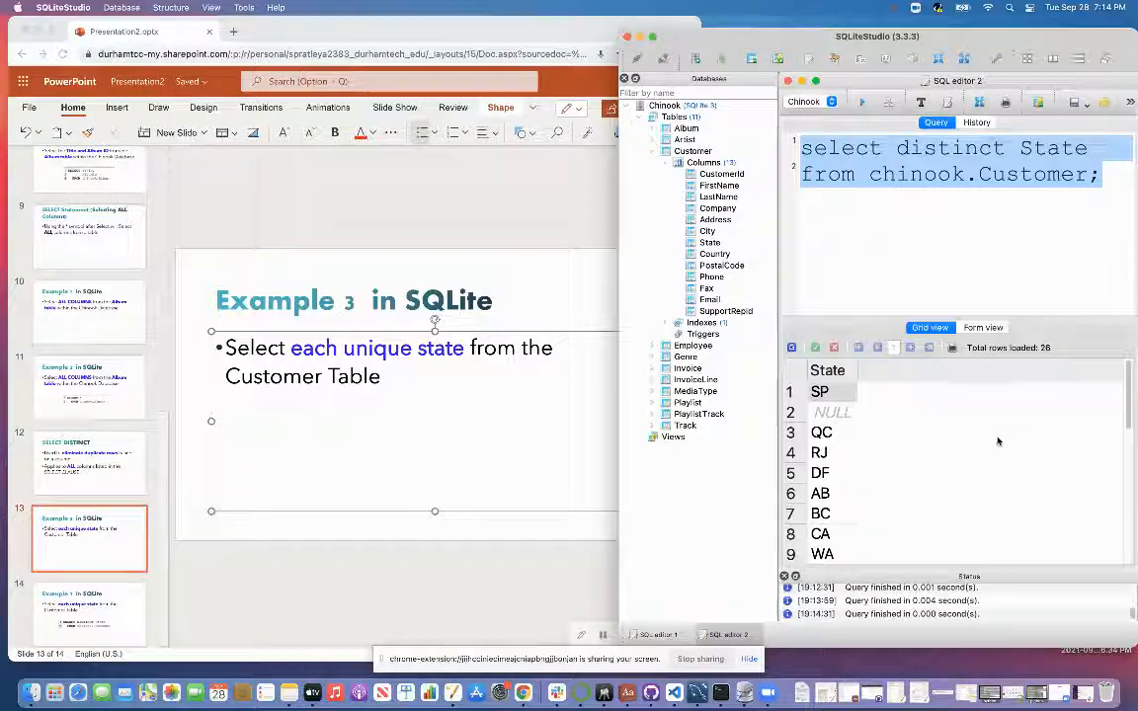
{"action": "mouse_move", "coordinate": [995, 437]}
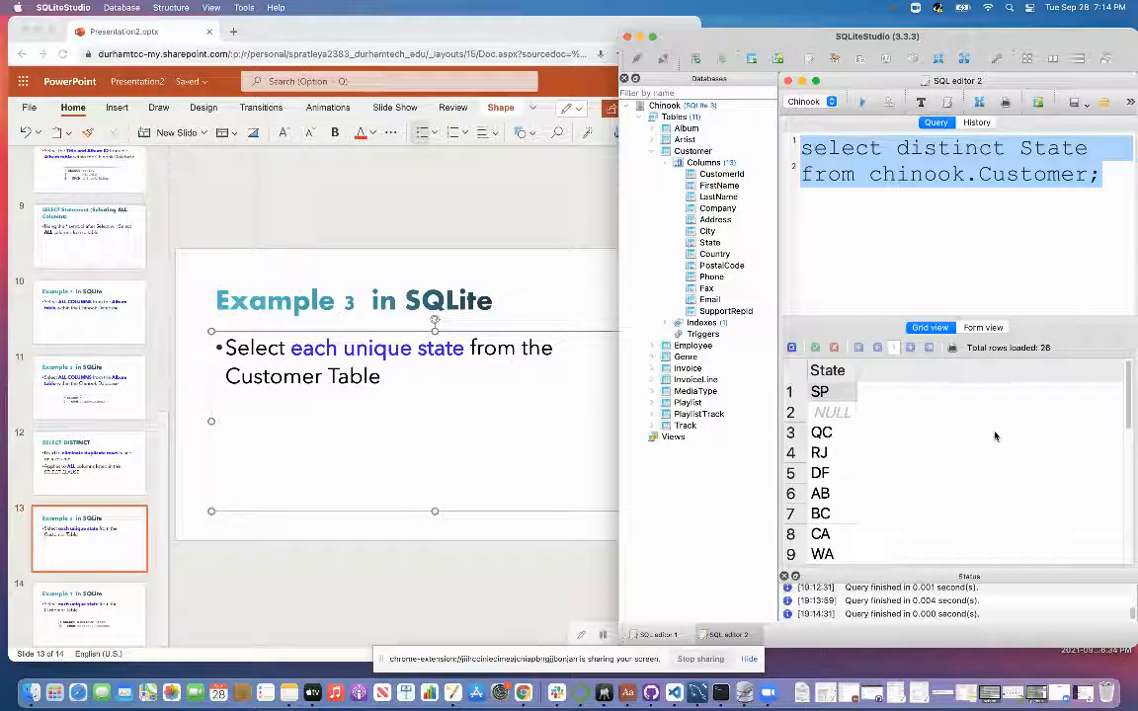
{"action": "left_click", "coordinate": [986, 249]}
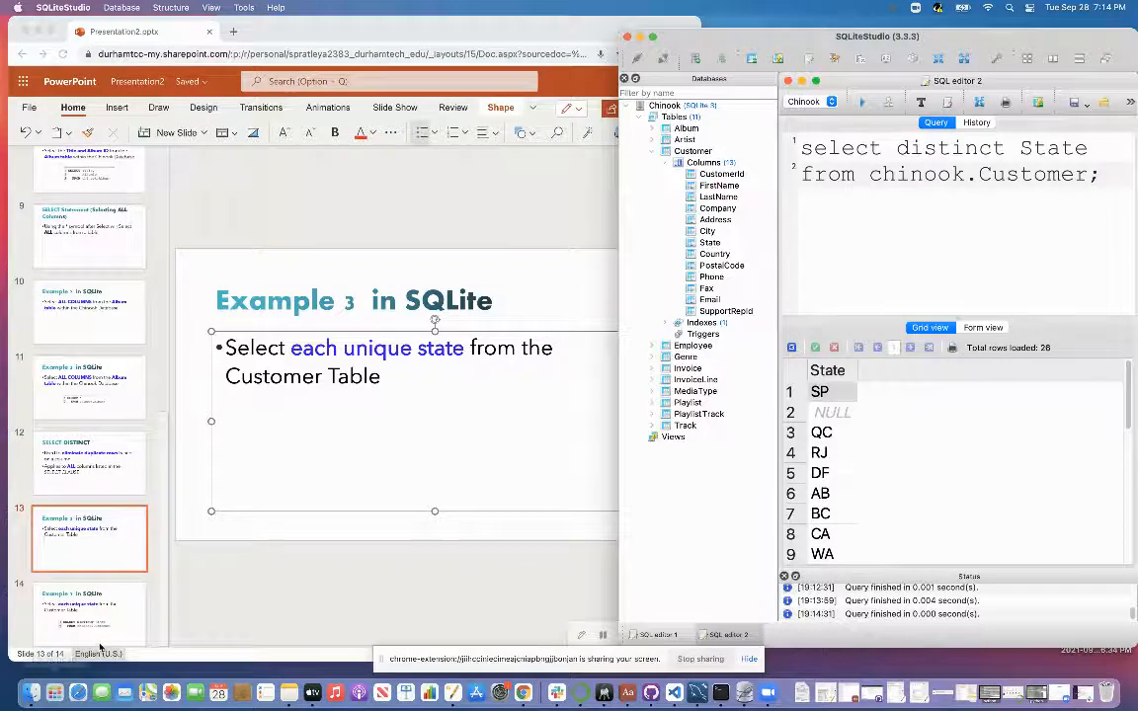
- Page the deck back past Example 1 and Comments in SQLite to the SQL is Standard BUT slide
{"action": "left_click", "coordinate": [89, 612]}
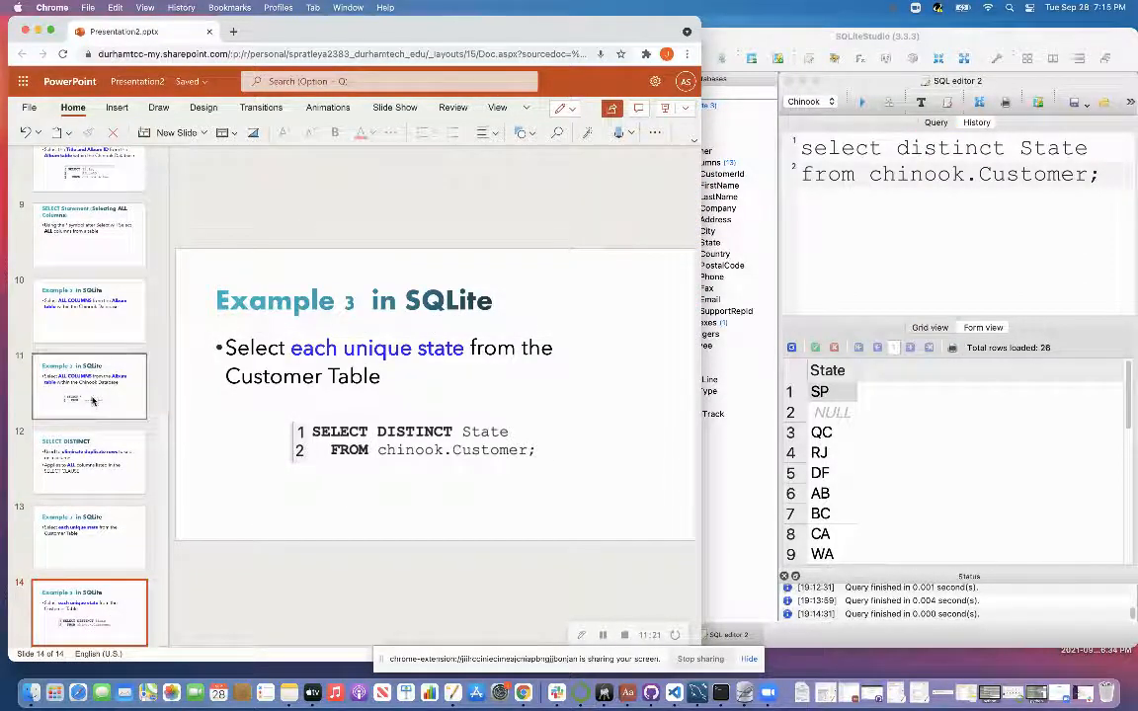
{"action": "left_click", "coordinate": [89, 385]}
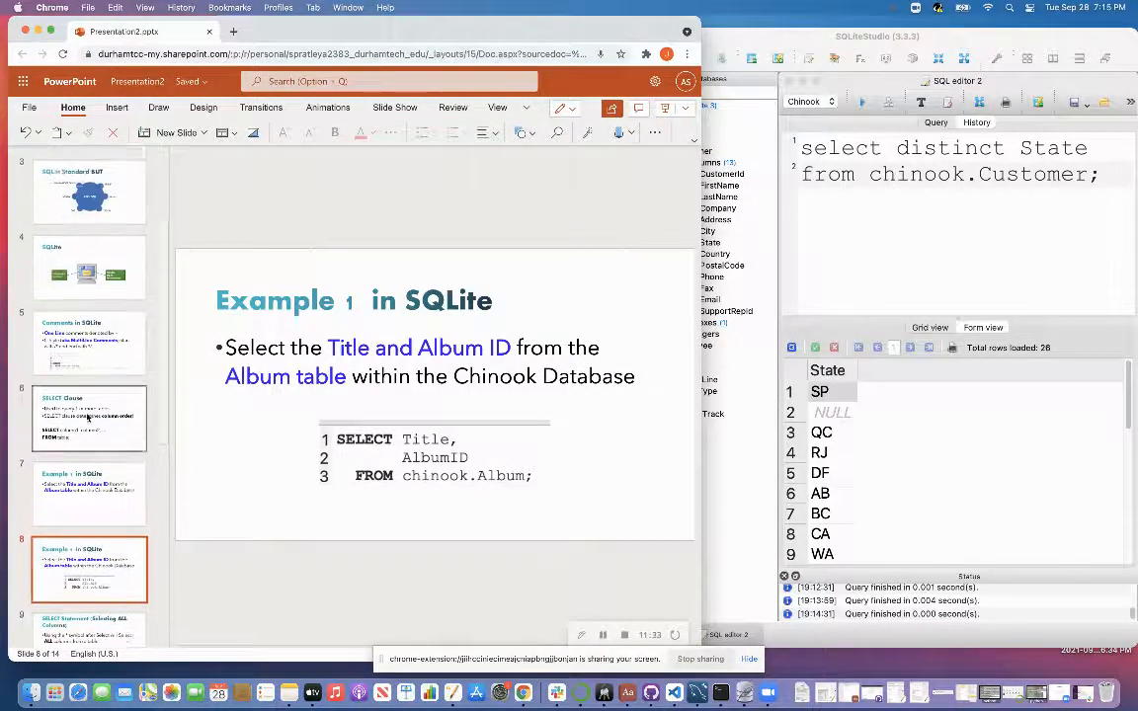
{"action": "left_click", "coordinate": [89, 344]}
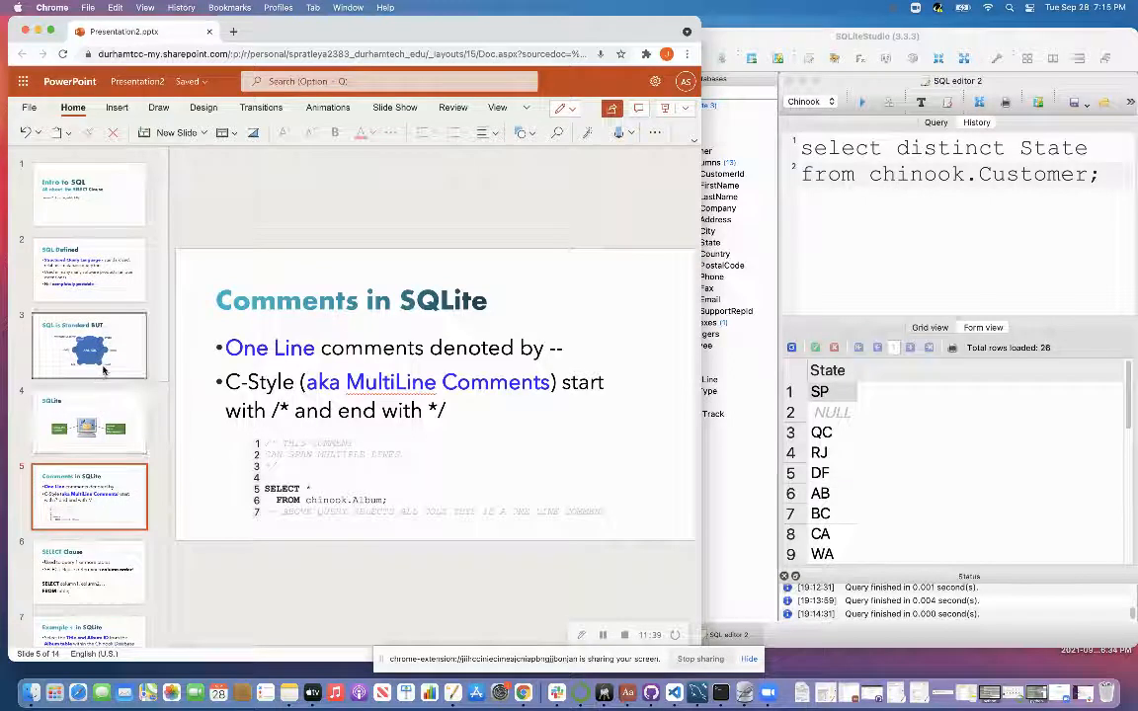
{"action": "left_click", "coordinate": [89, 344]}
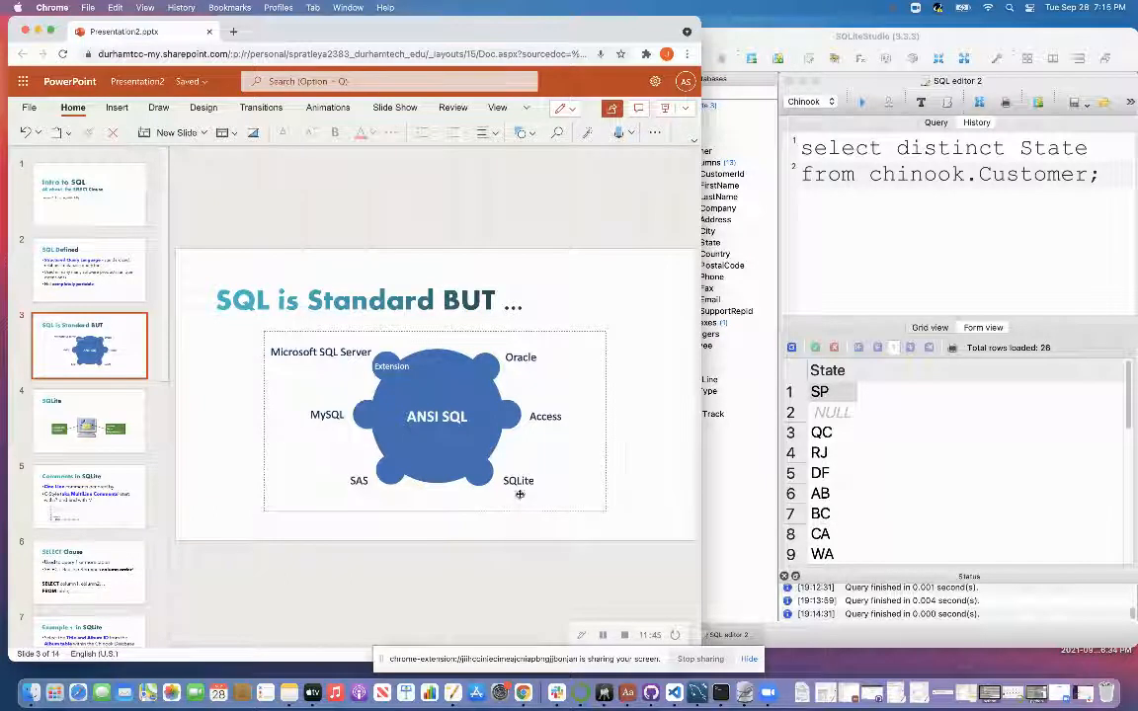
- Return to slide 1, the Intro to SQL title slide
{"action": "left_click", "coordinate": [103, 203]}
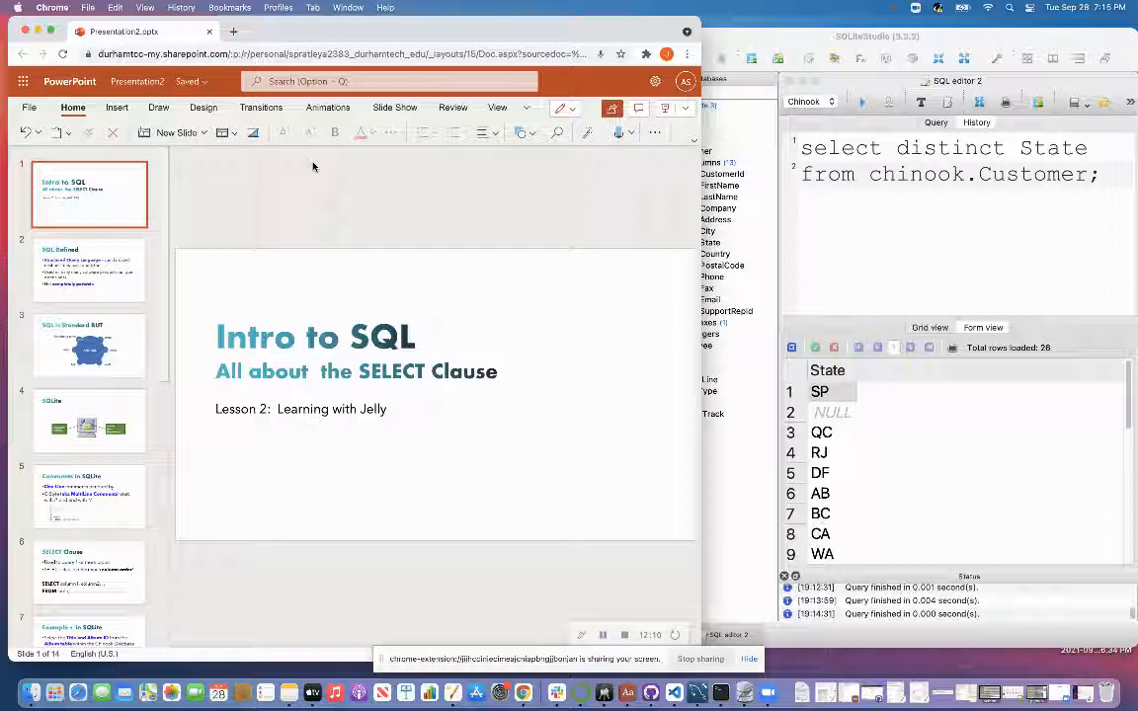
{"action": "mouse_move", "coordinate": [650, 589]}
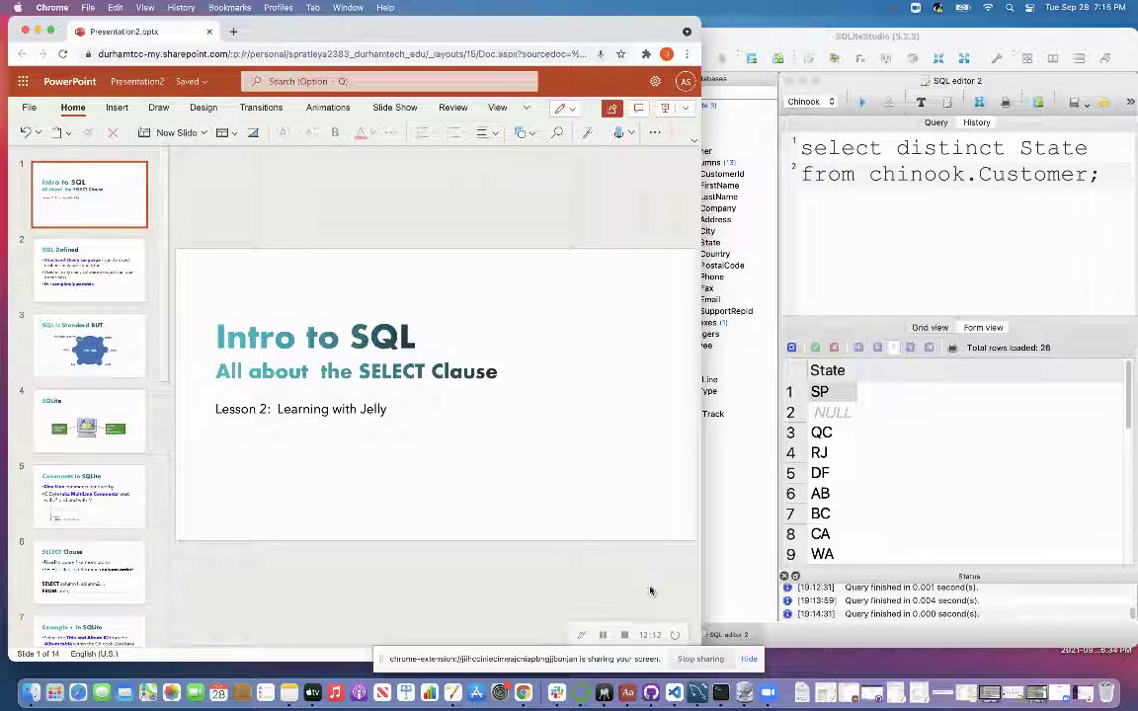